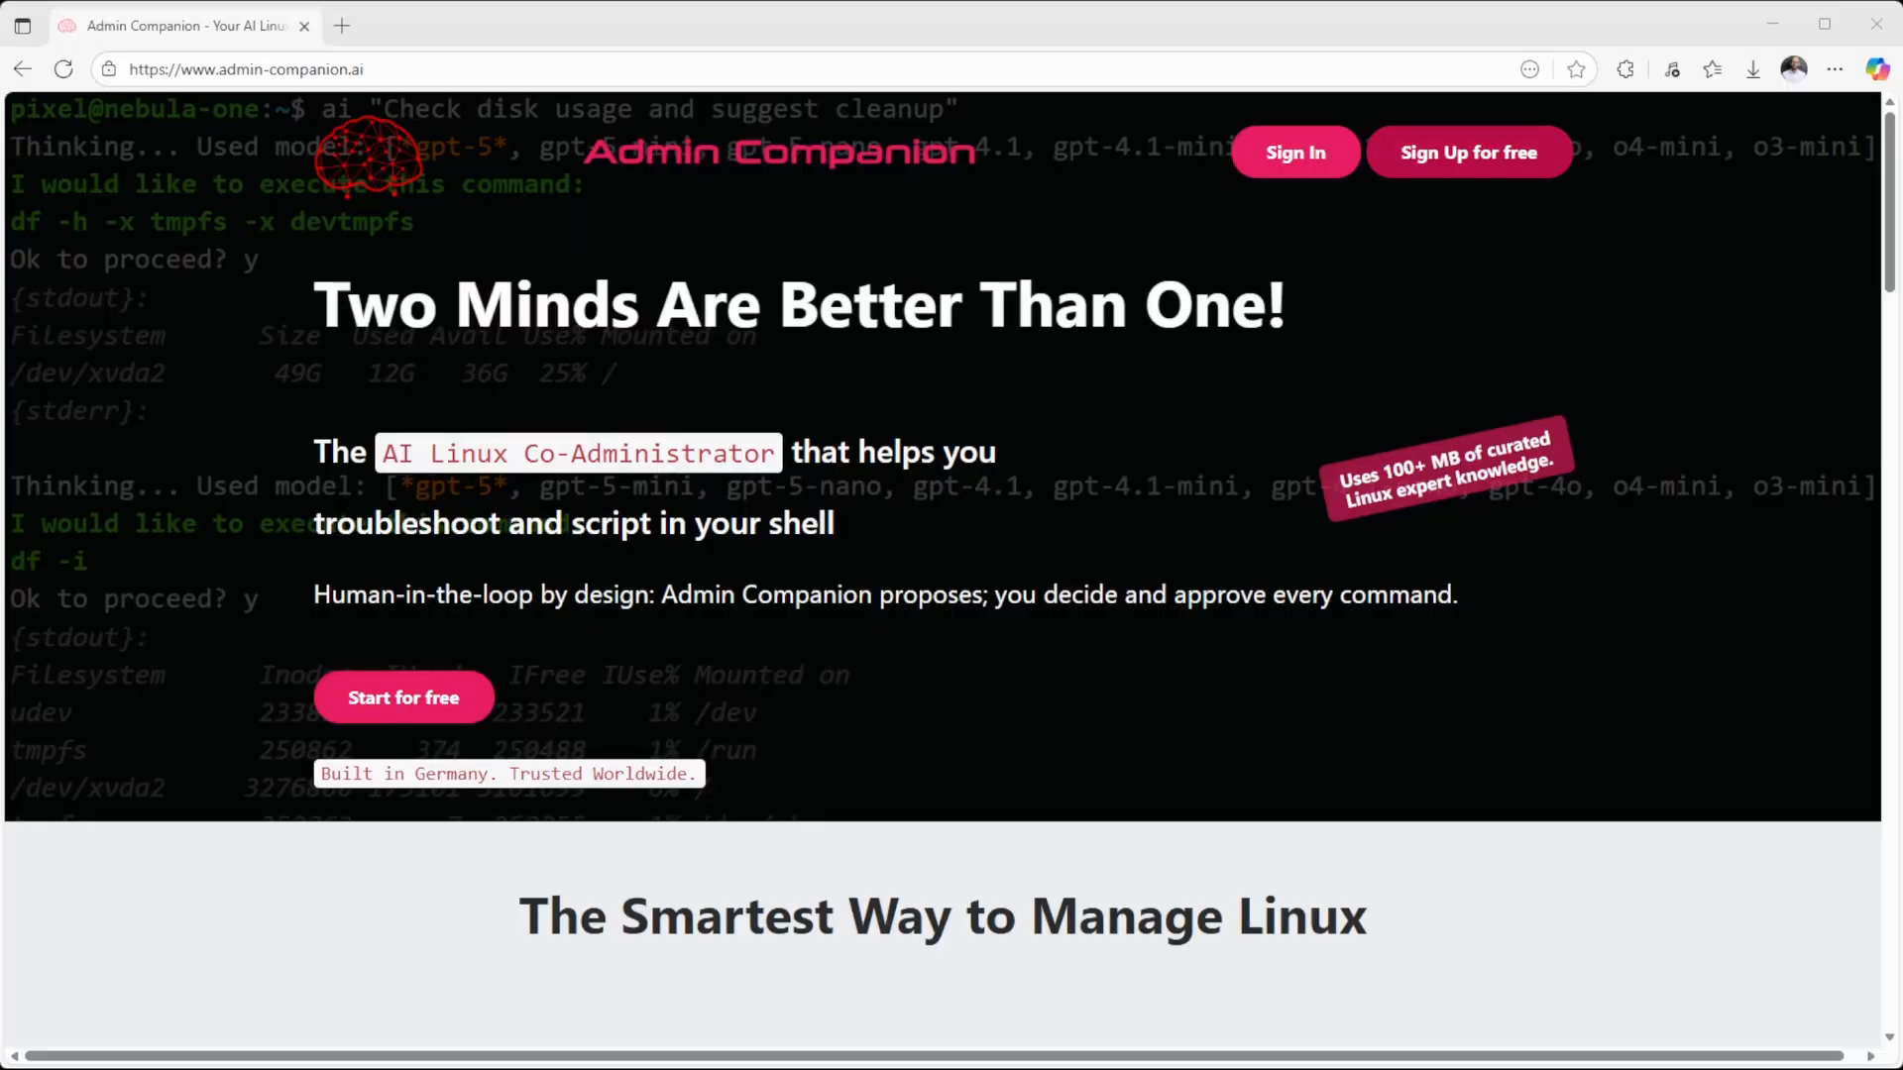
pyautogui.moveTo(1470, 151)
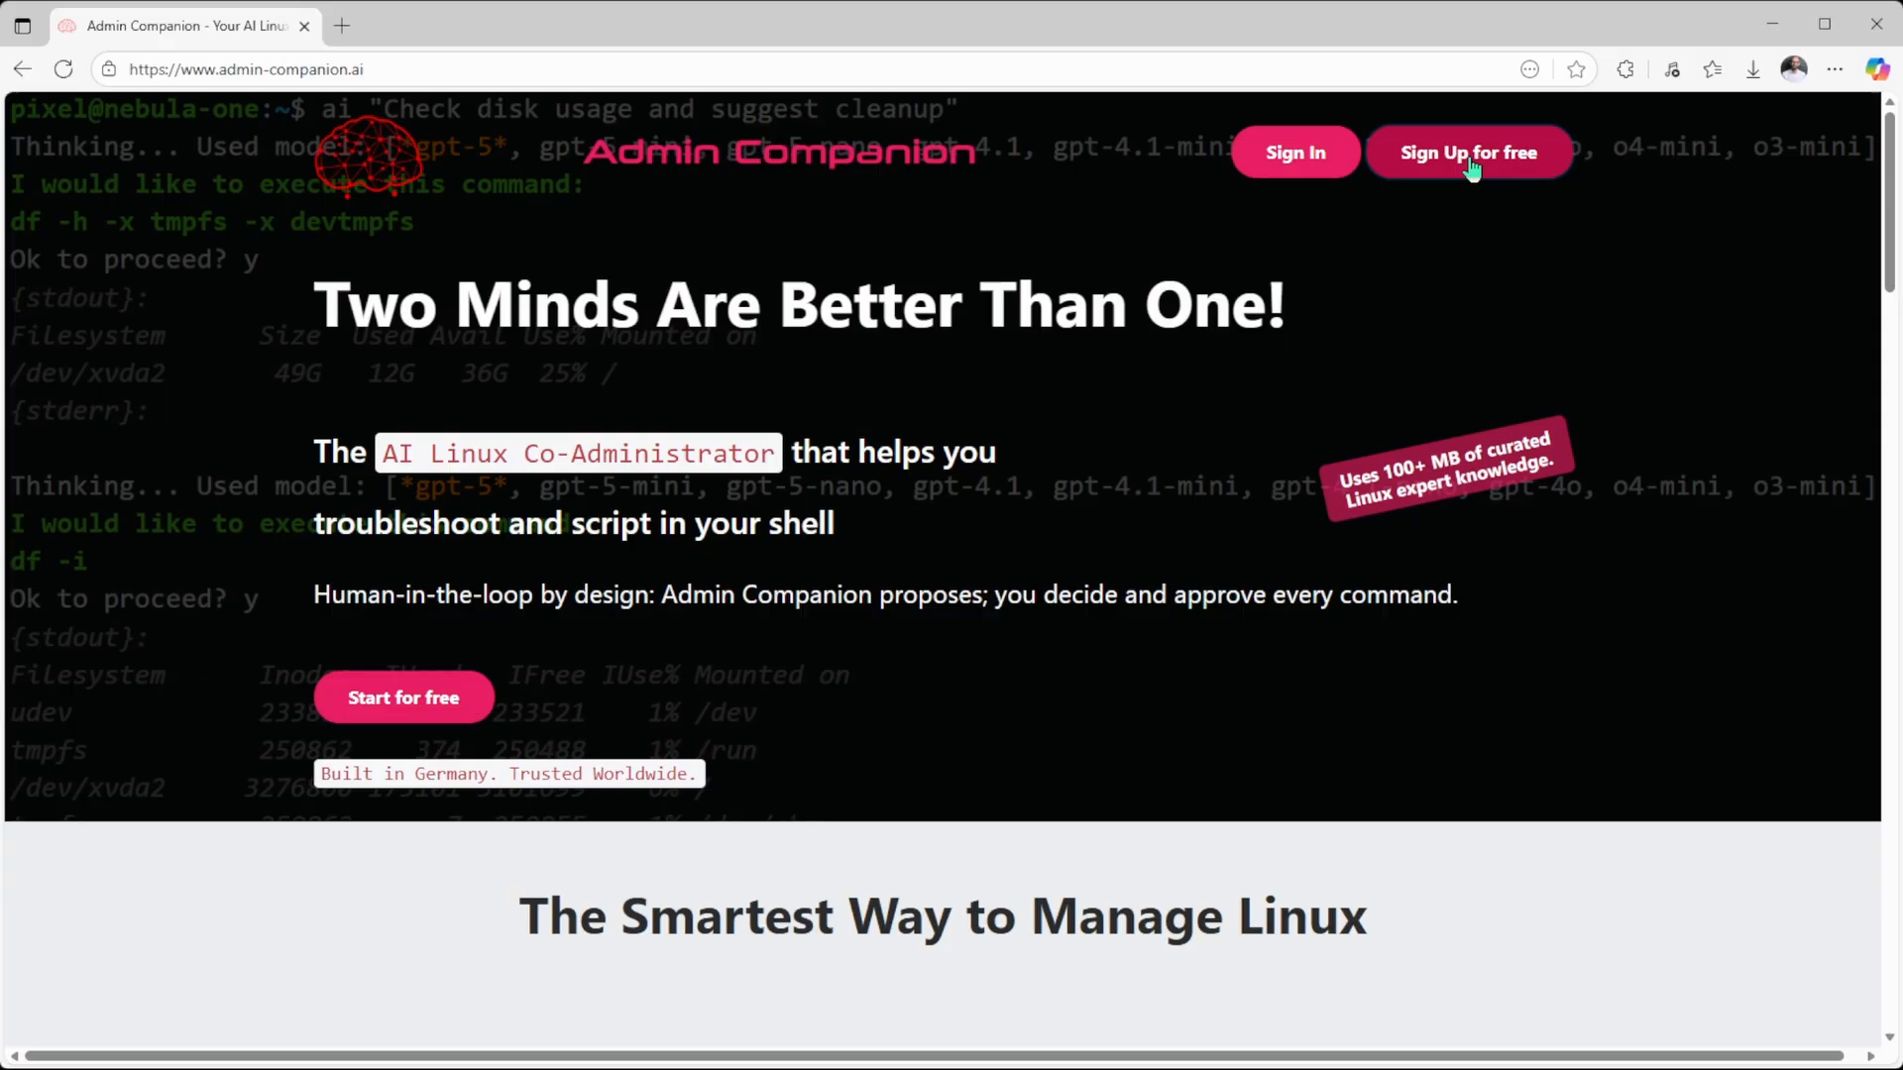
# Step: Open the free sign-up form from the Admin Companion homepage
pyautogui.click(1469, 152)
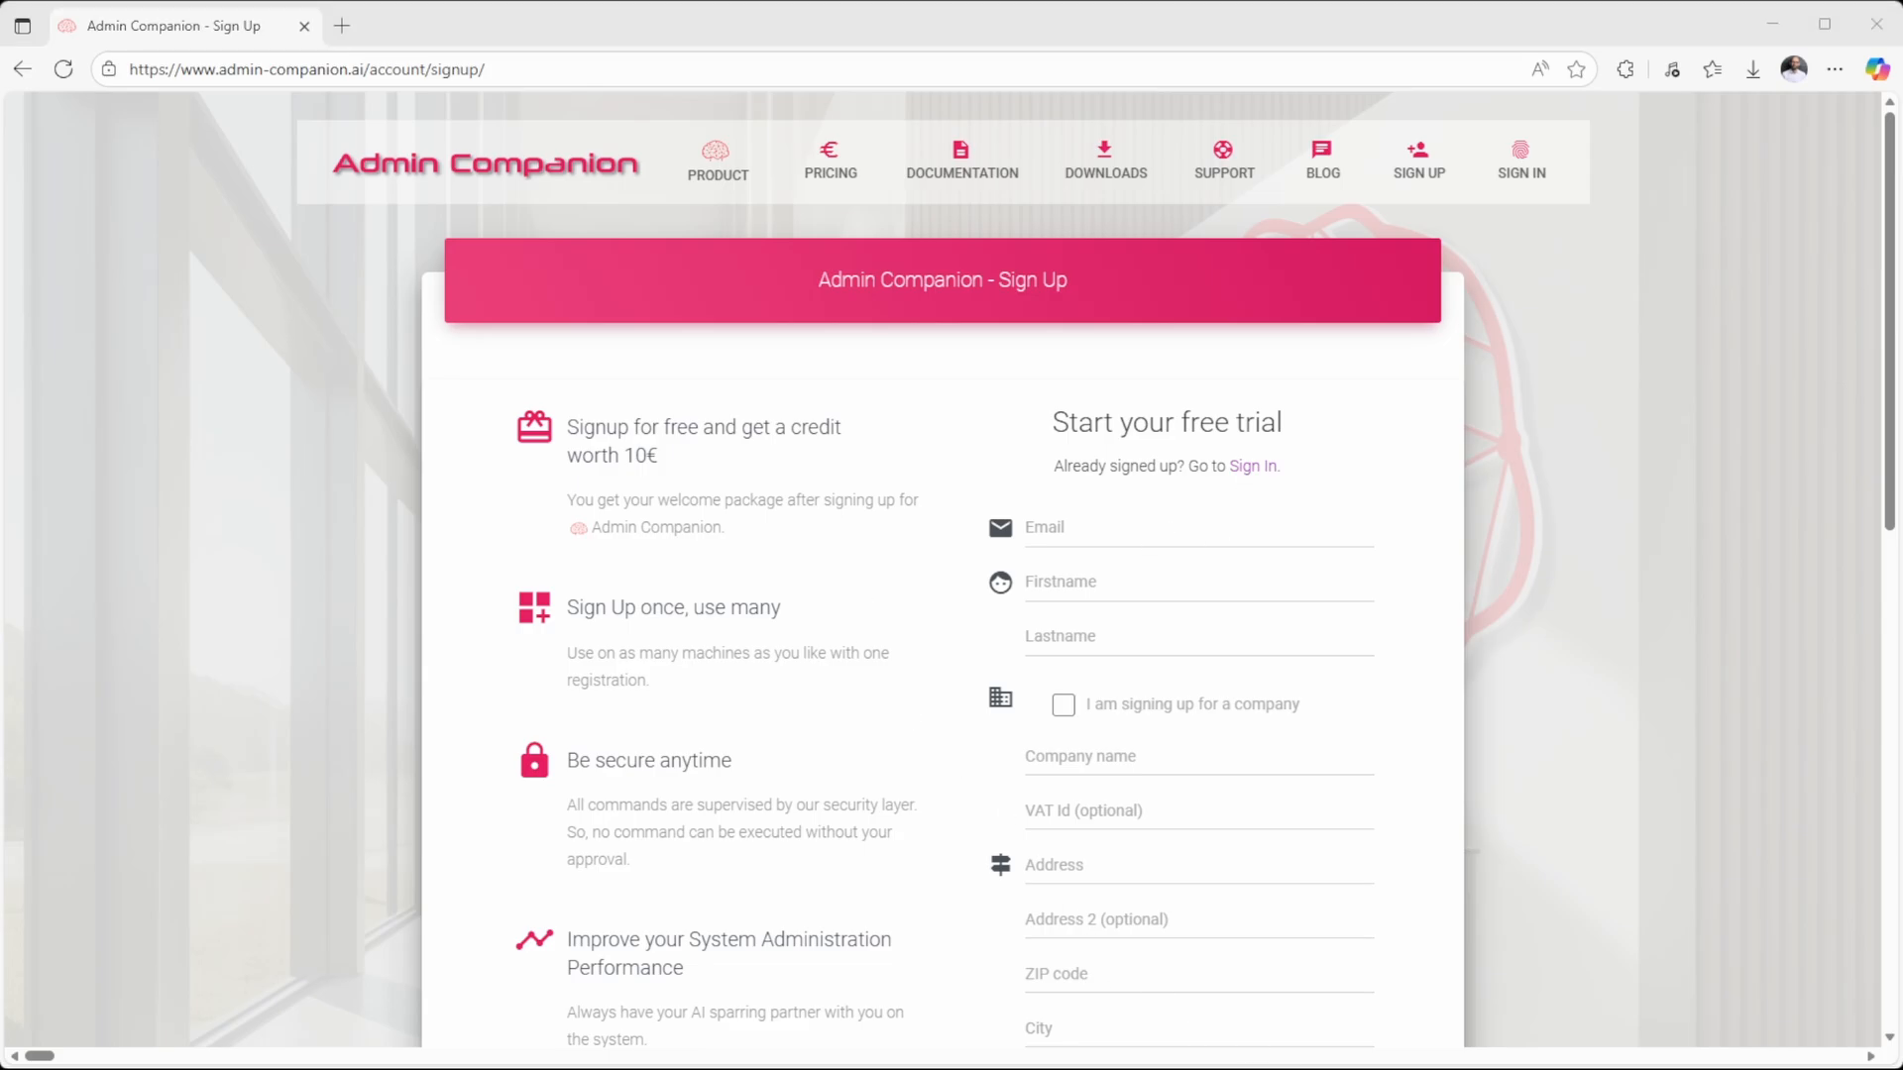
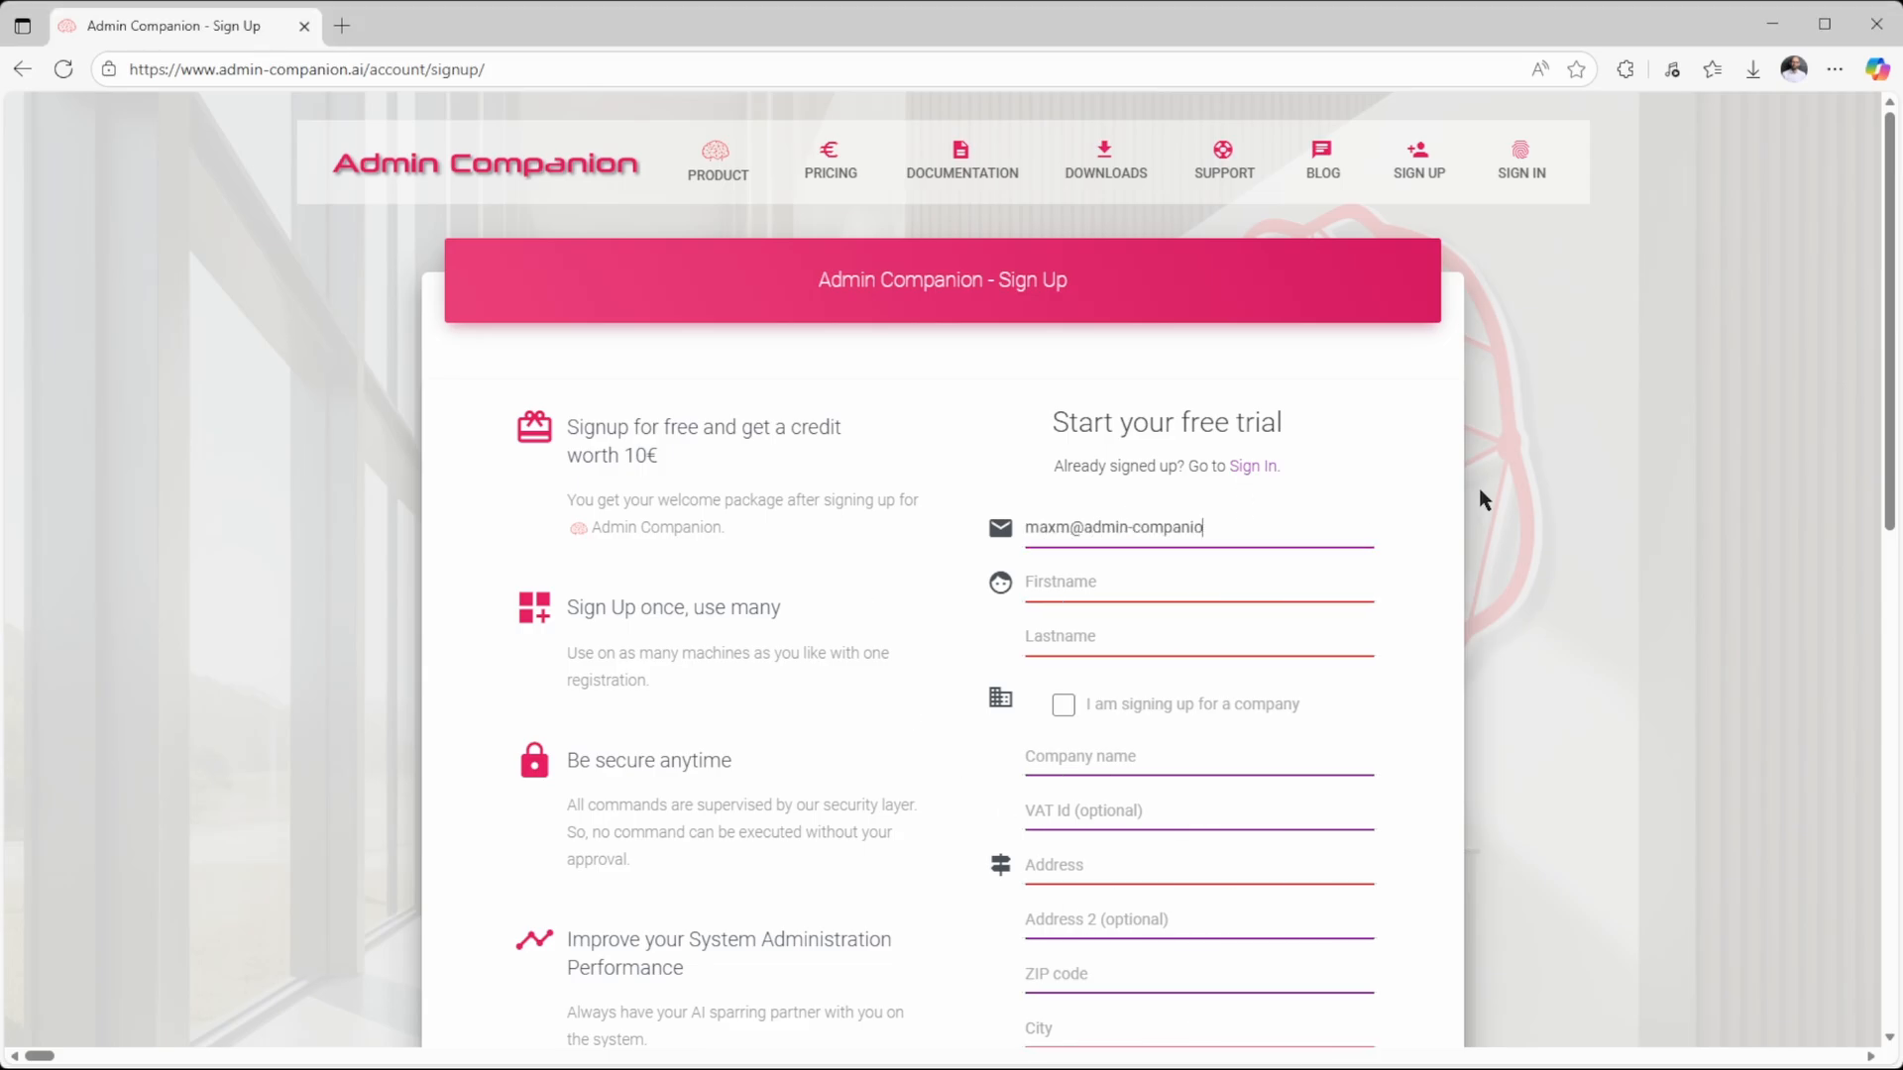
pyautogui.write('Mustermann')
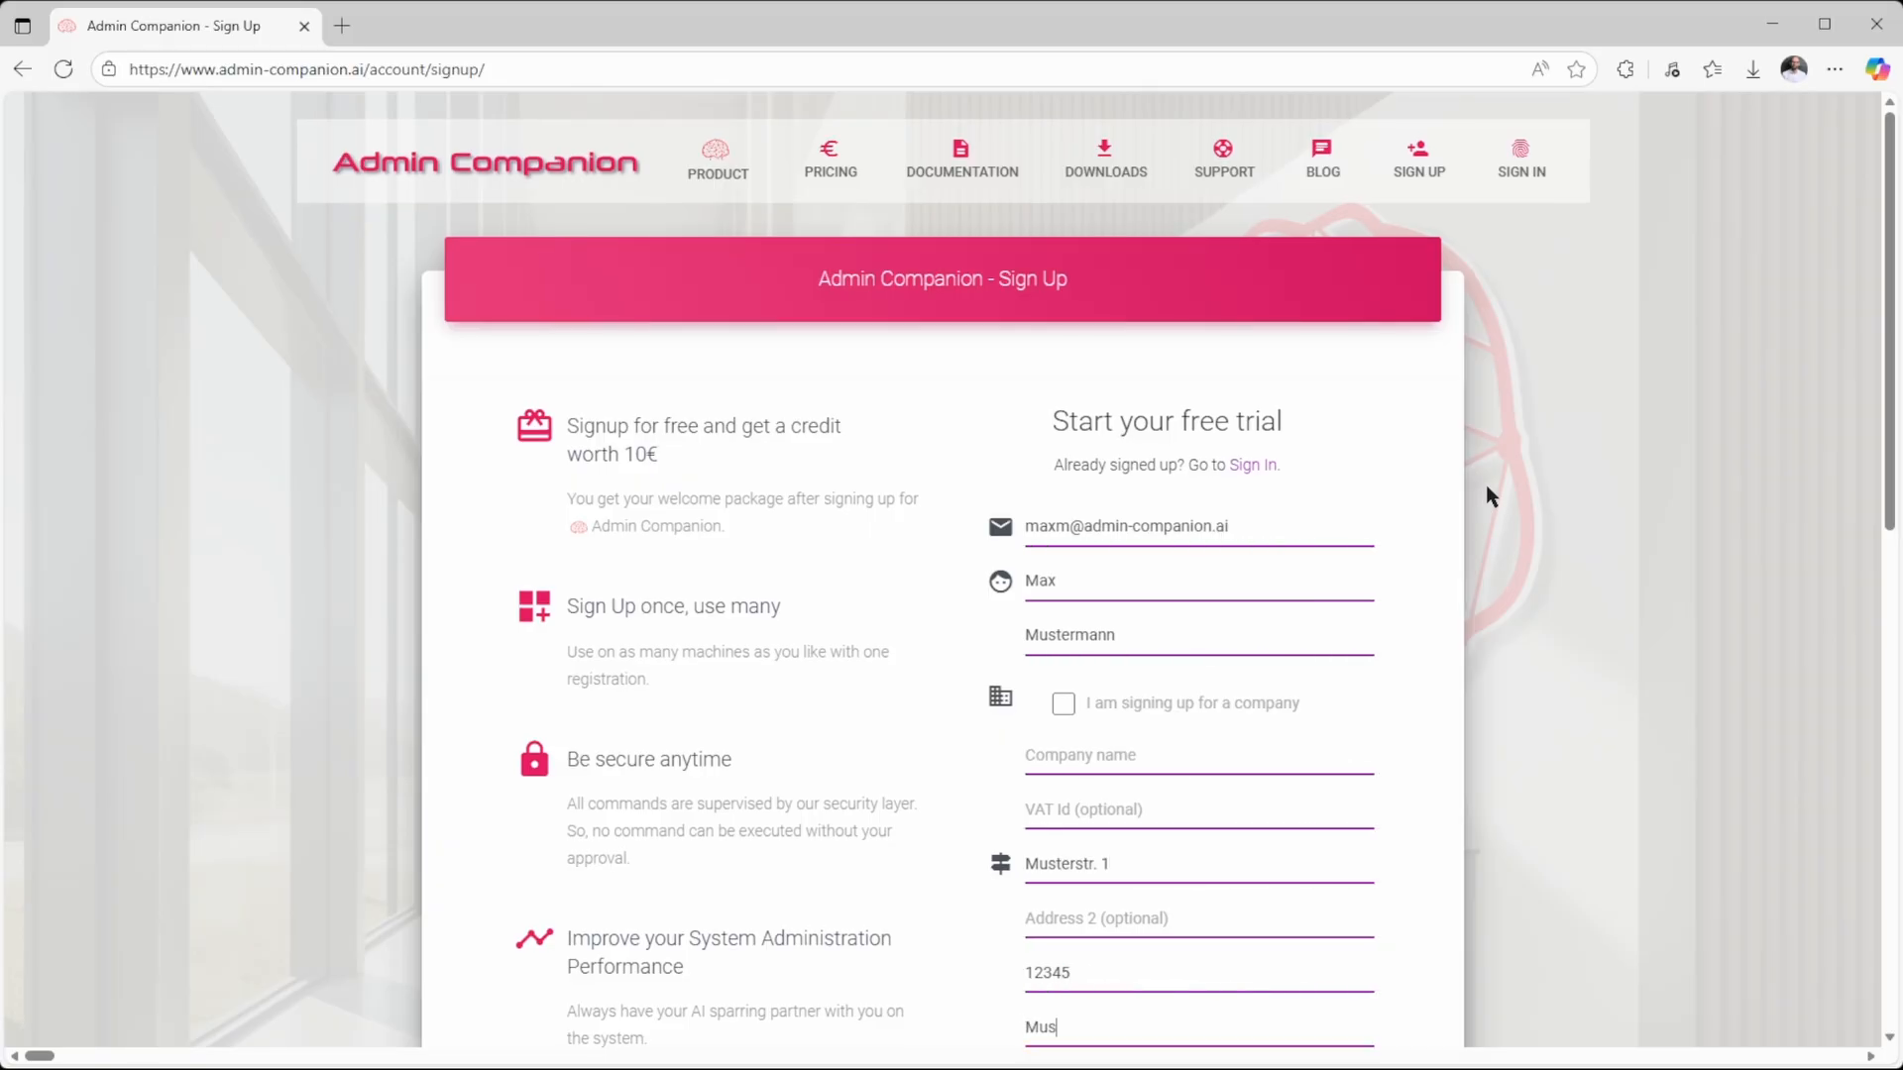
pyautogui.scroll(-3)
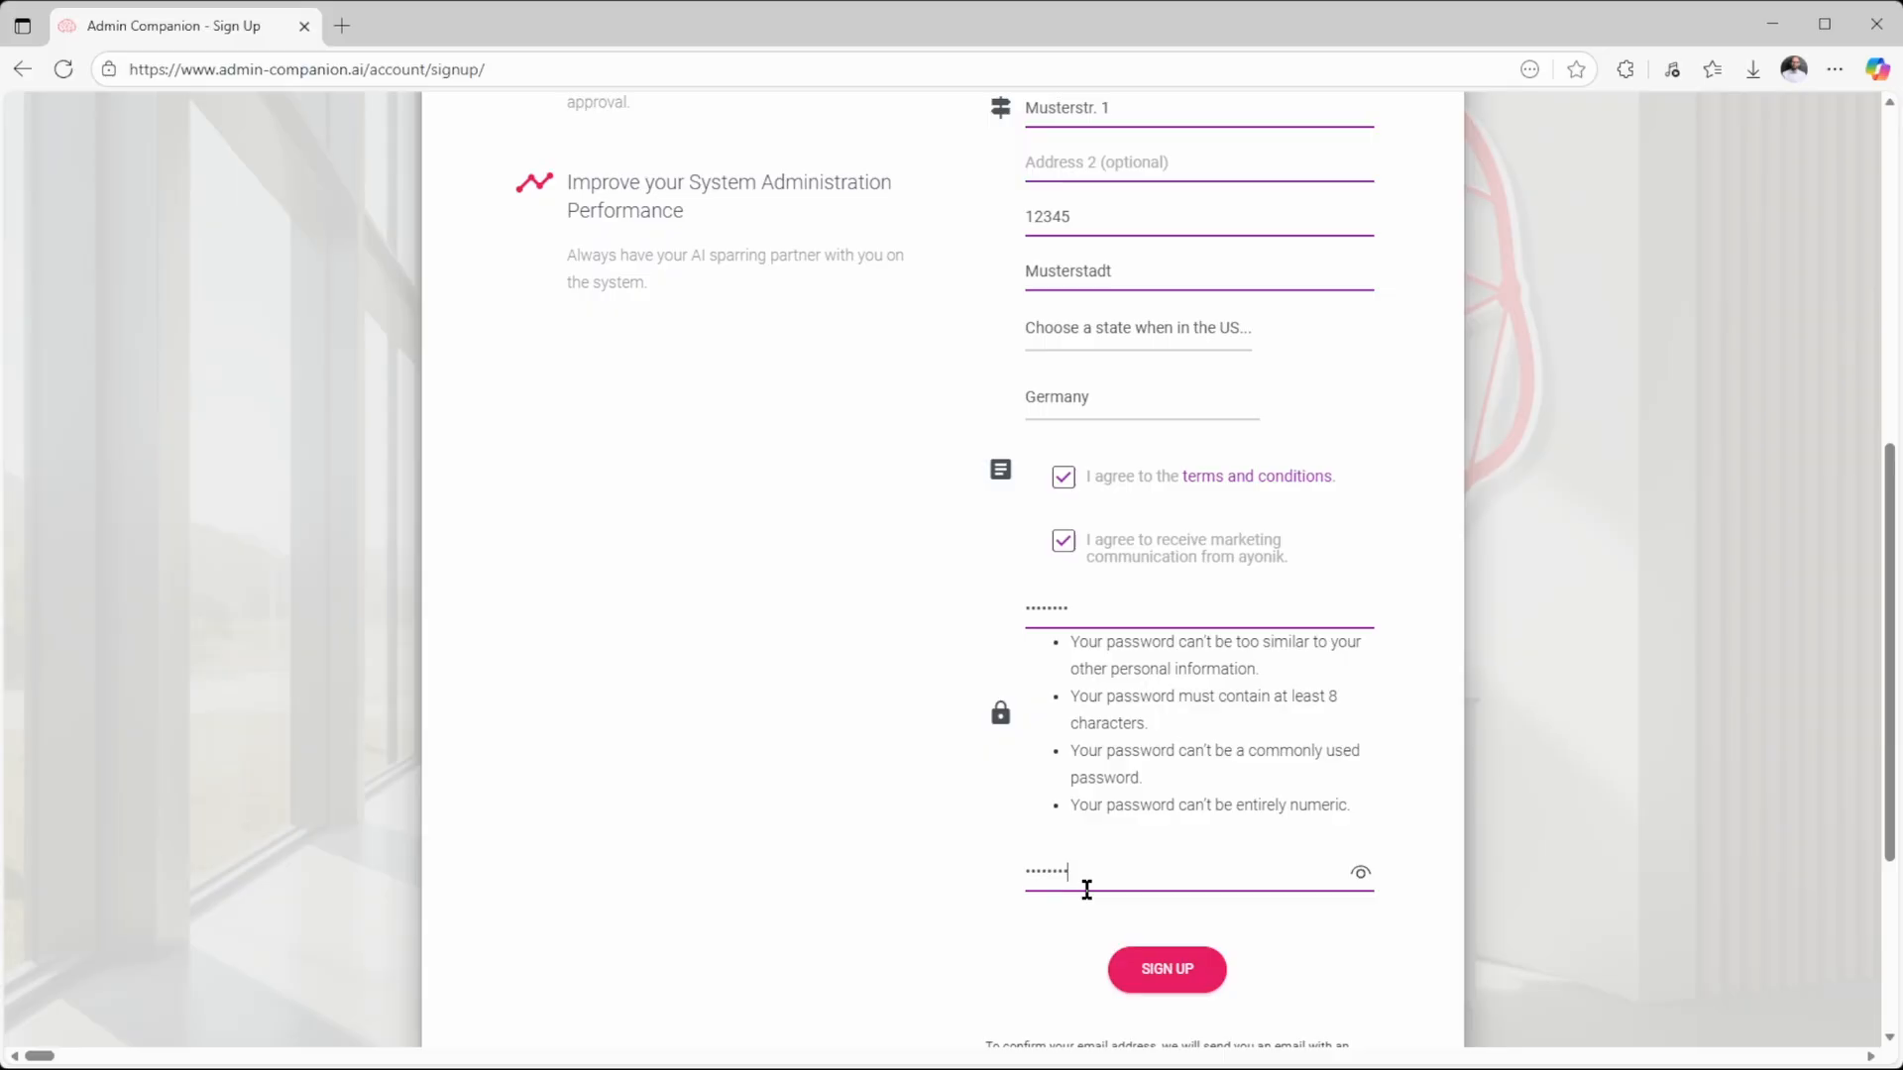
pyautogui.click(1166, 969)
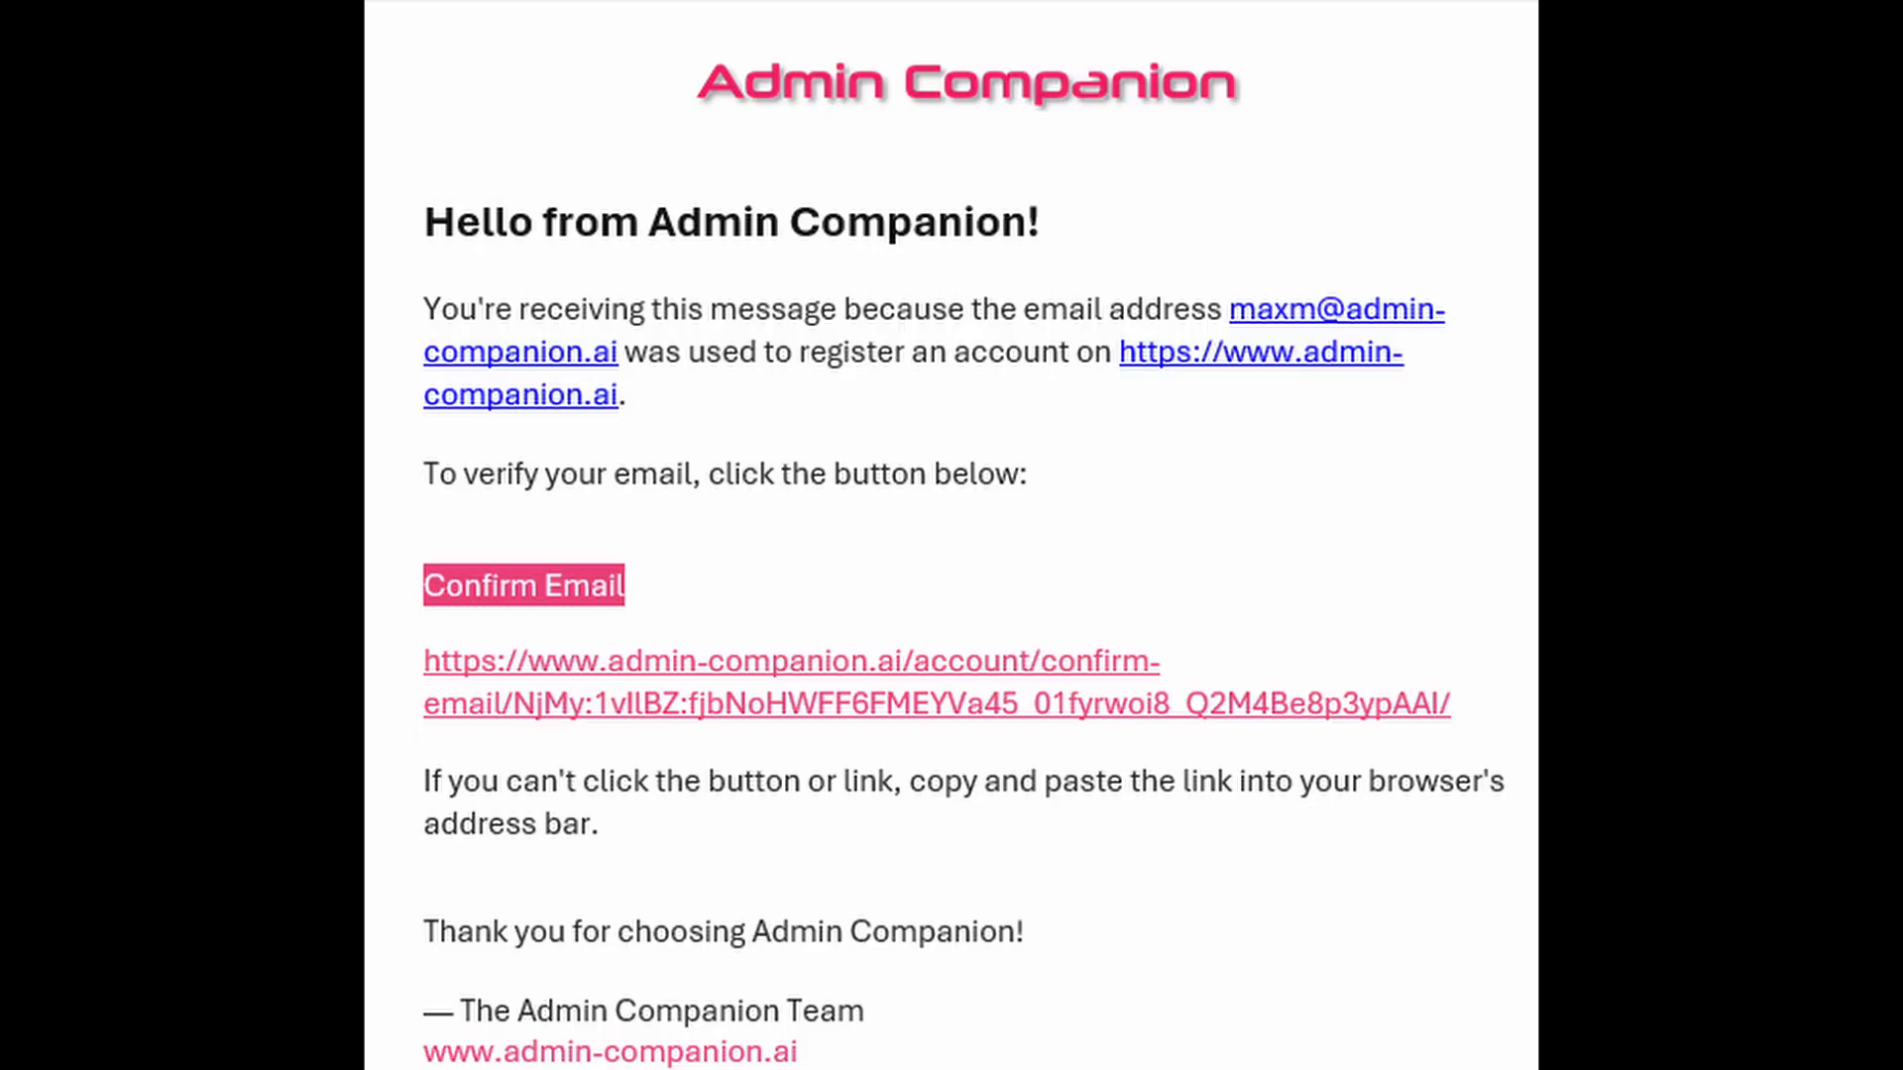
# Step: Confirm the email address via the verification link and enter the password to sign in
pyautogui.click(523, 585)
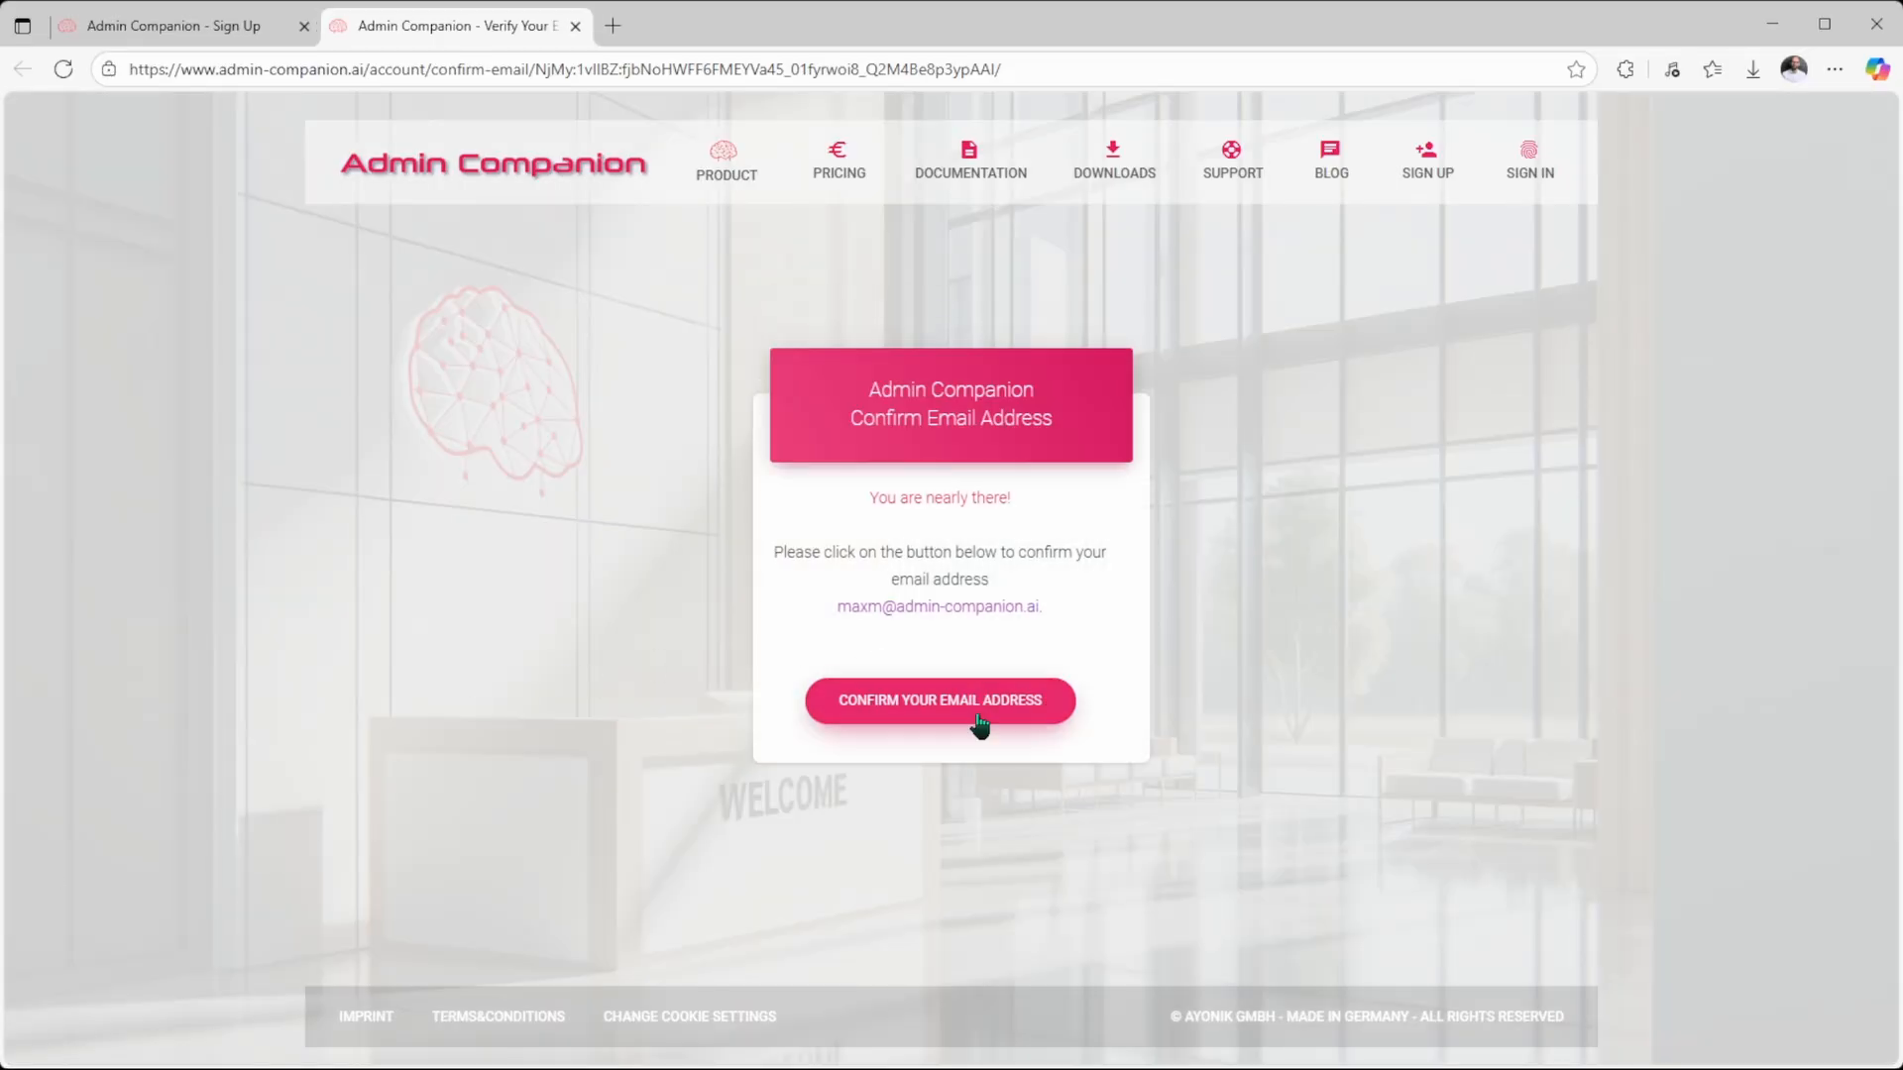
pyautogui.click(939, 701)
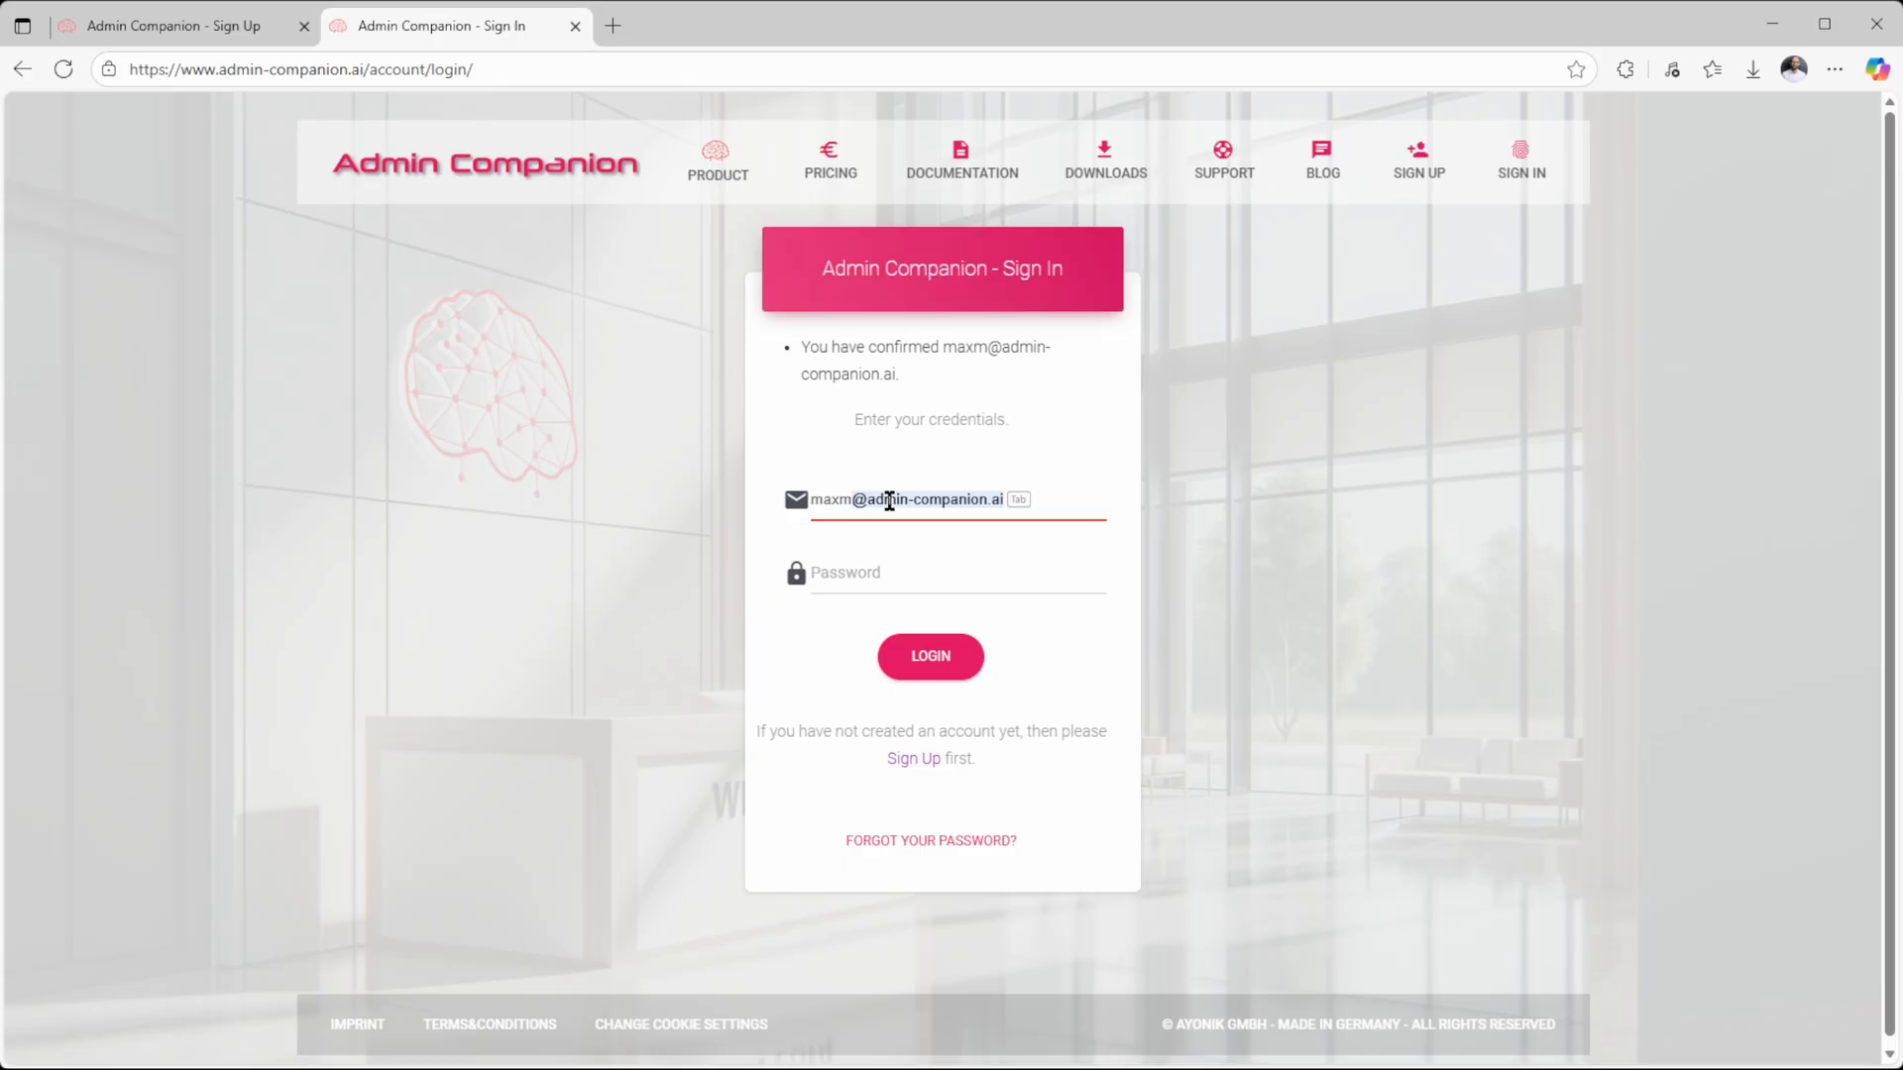
pyautogui.write('password')
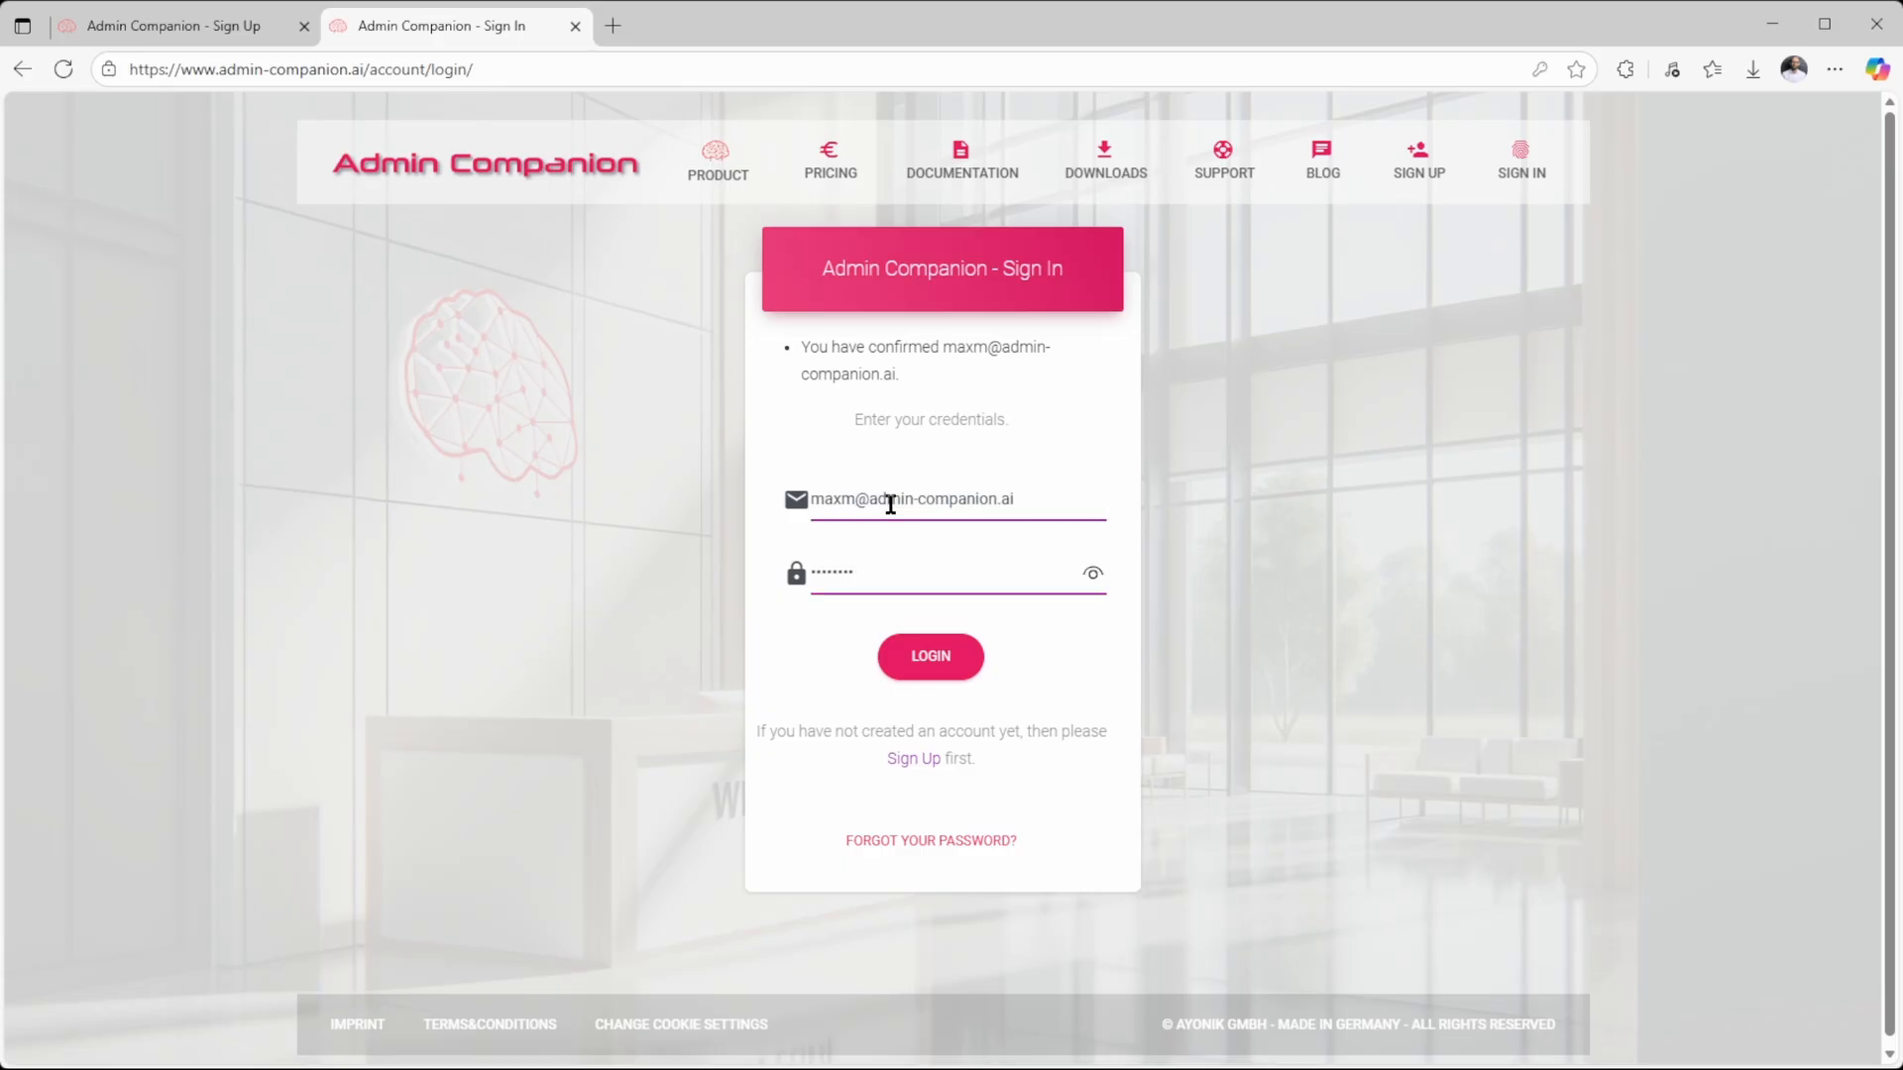
# Step: Log in to the new account to reach the dashboard
pyautogui.click(930, 656)
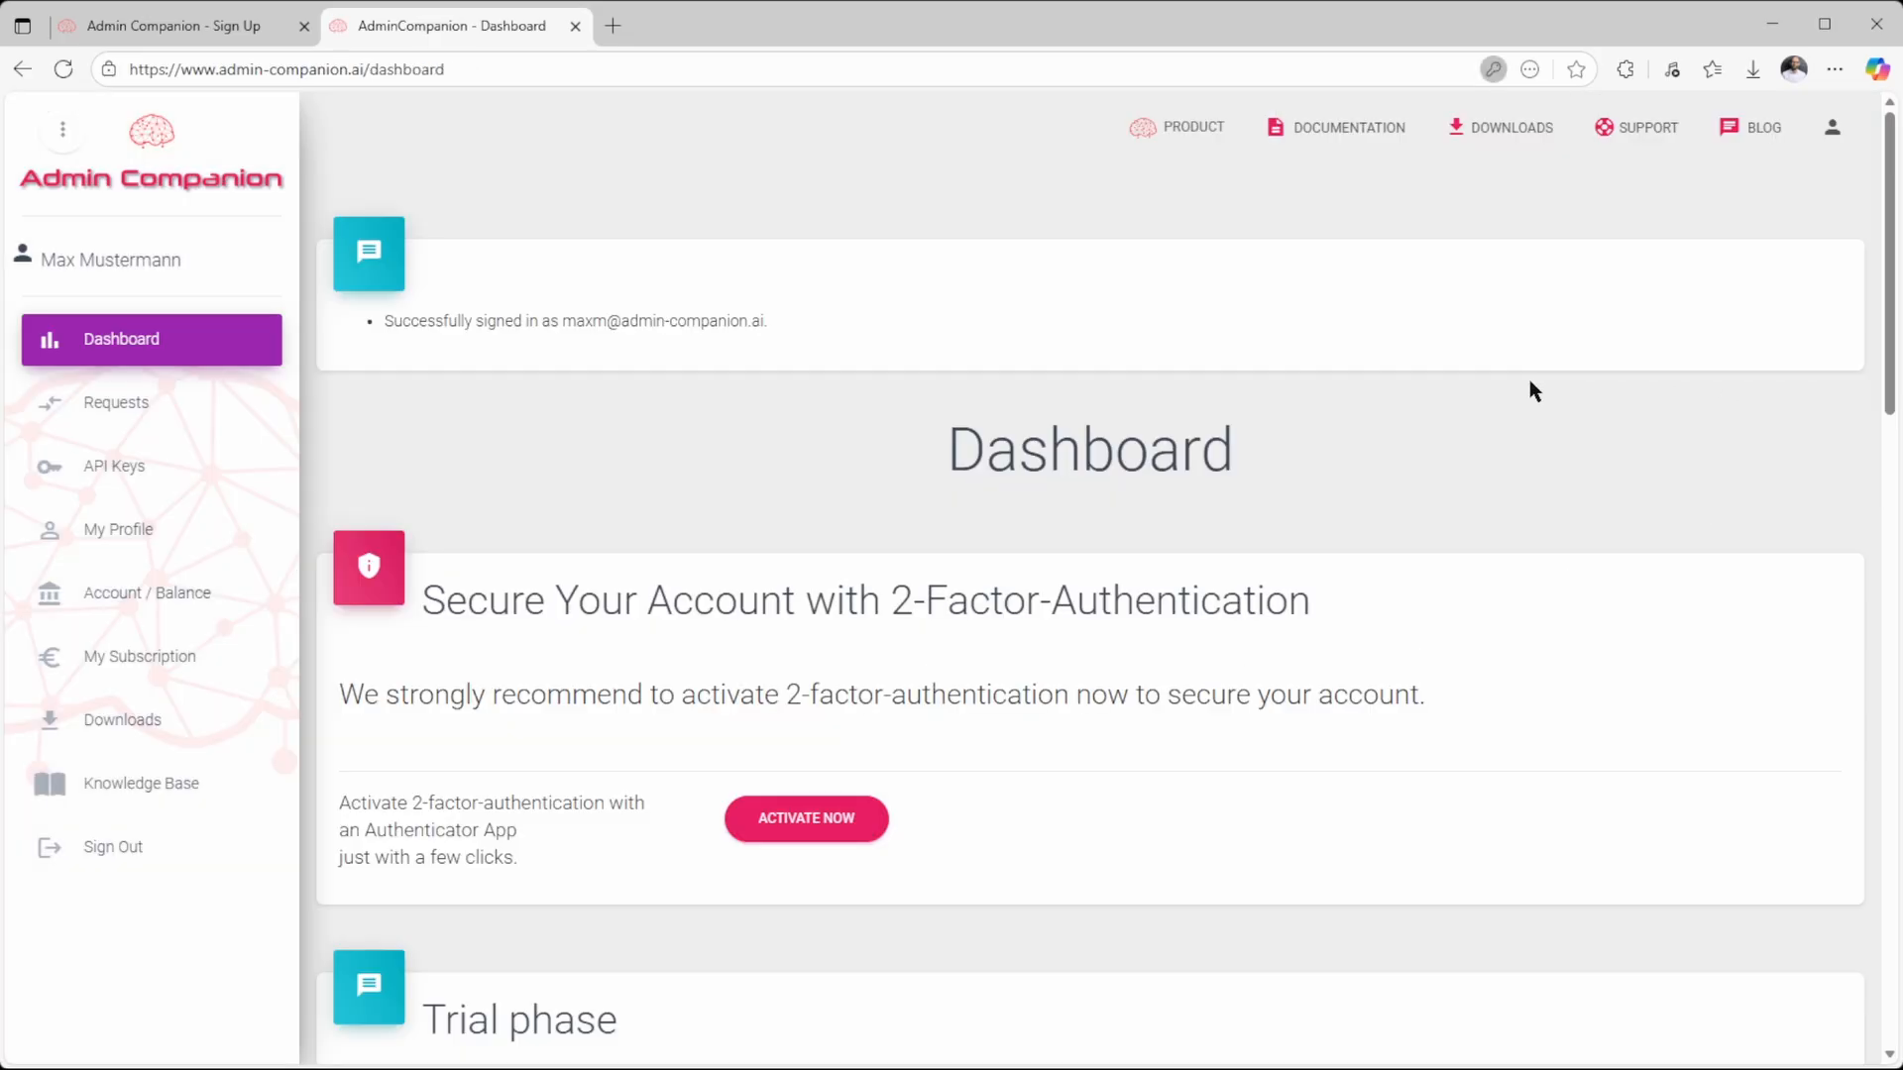
pyautogui.moveTo(1570, 395)
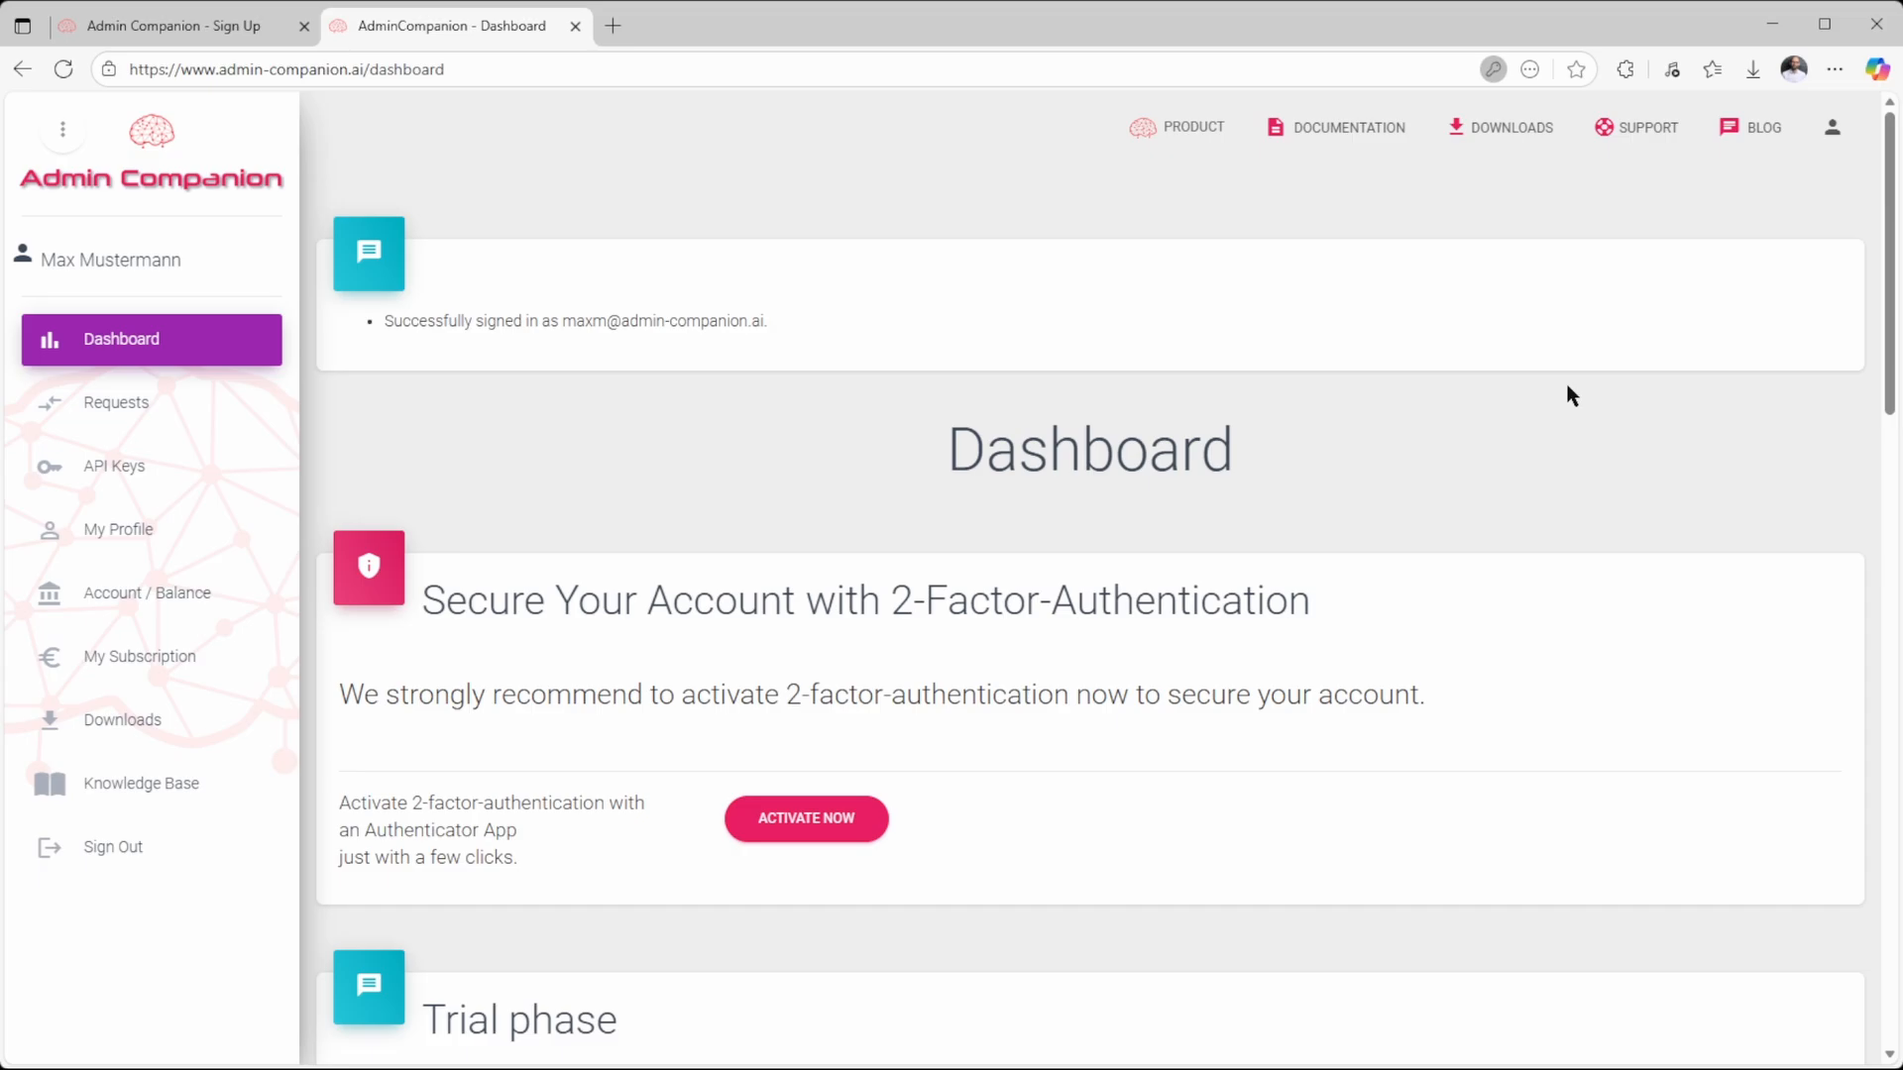
pyautogui.moveTo(1502, 455)
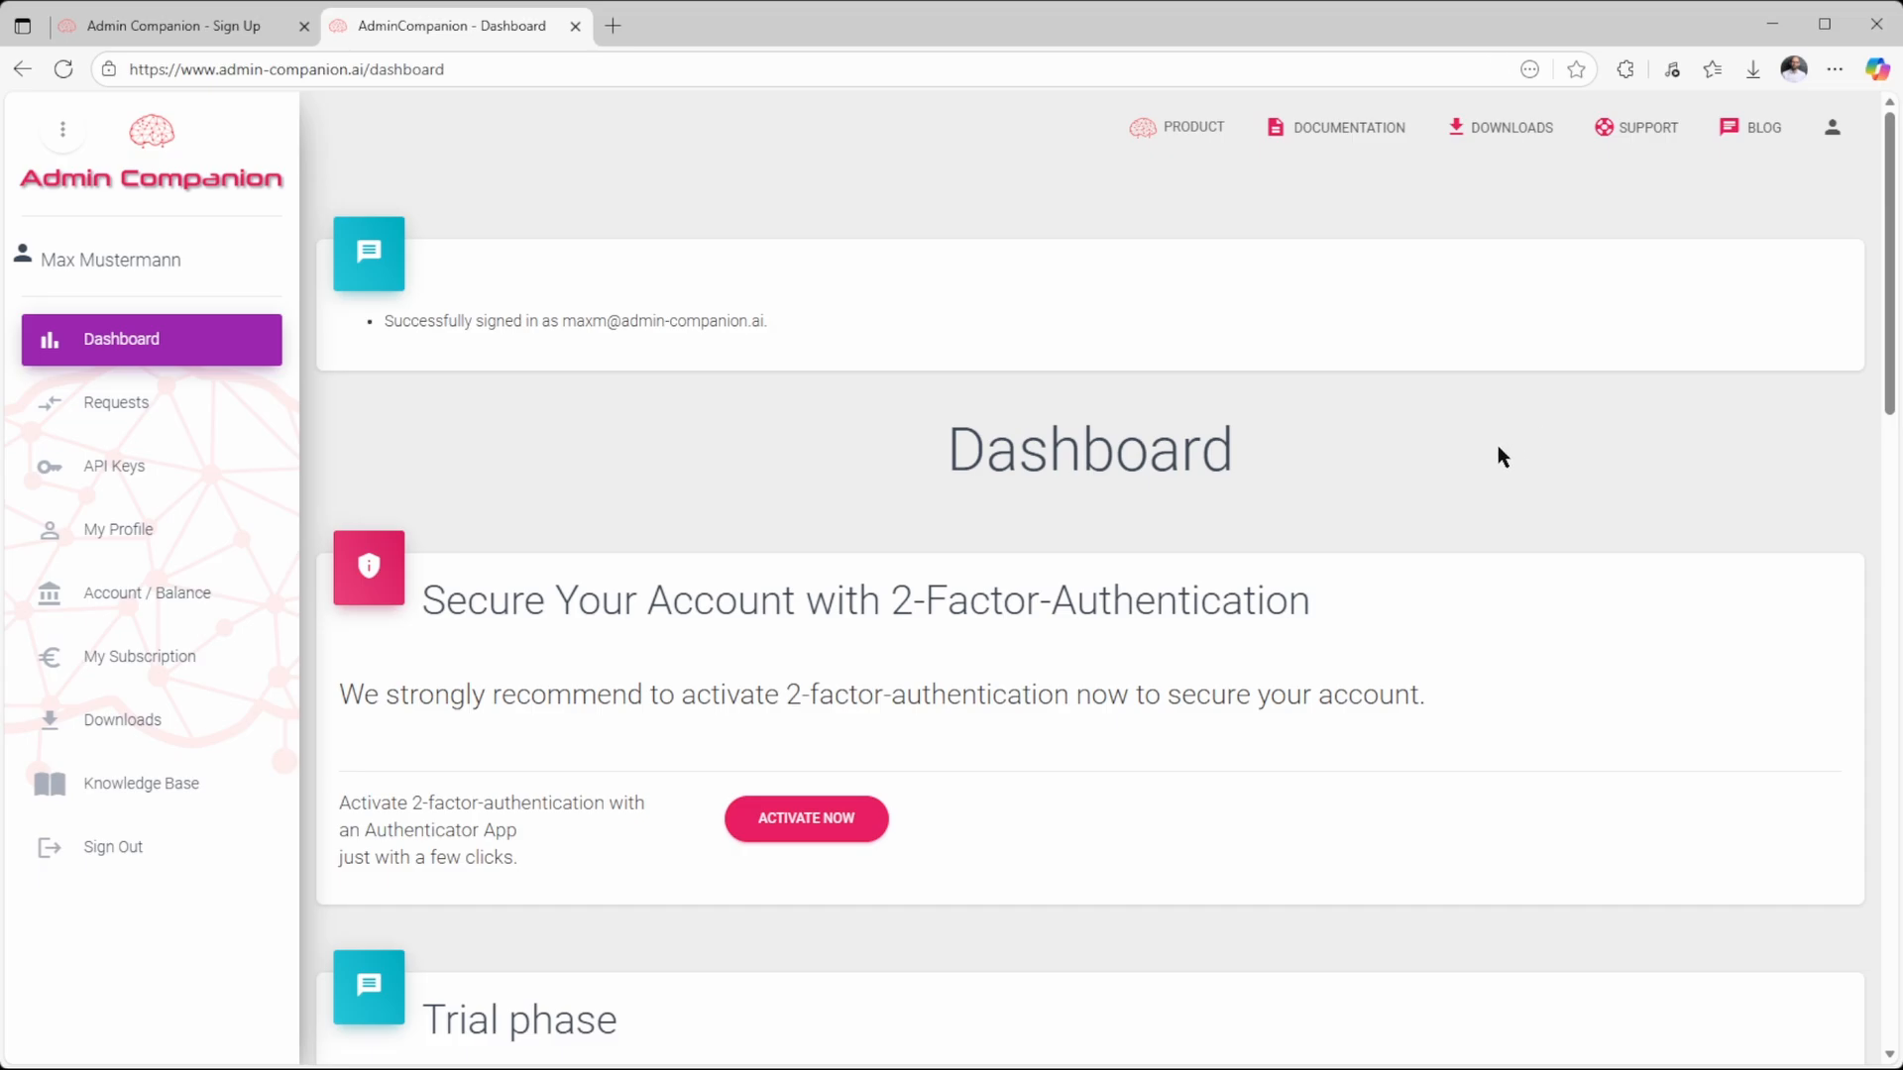
pyautogui.moveTo(766, 676)
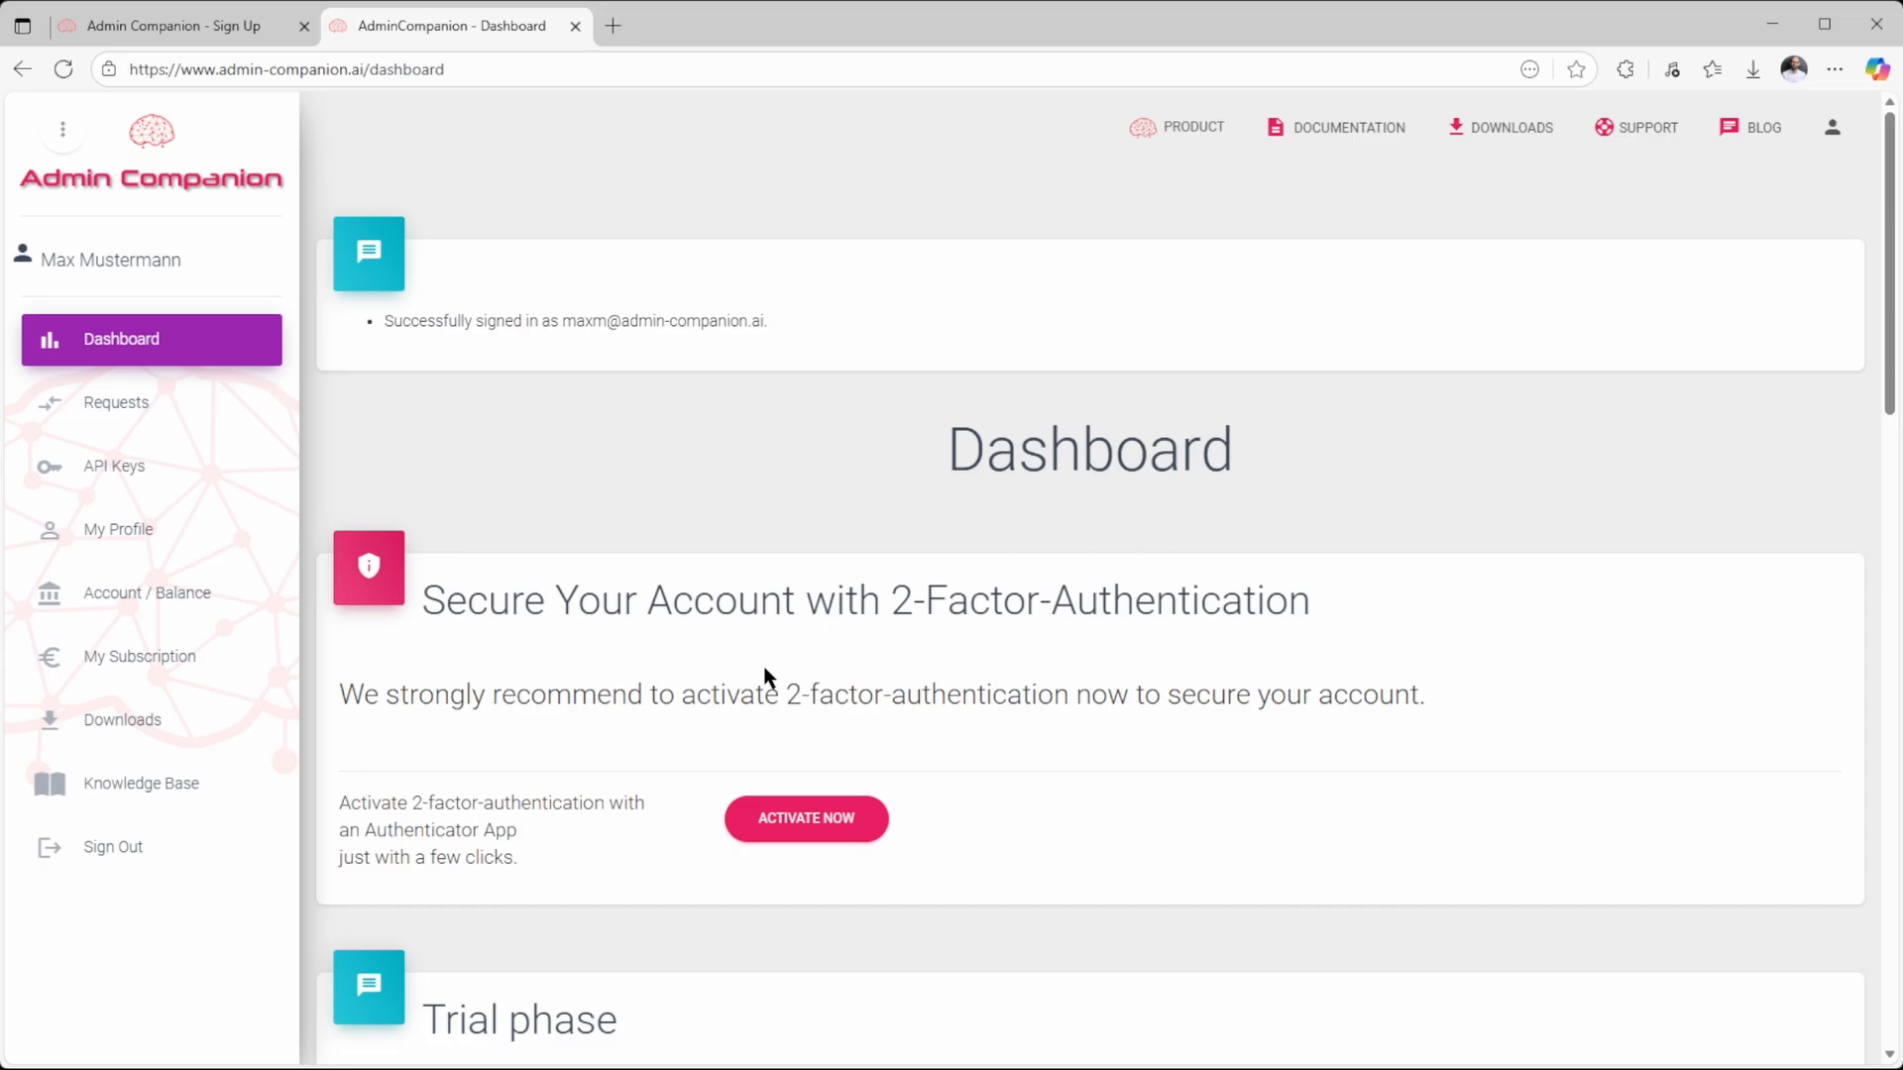
pyautogui.moveTo(771, 690)
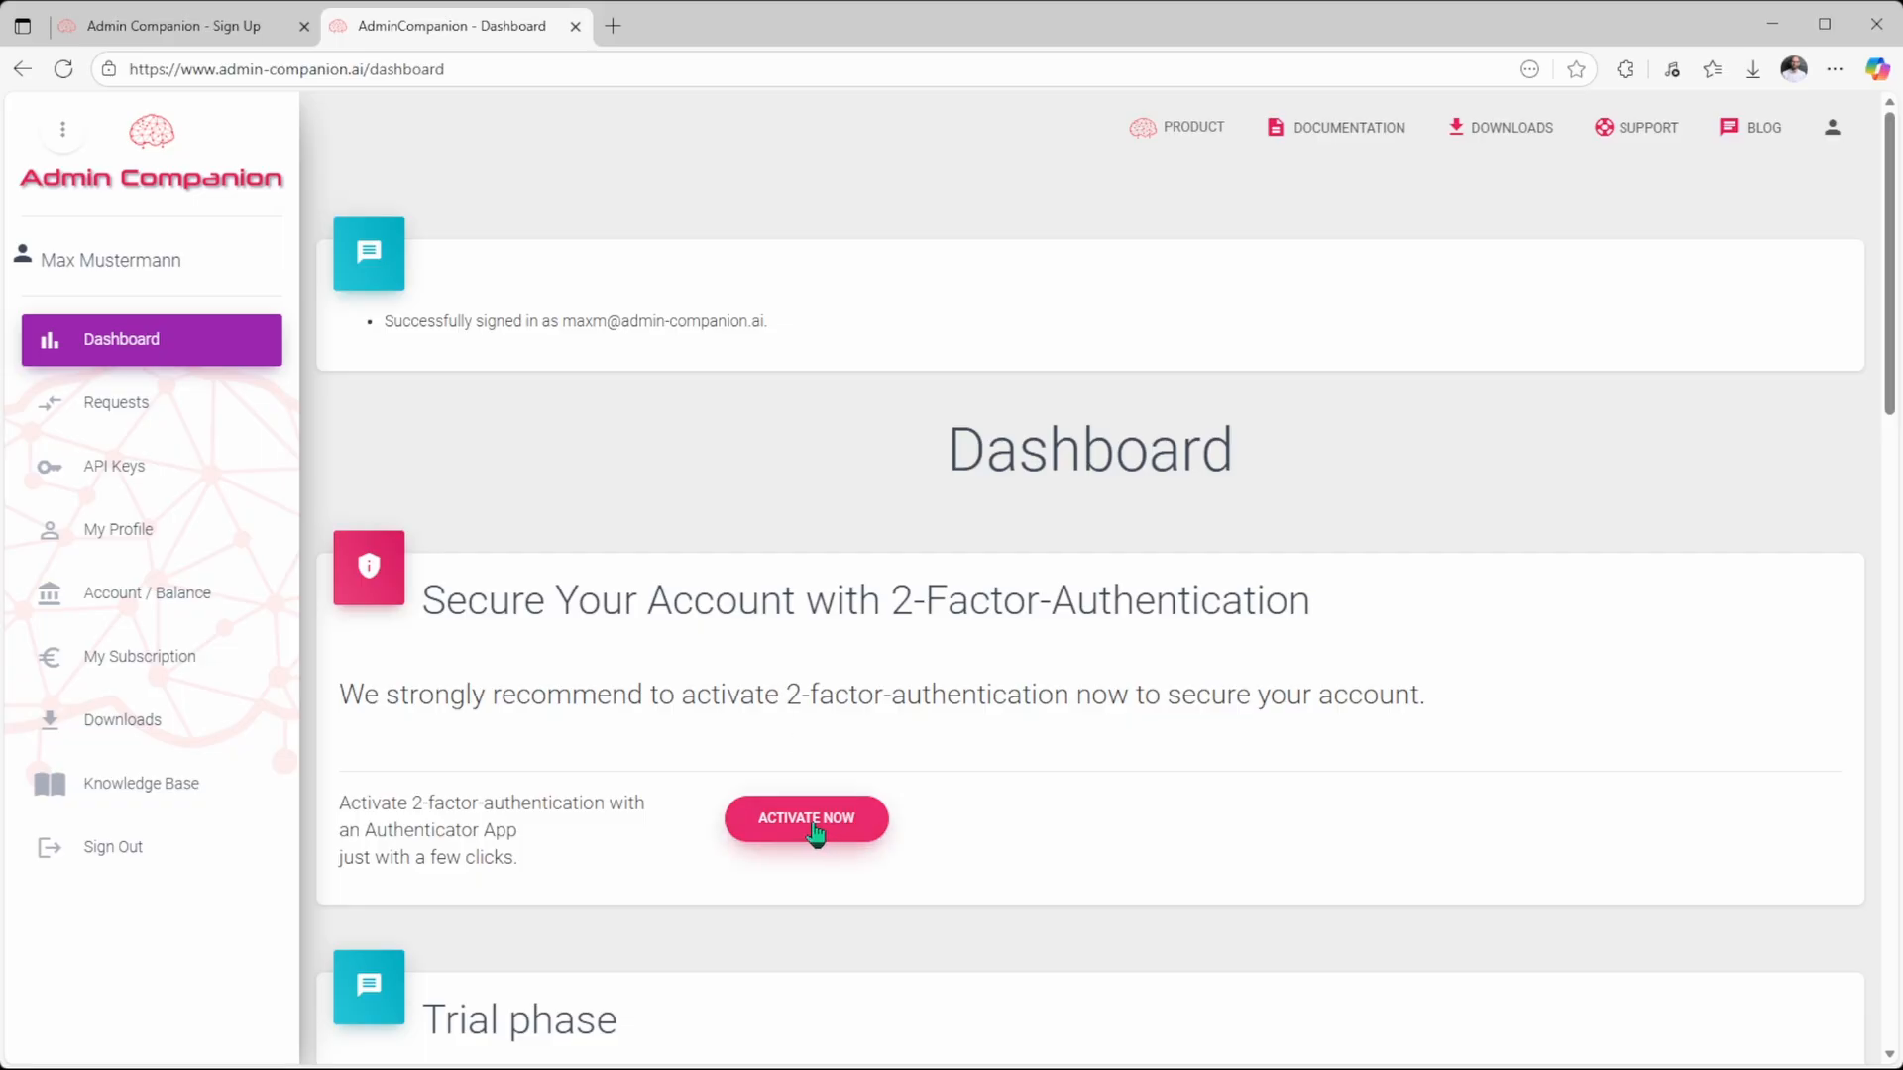
pyautogui.click(804, 817)
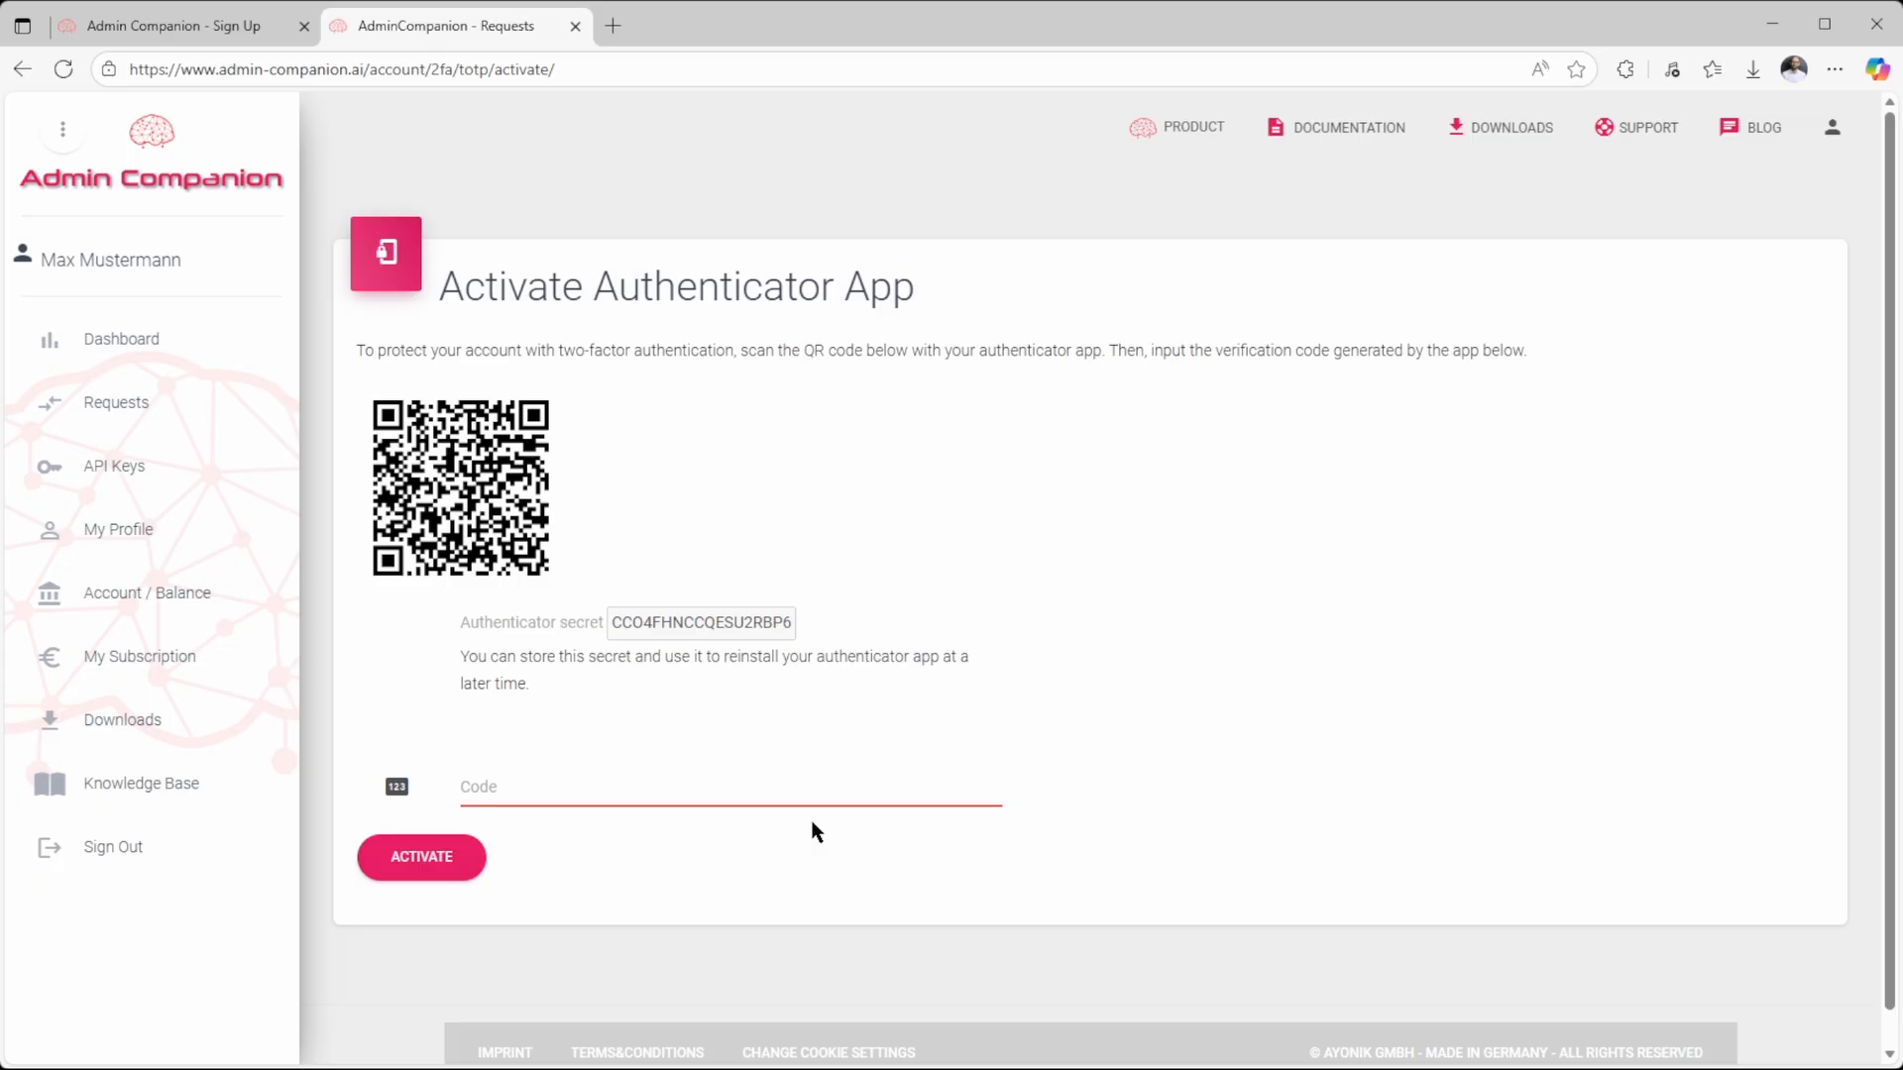
pyautogui.click(729, 786)
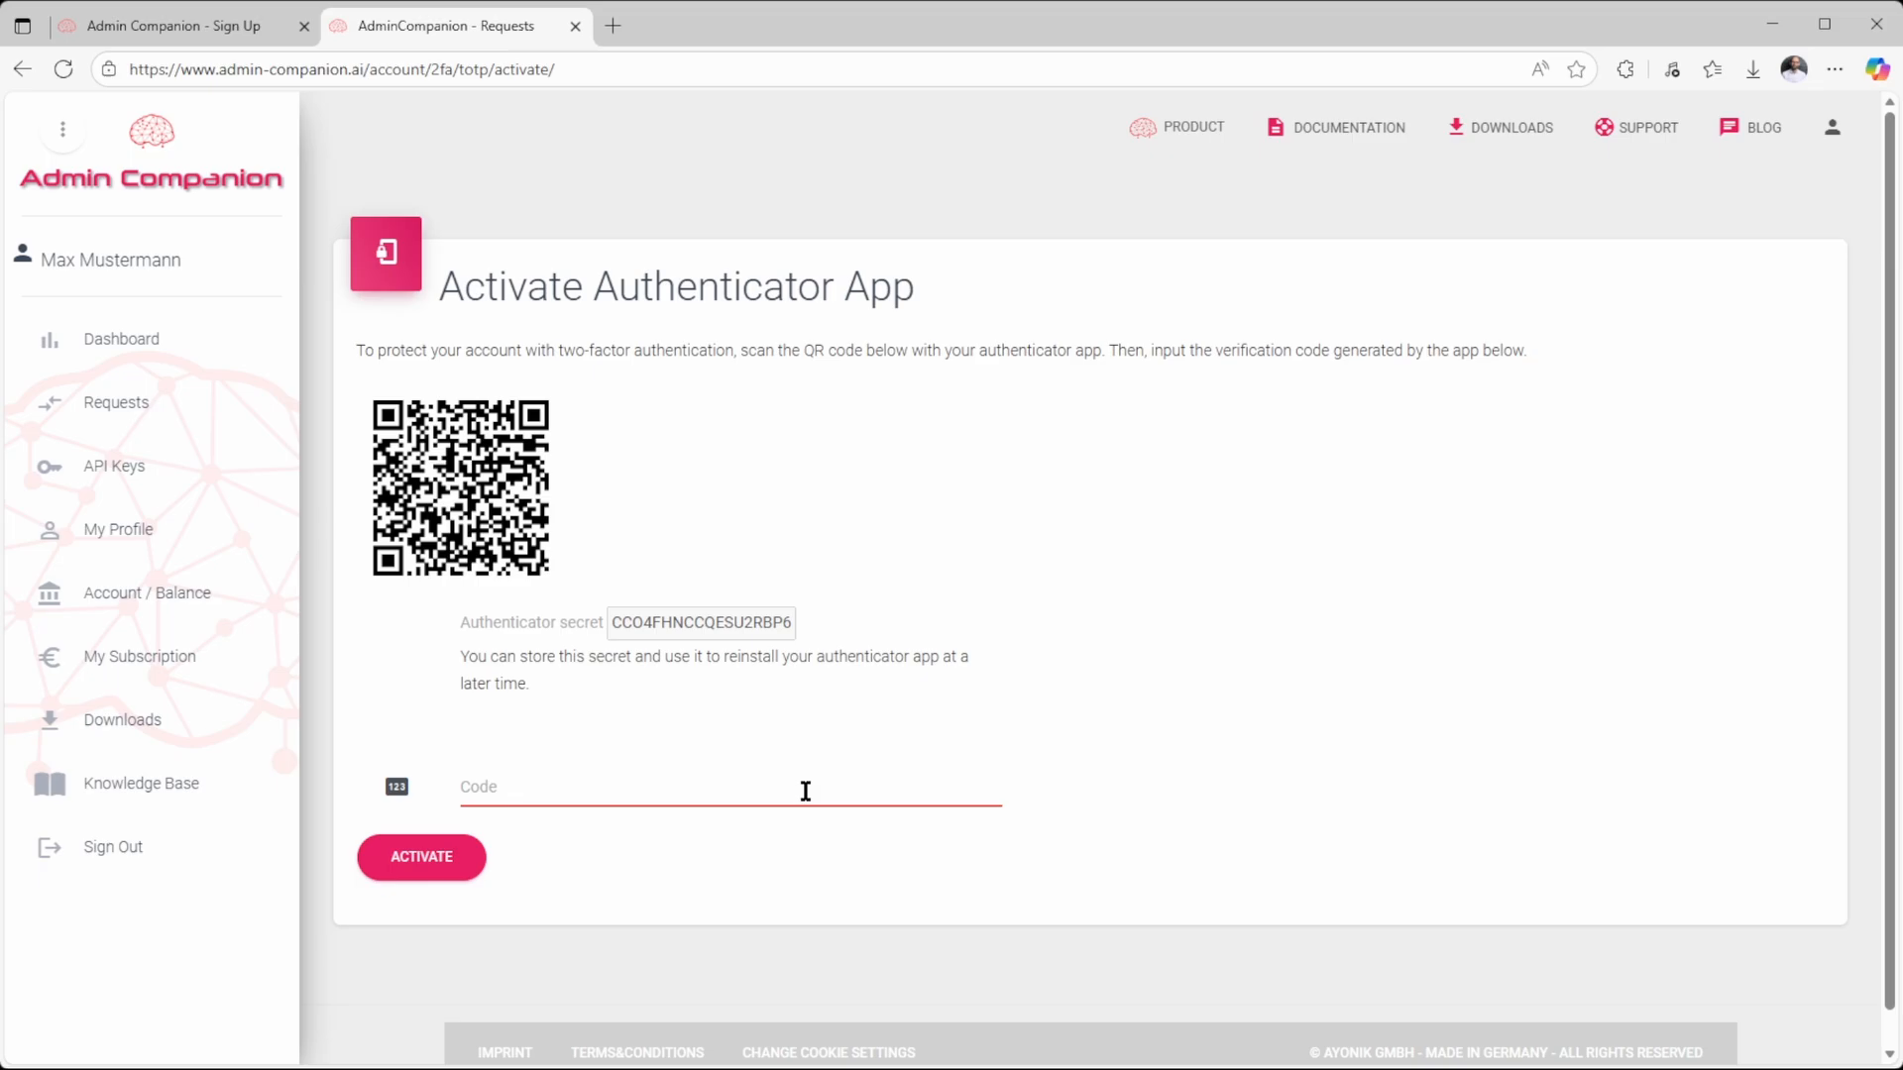
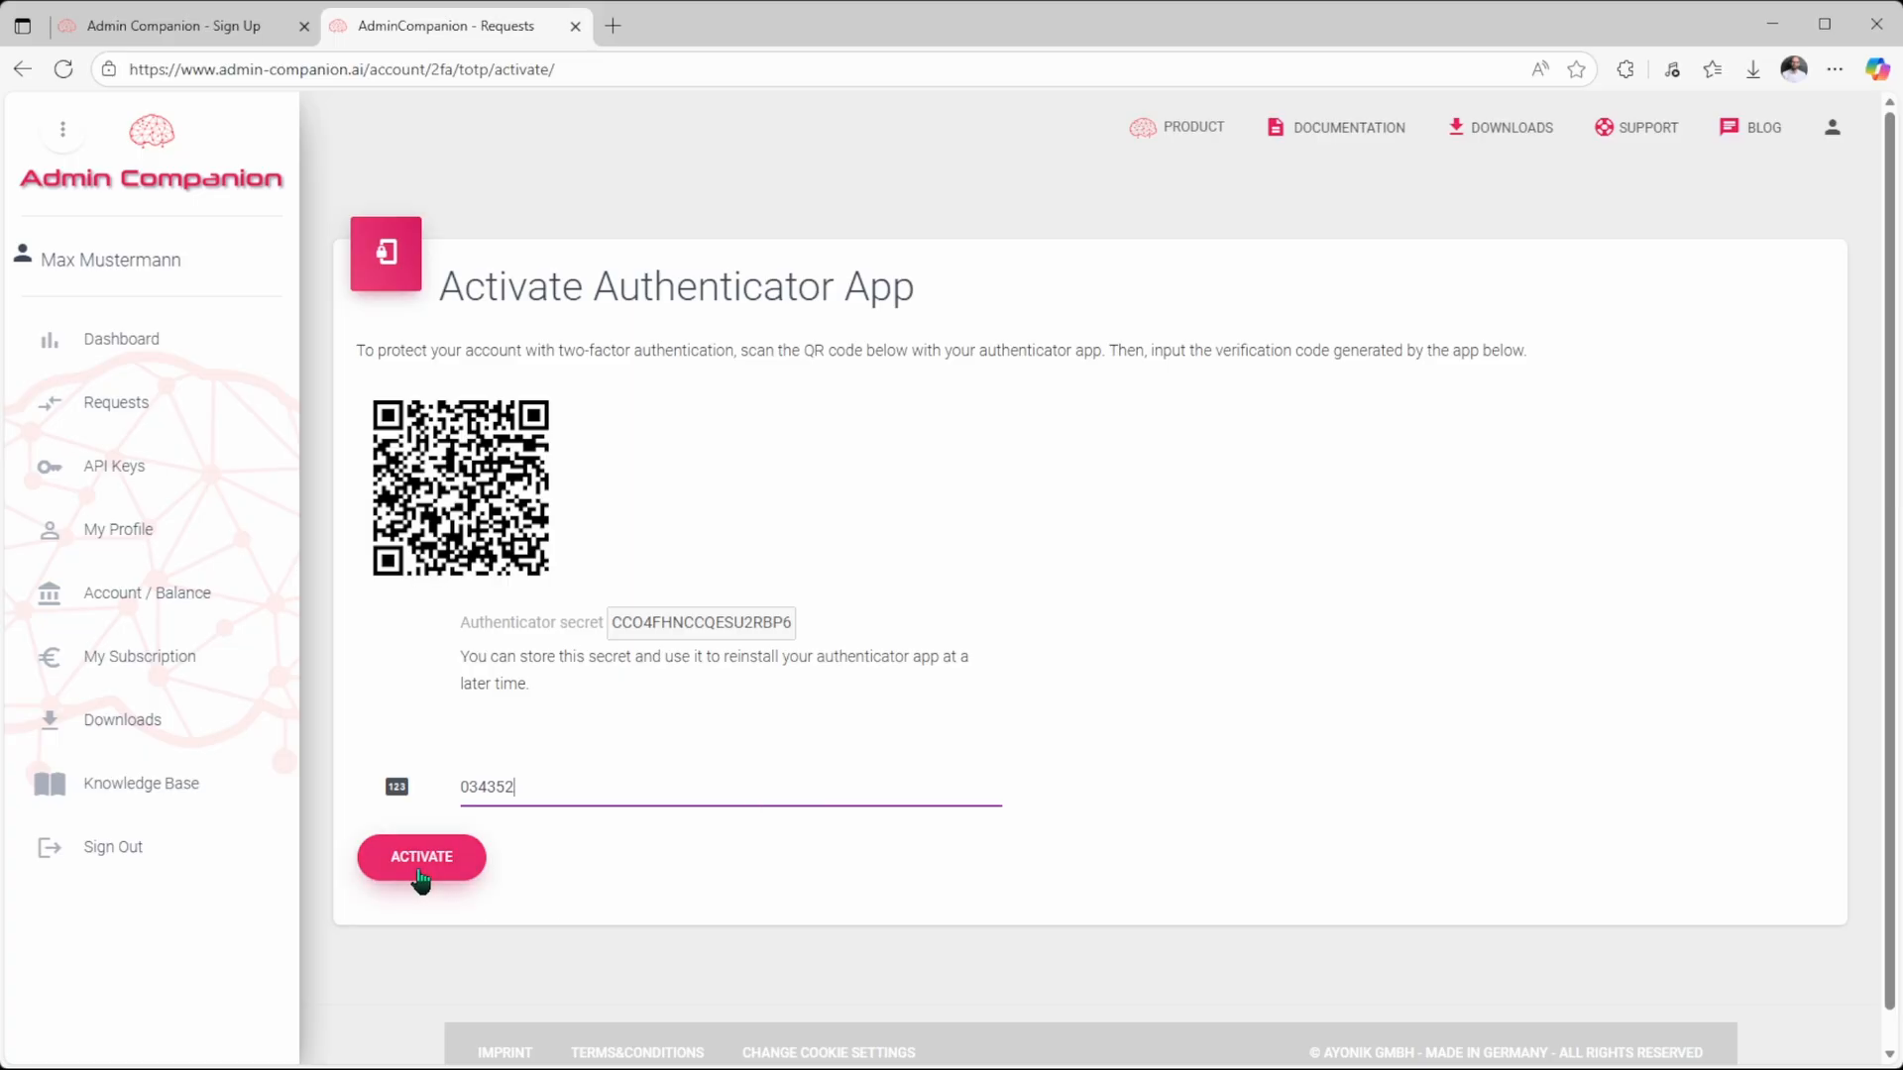
# Step: Activate the authenticator, review the ten recovery codes, and go to Downloads
pyautogui.click(421, 856)
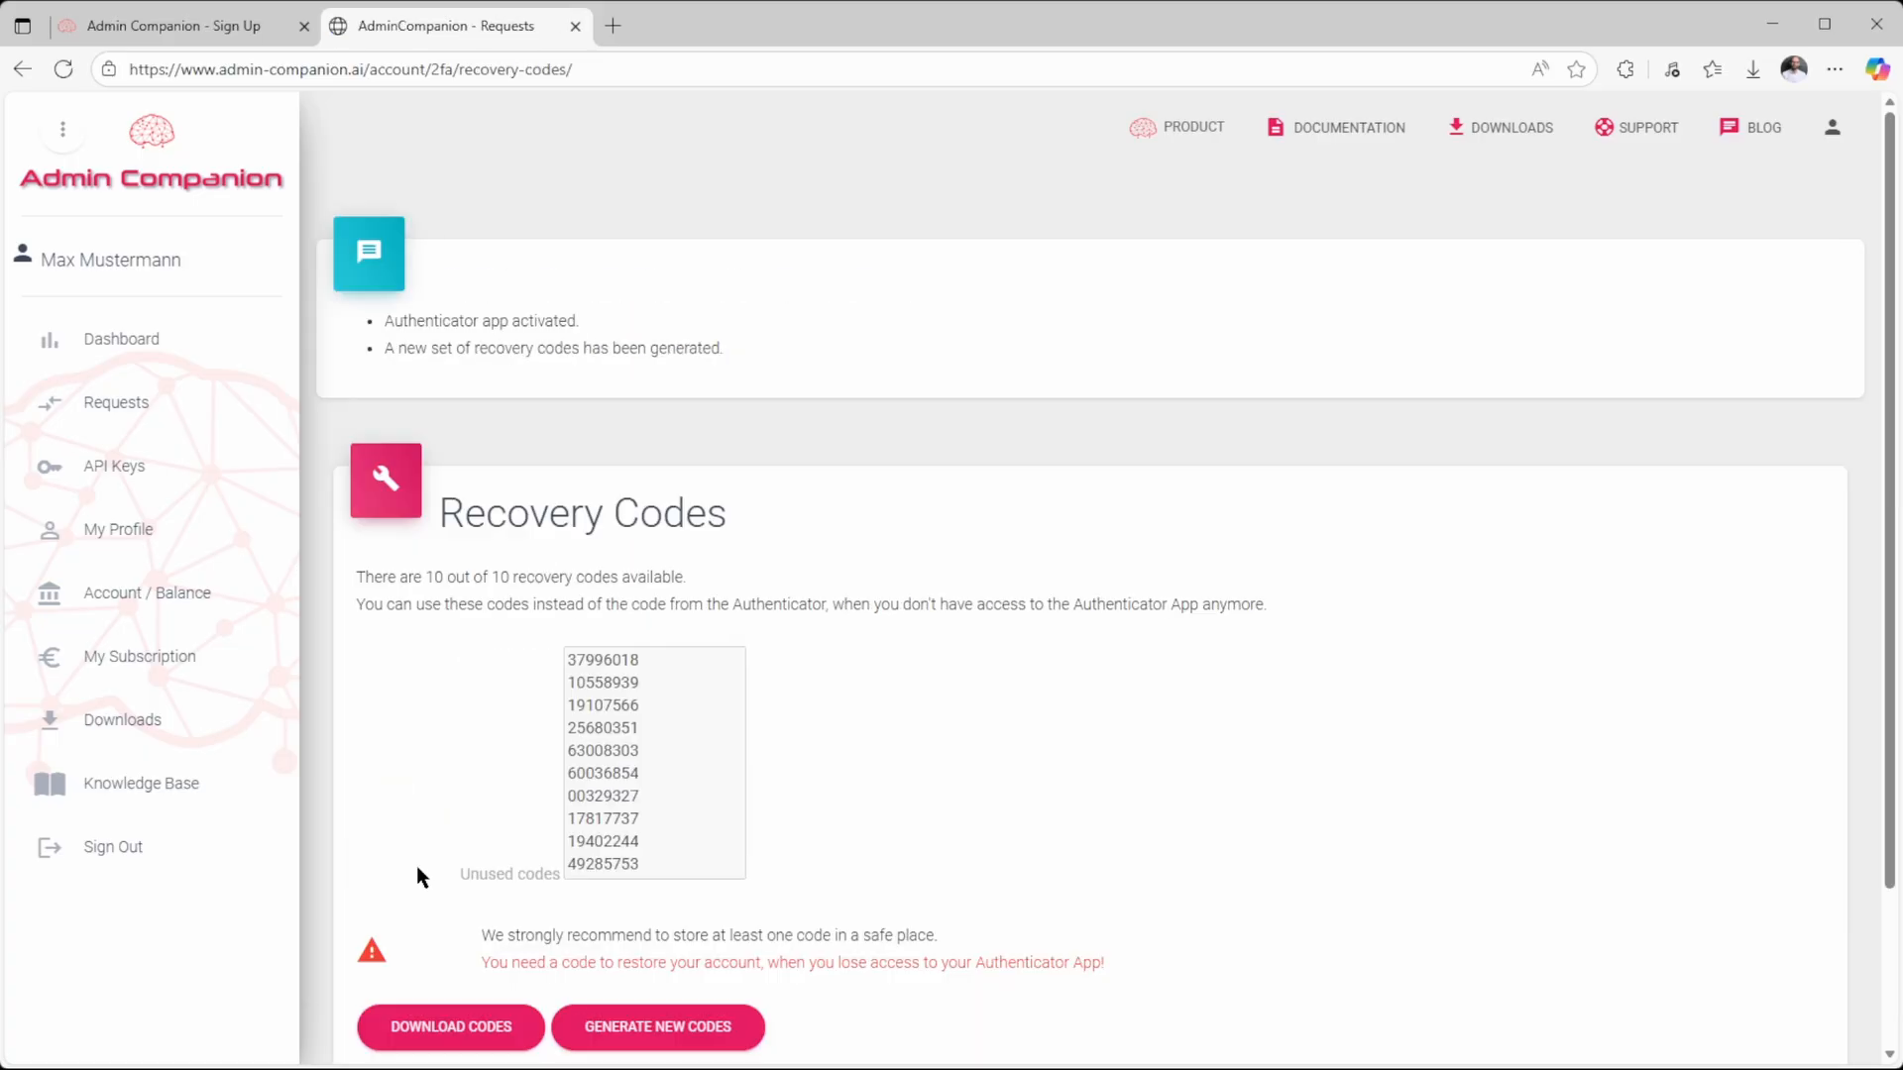
pyautogui.moveTo(714, 874)
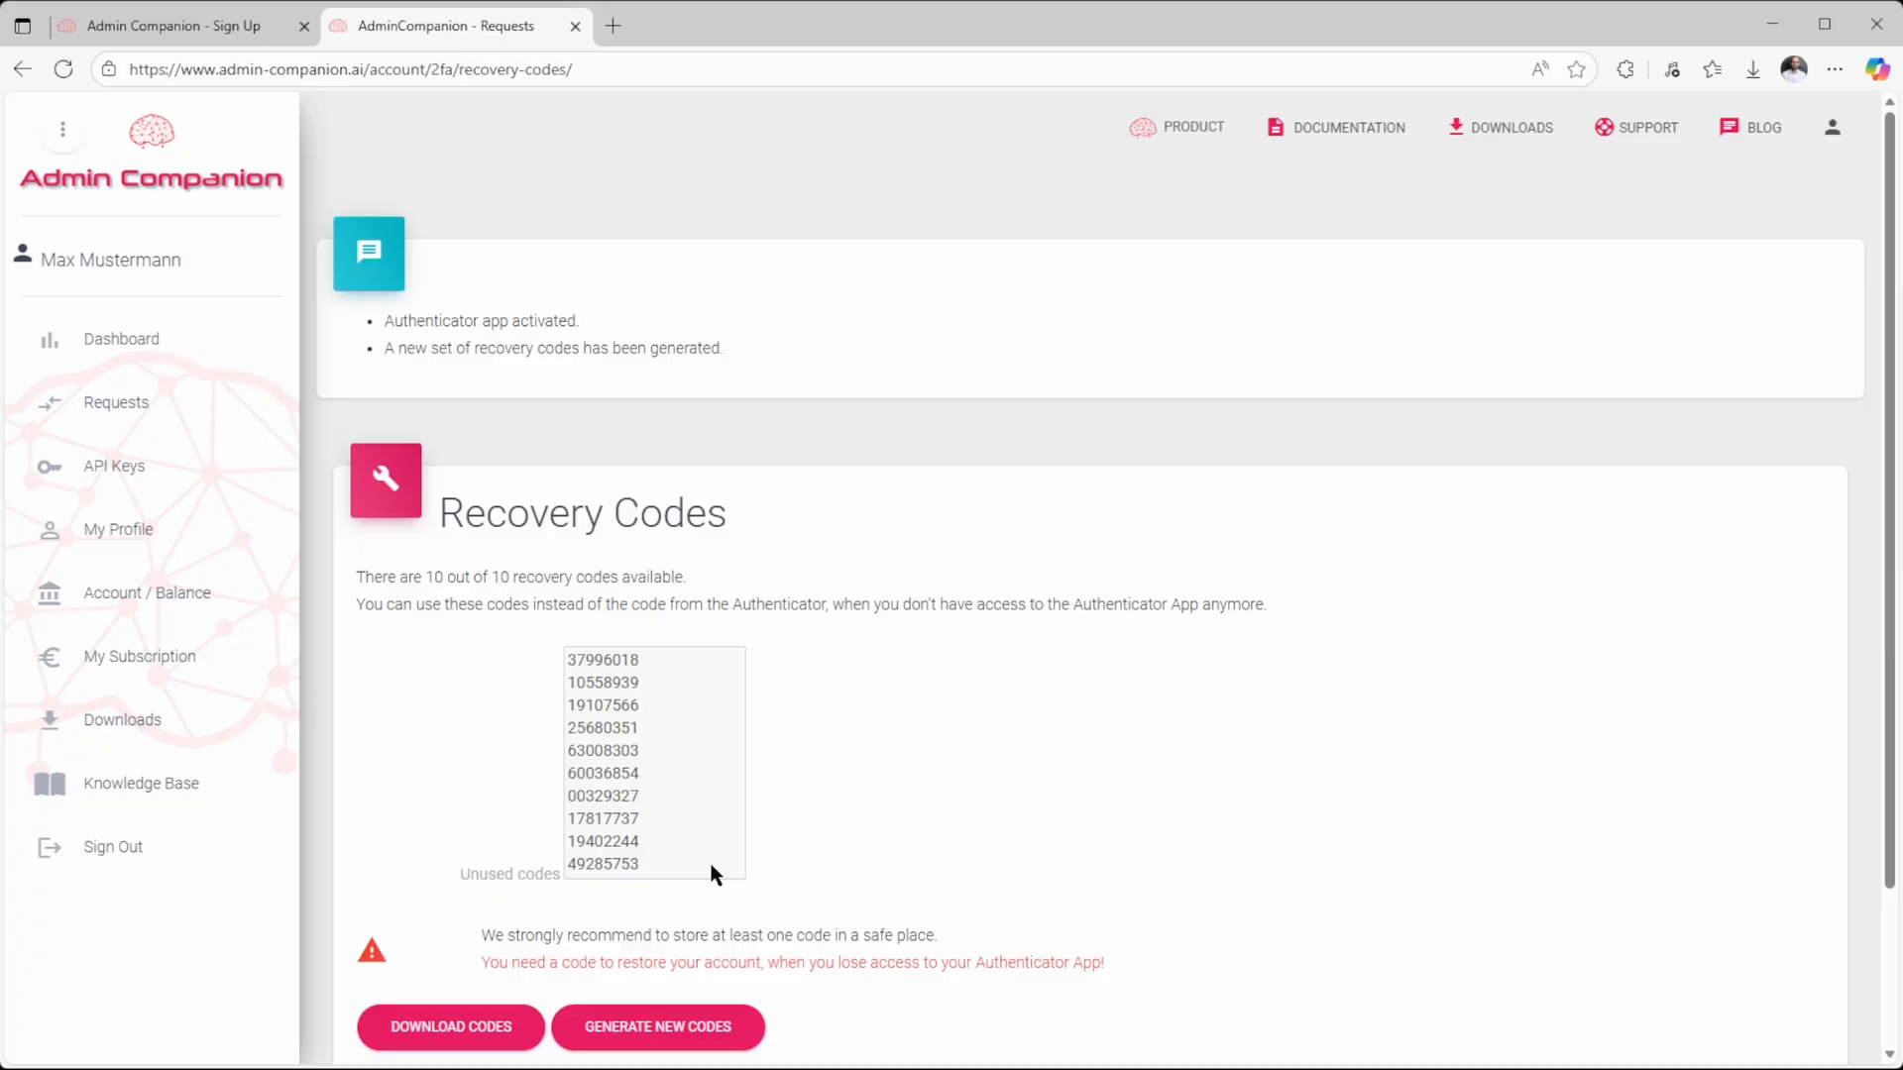
pyautogui.moveTo(958, 772)
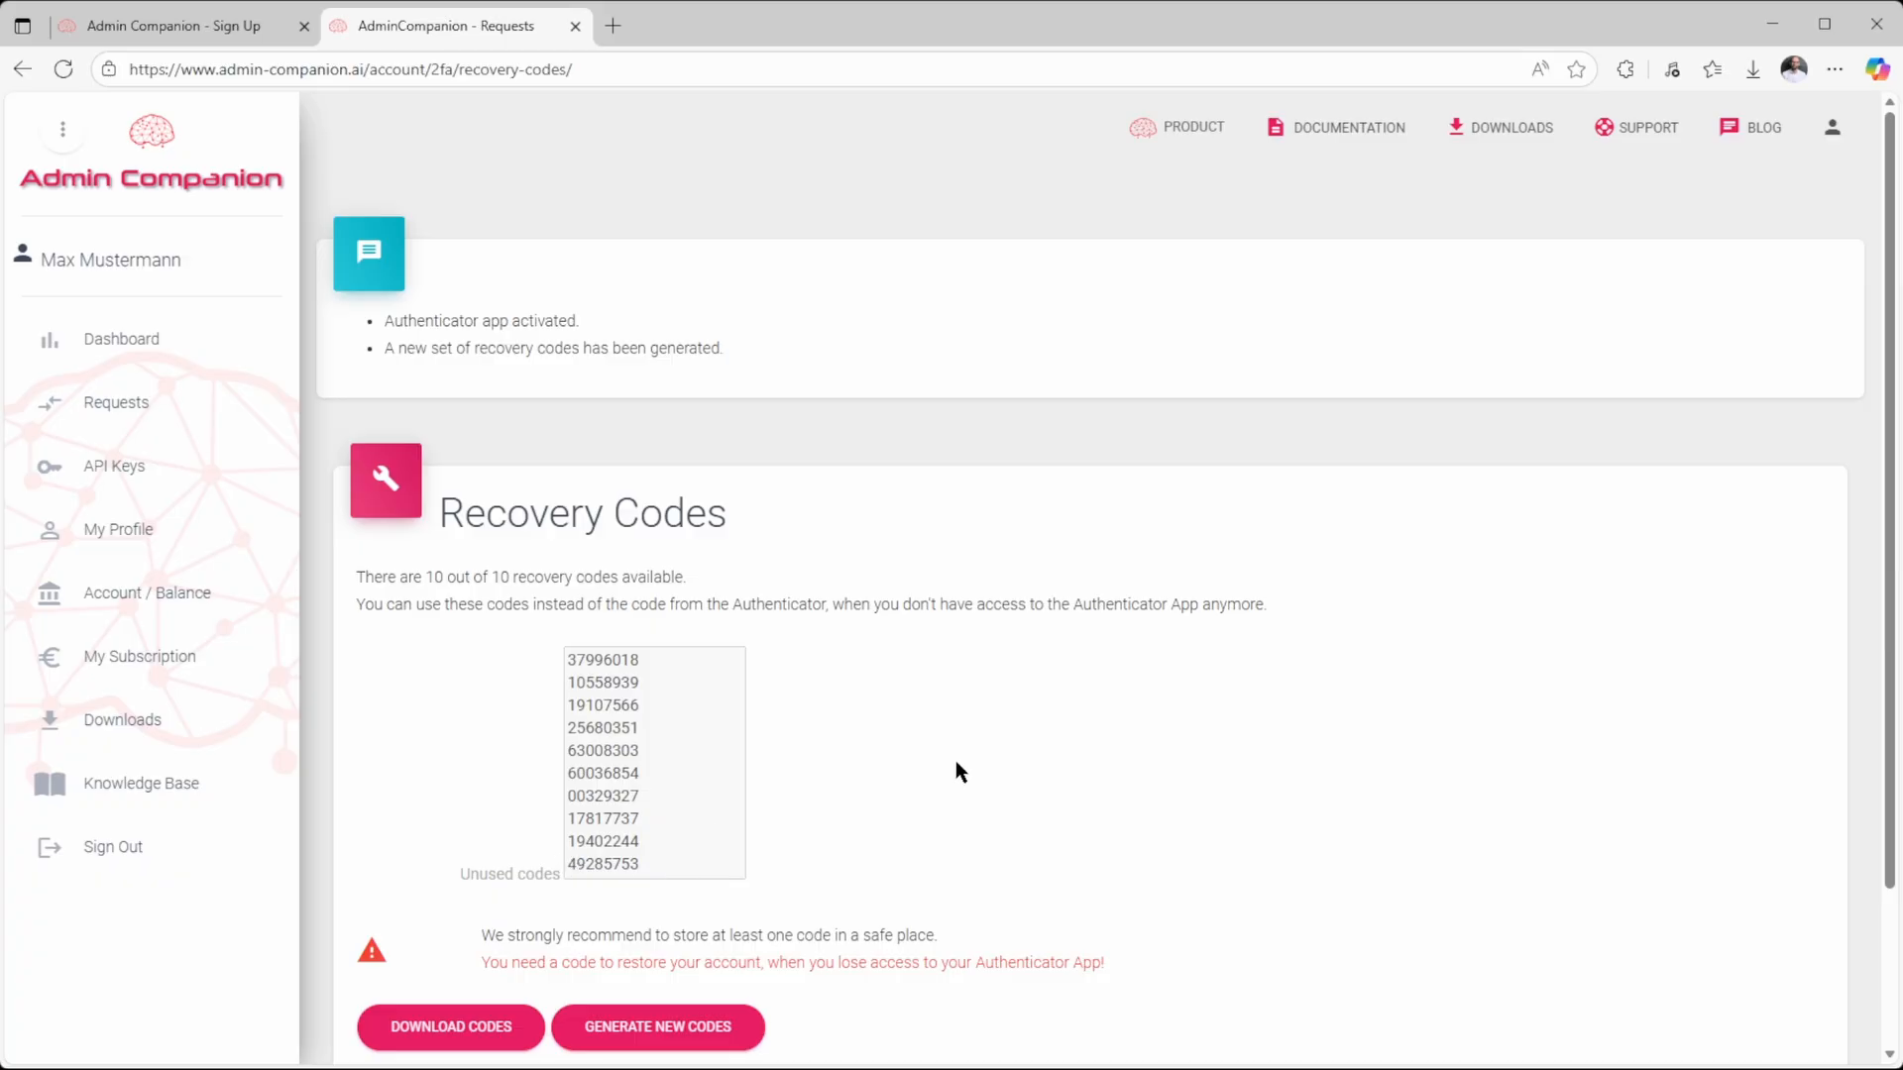
pyautogui.moveTo(1001, 714)
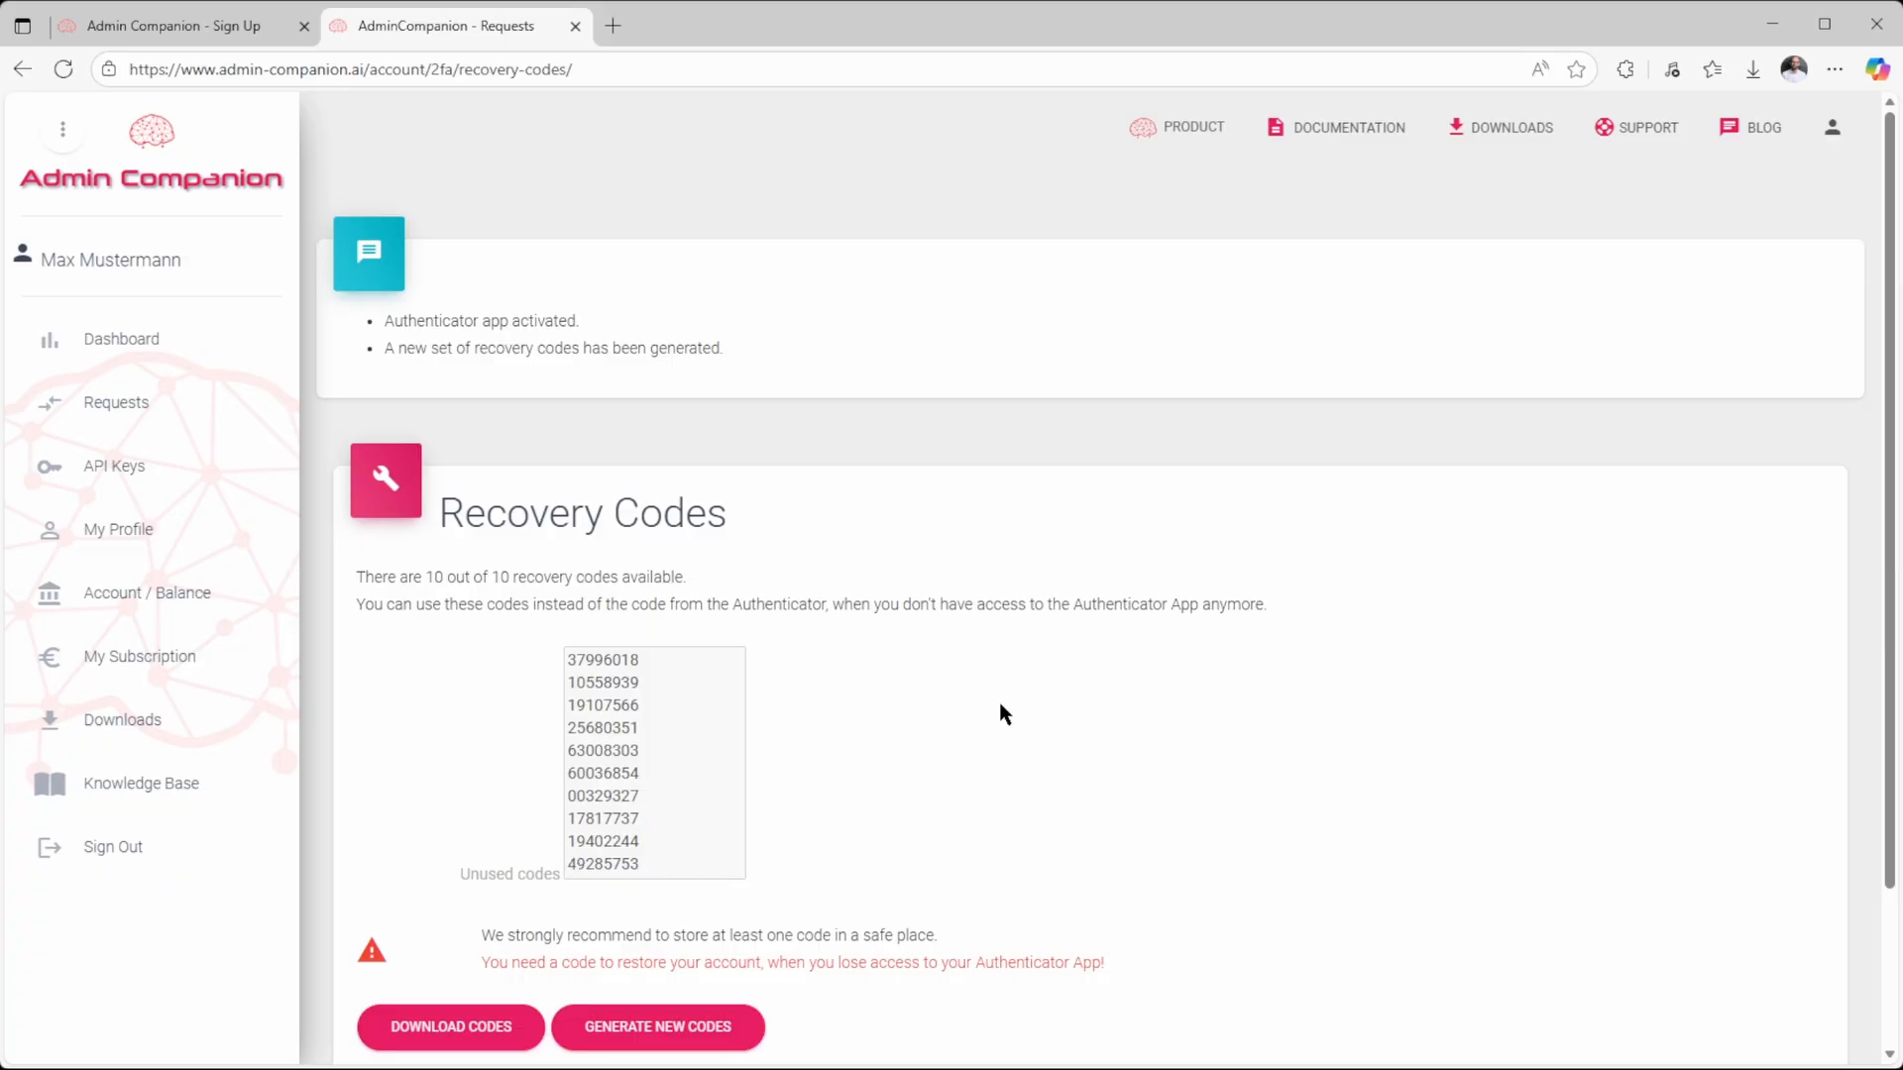
pyautogui.scroll(-3)
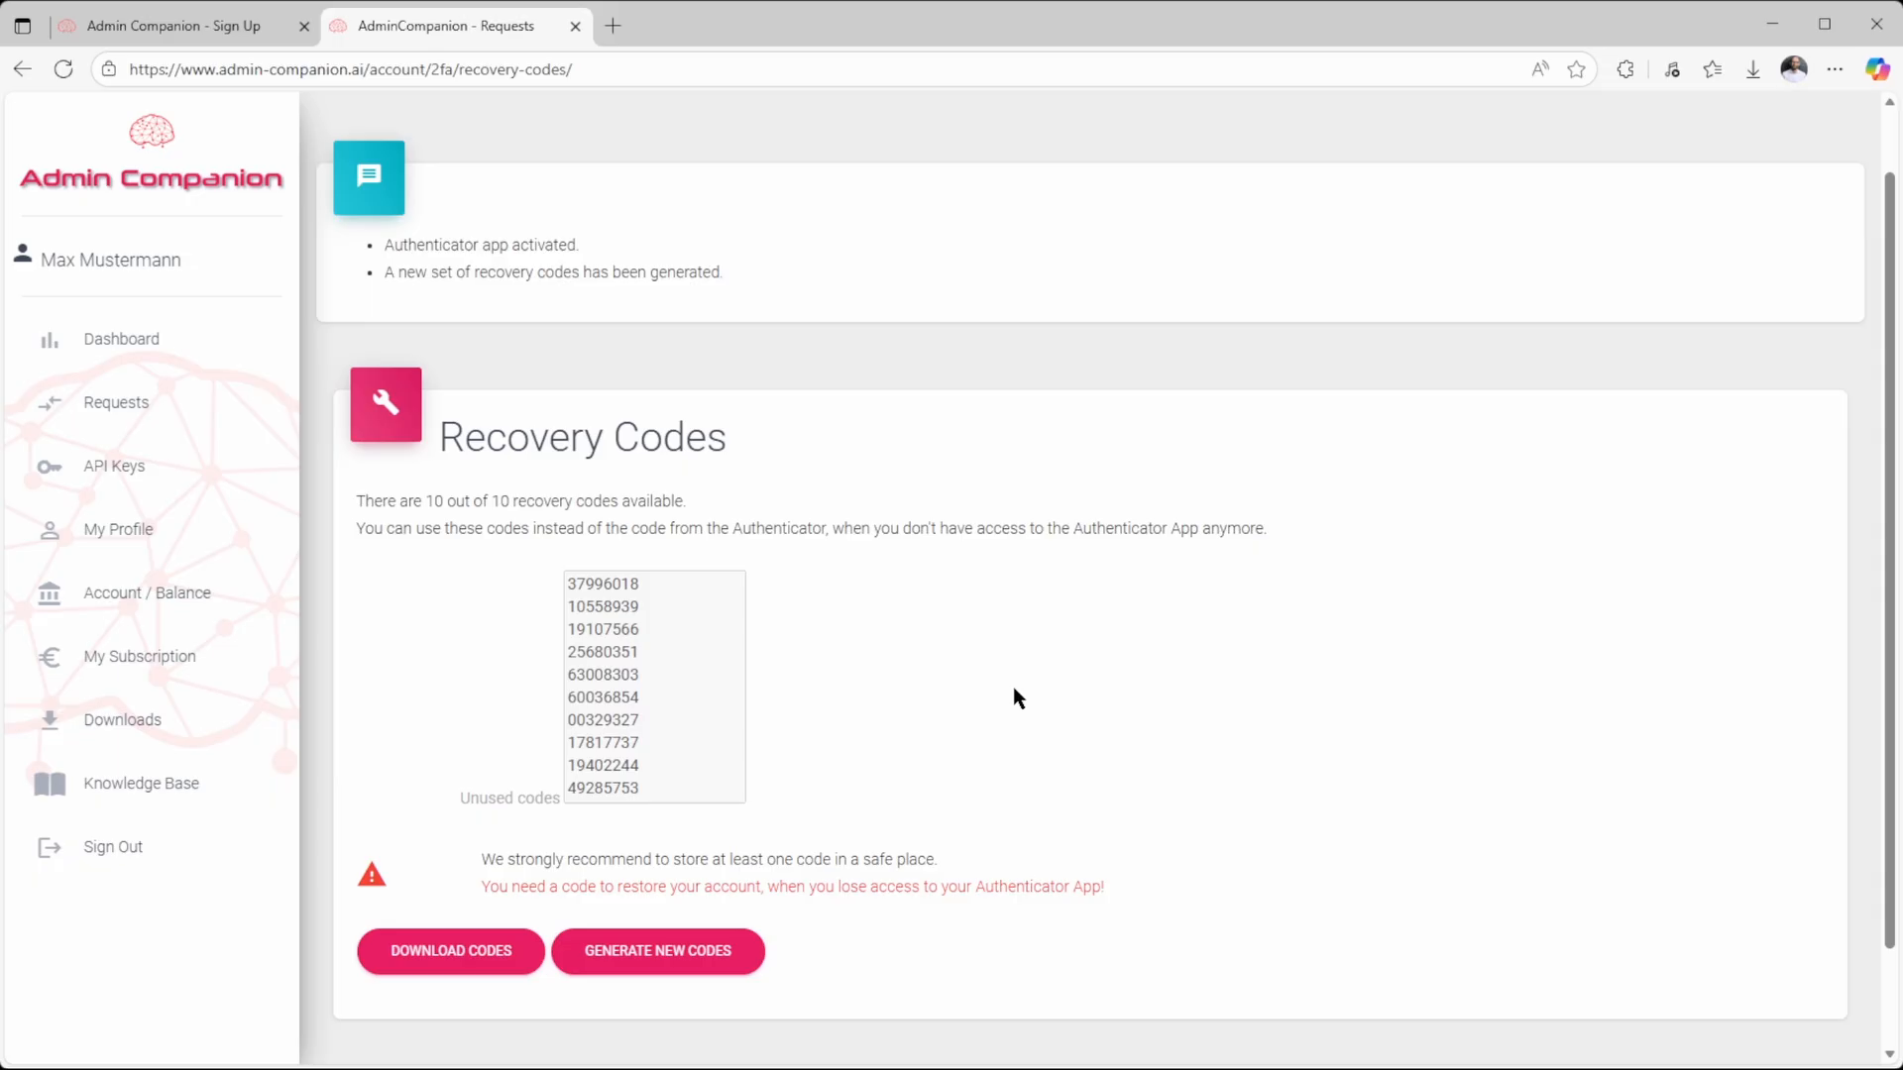
pyautogui.click(121, 720)
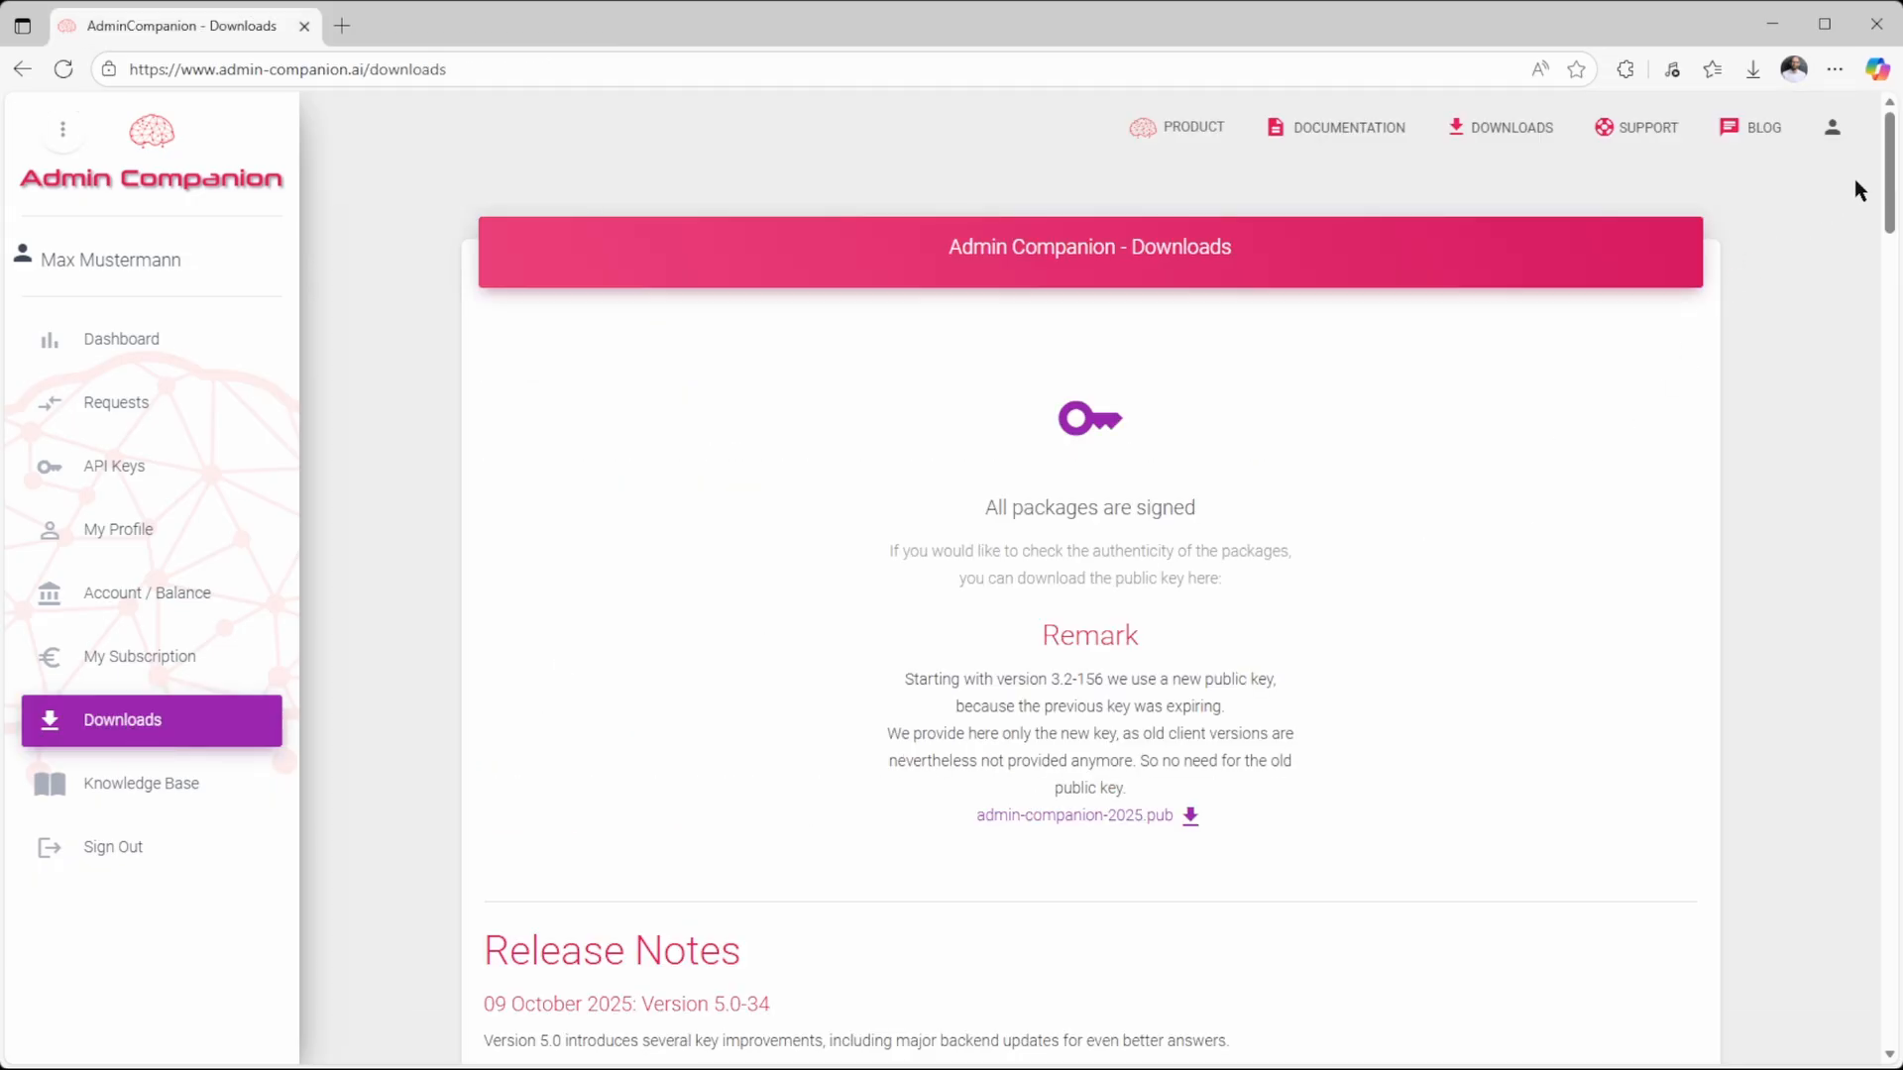
# Step: Scroll to the Debian package listings showing the AMD64 .deb packages
pyautogui.scroll(-3)
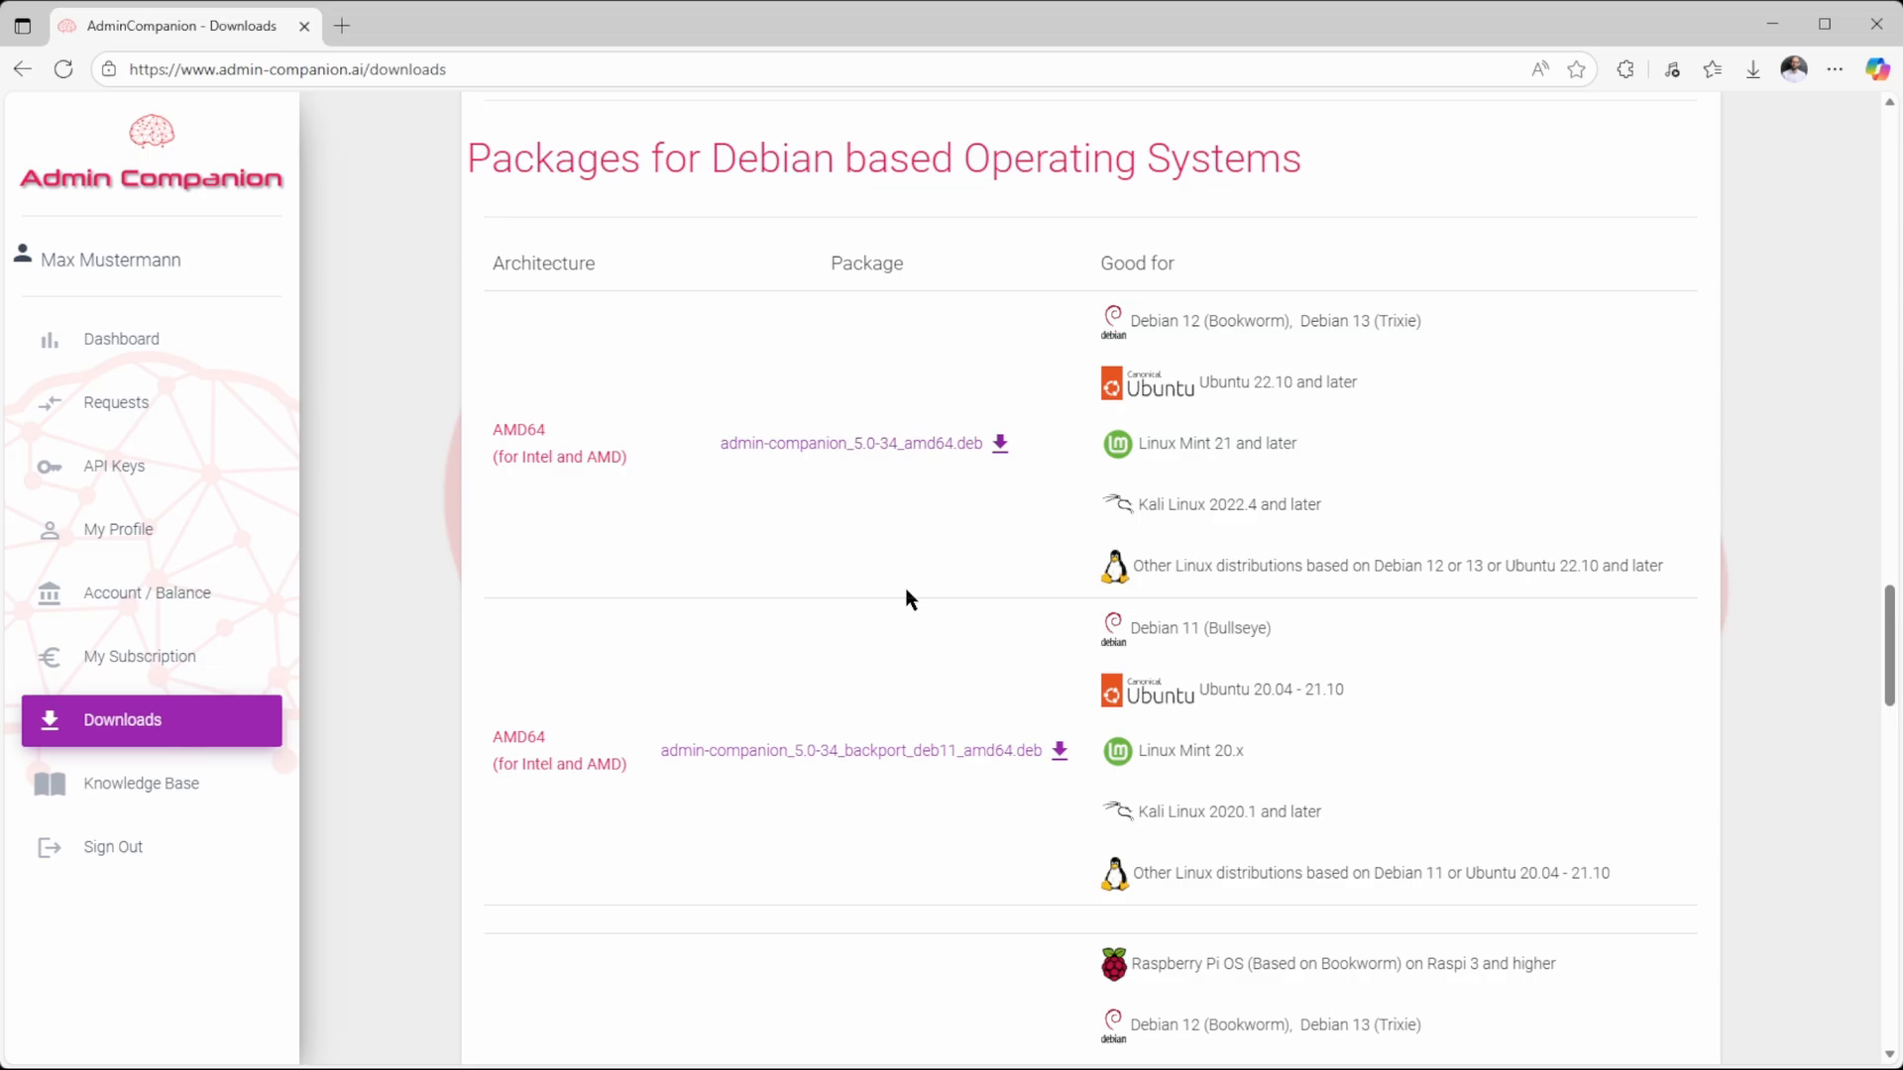
pyautogui.moveTo(914, 655)
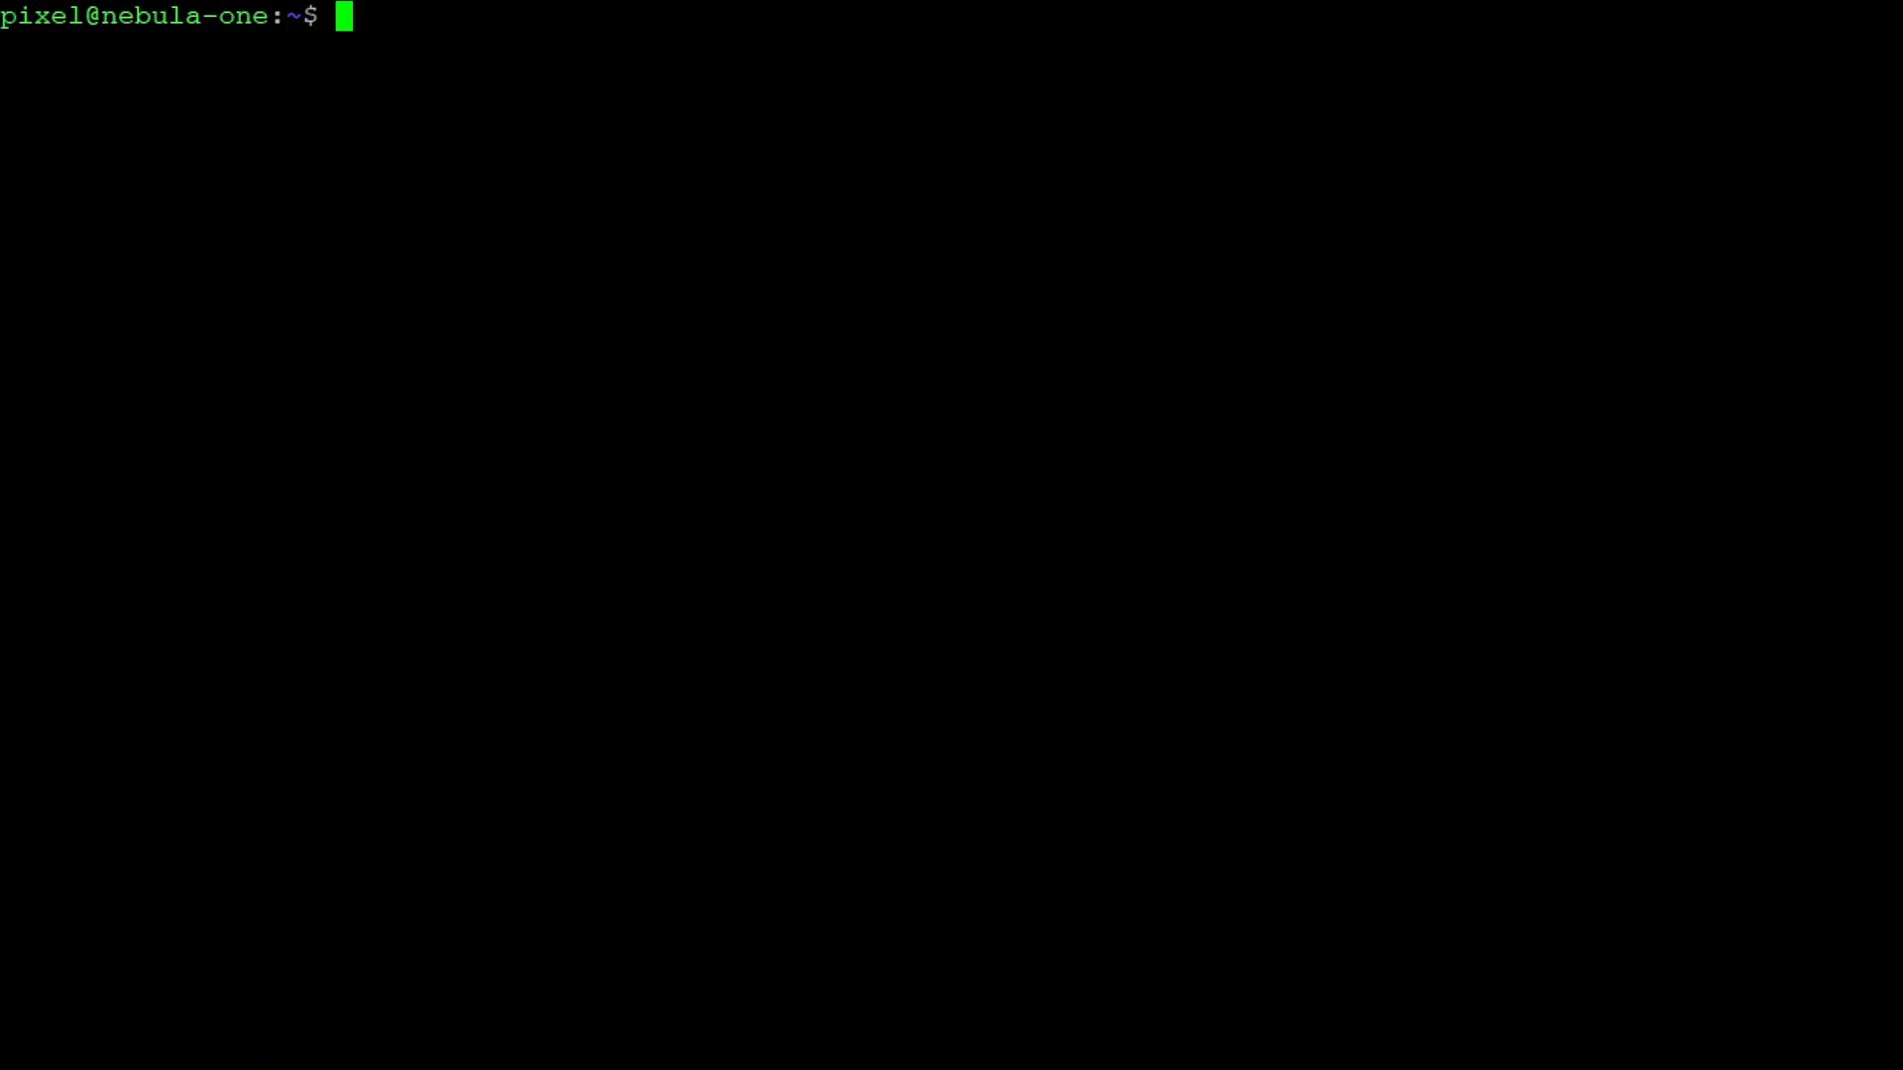
# Step: Download admin-companion_5.0-34_amd64.deb with wget and enter sudo dpkg -i to install it
pyautogui.write('wget https://www.admin-companion.ai/static/downloads/admin-companion_5.0-34_amd64.deb')
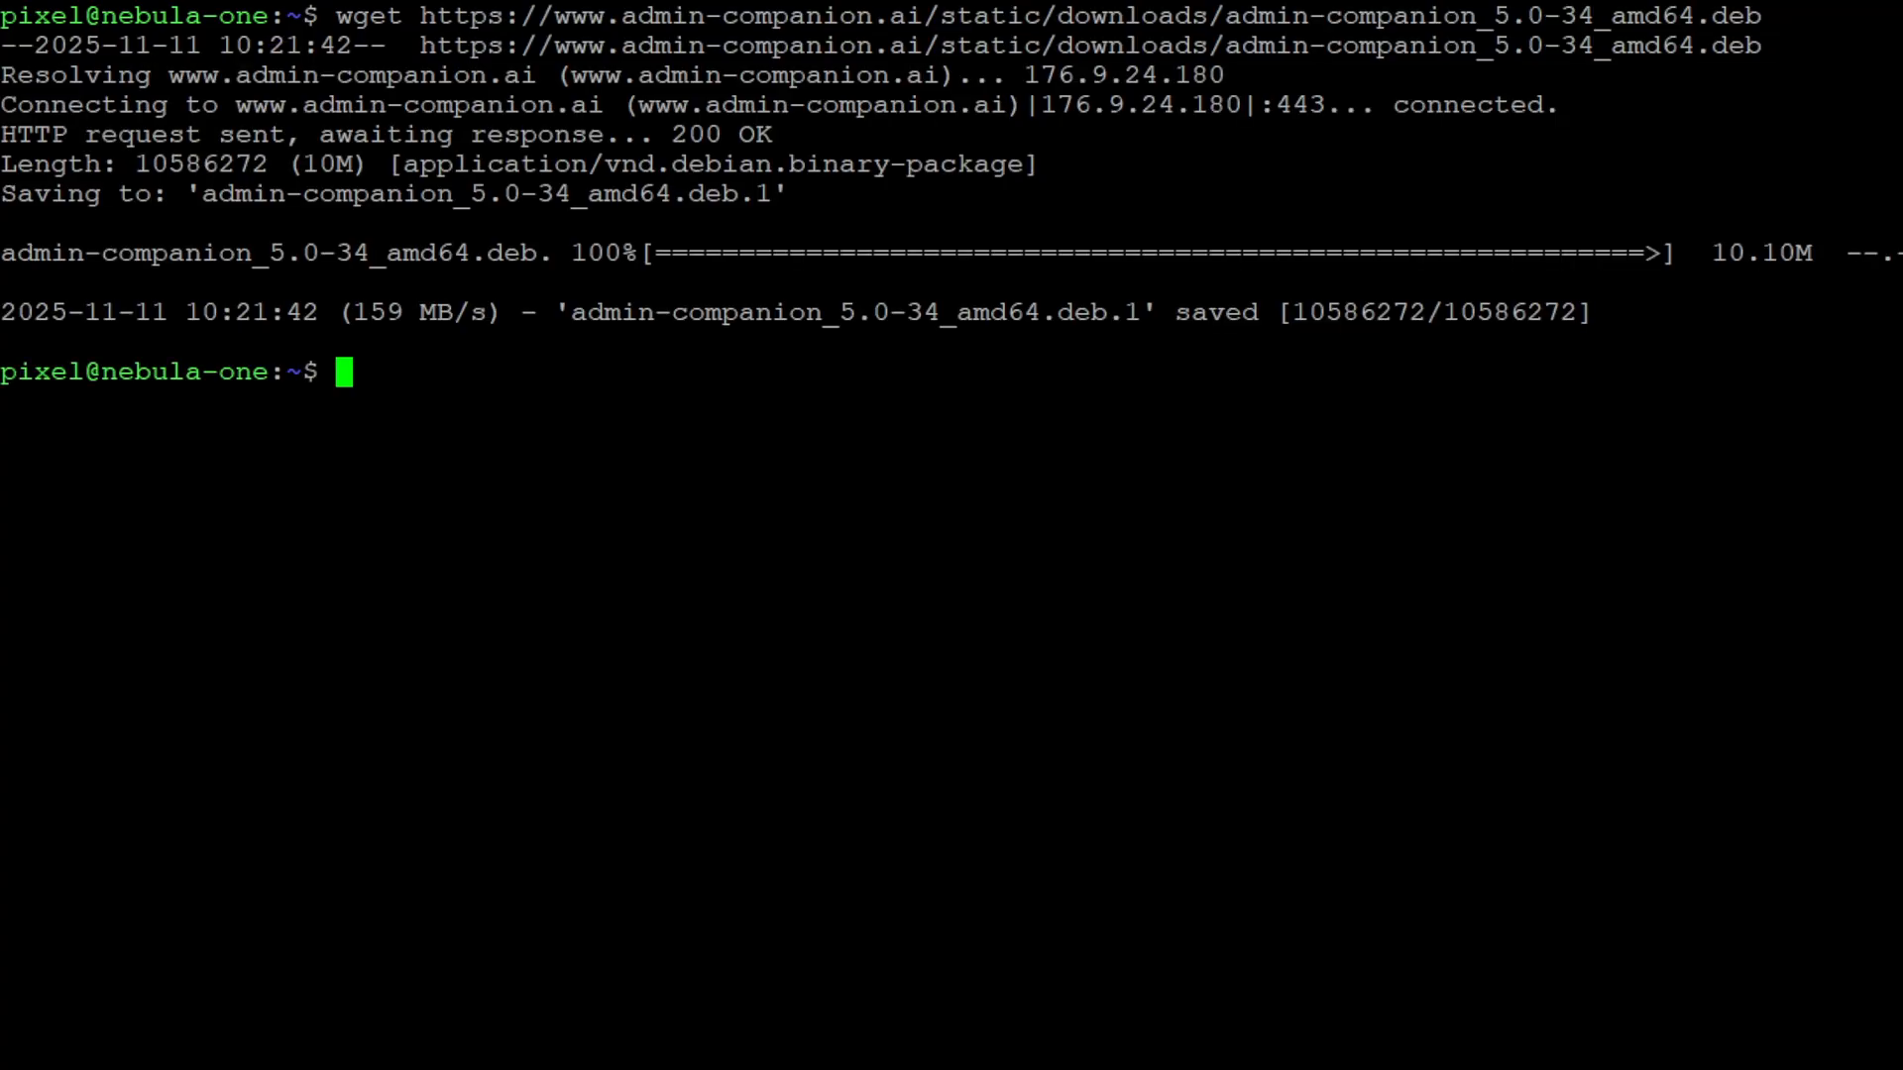
pyautogui.write('sudo')
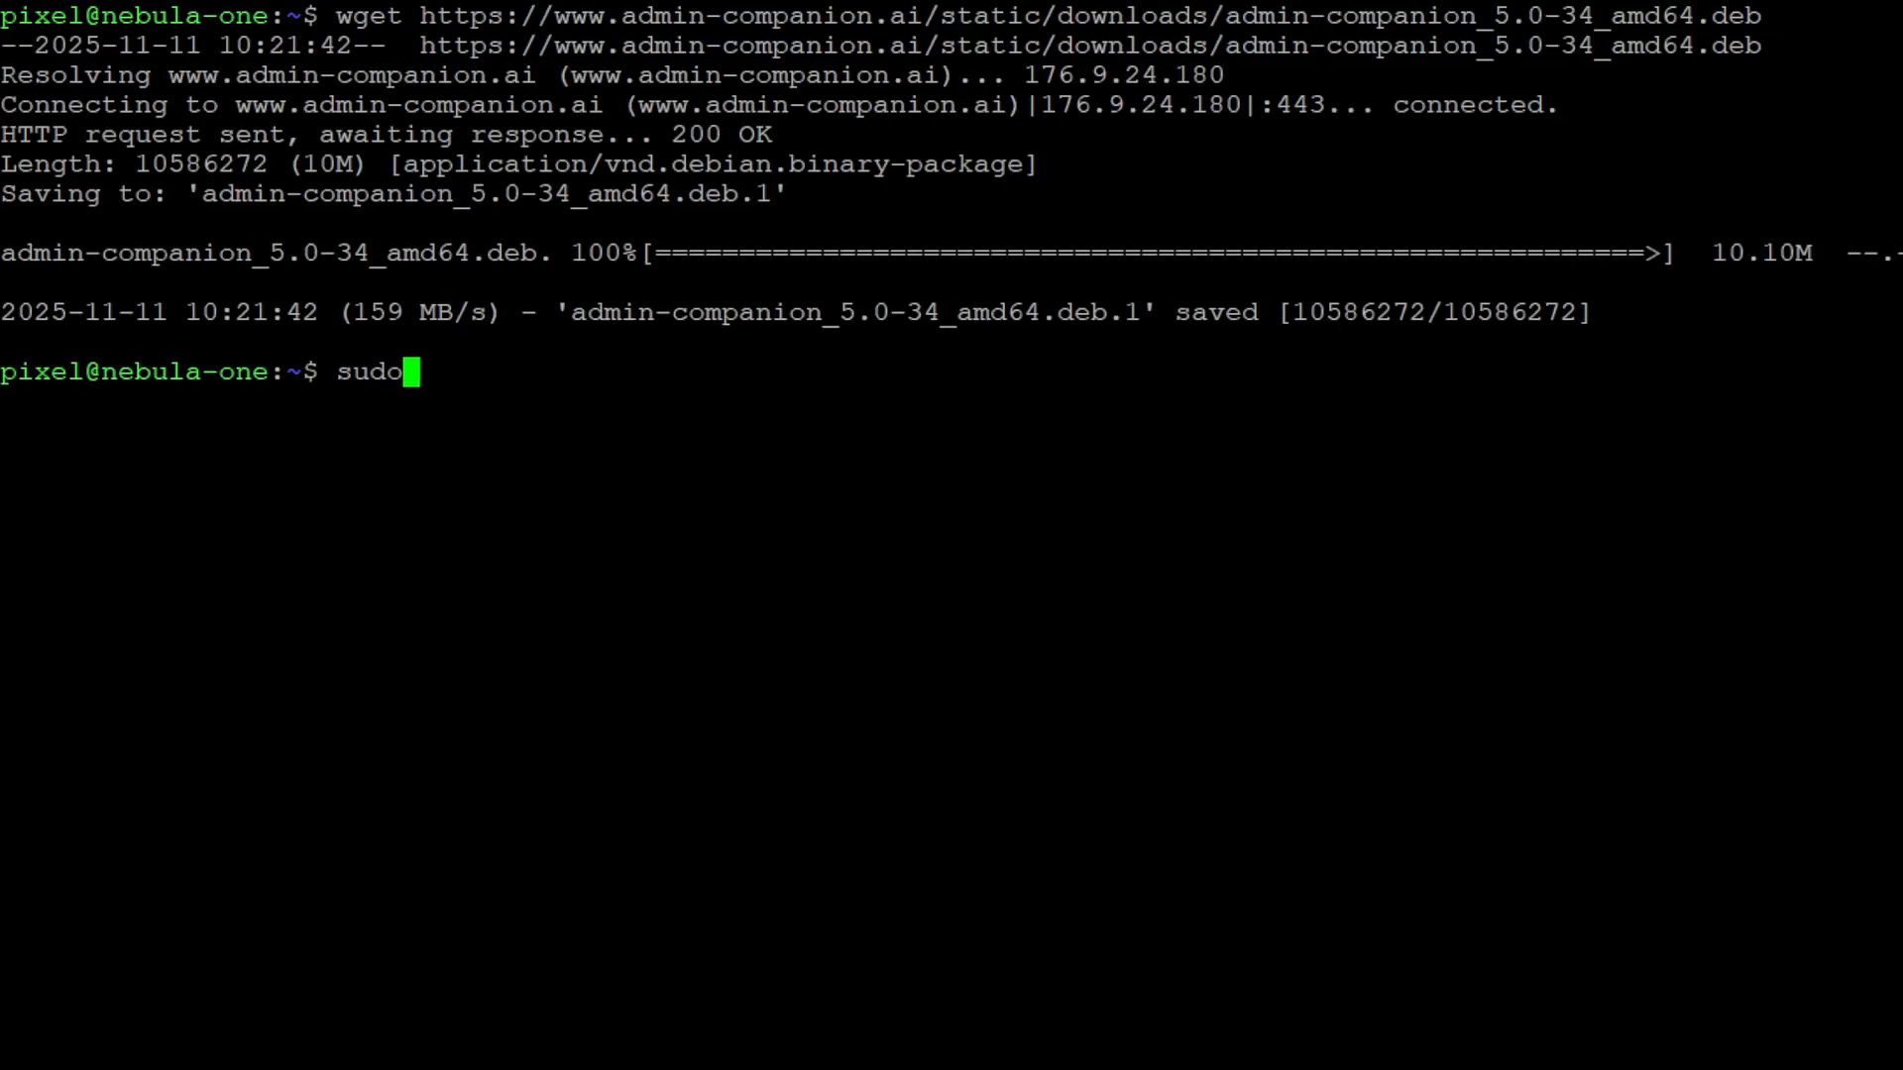
pyautogui.write('dpk')
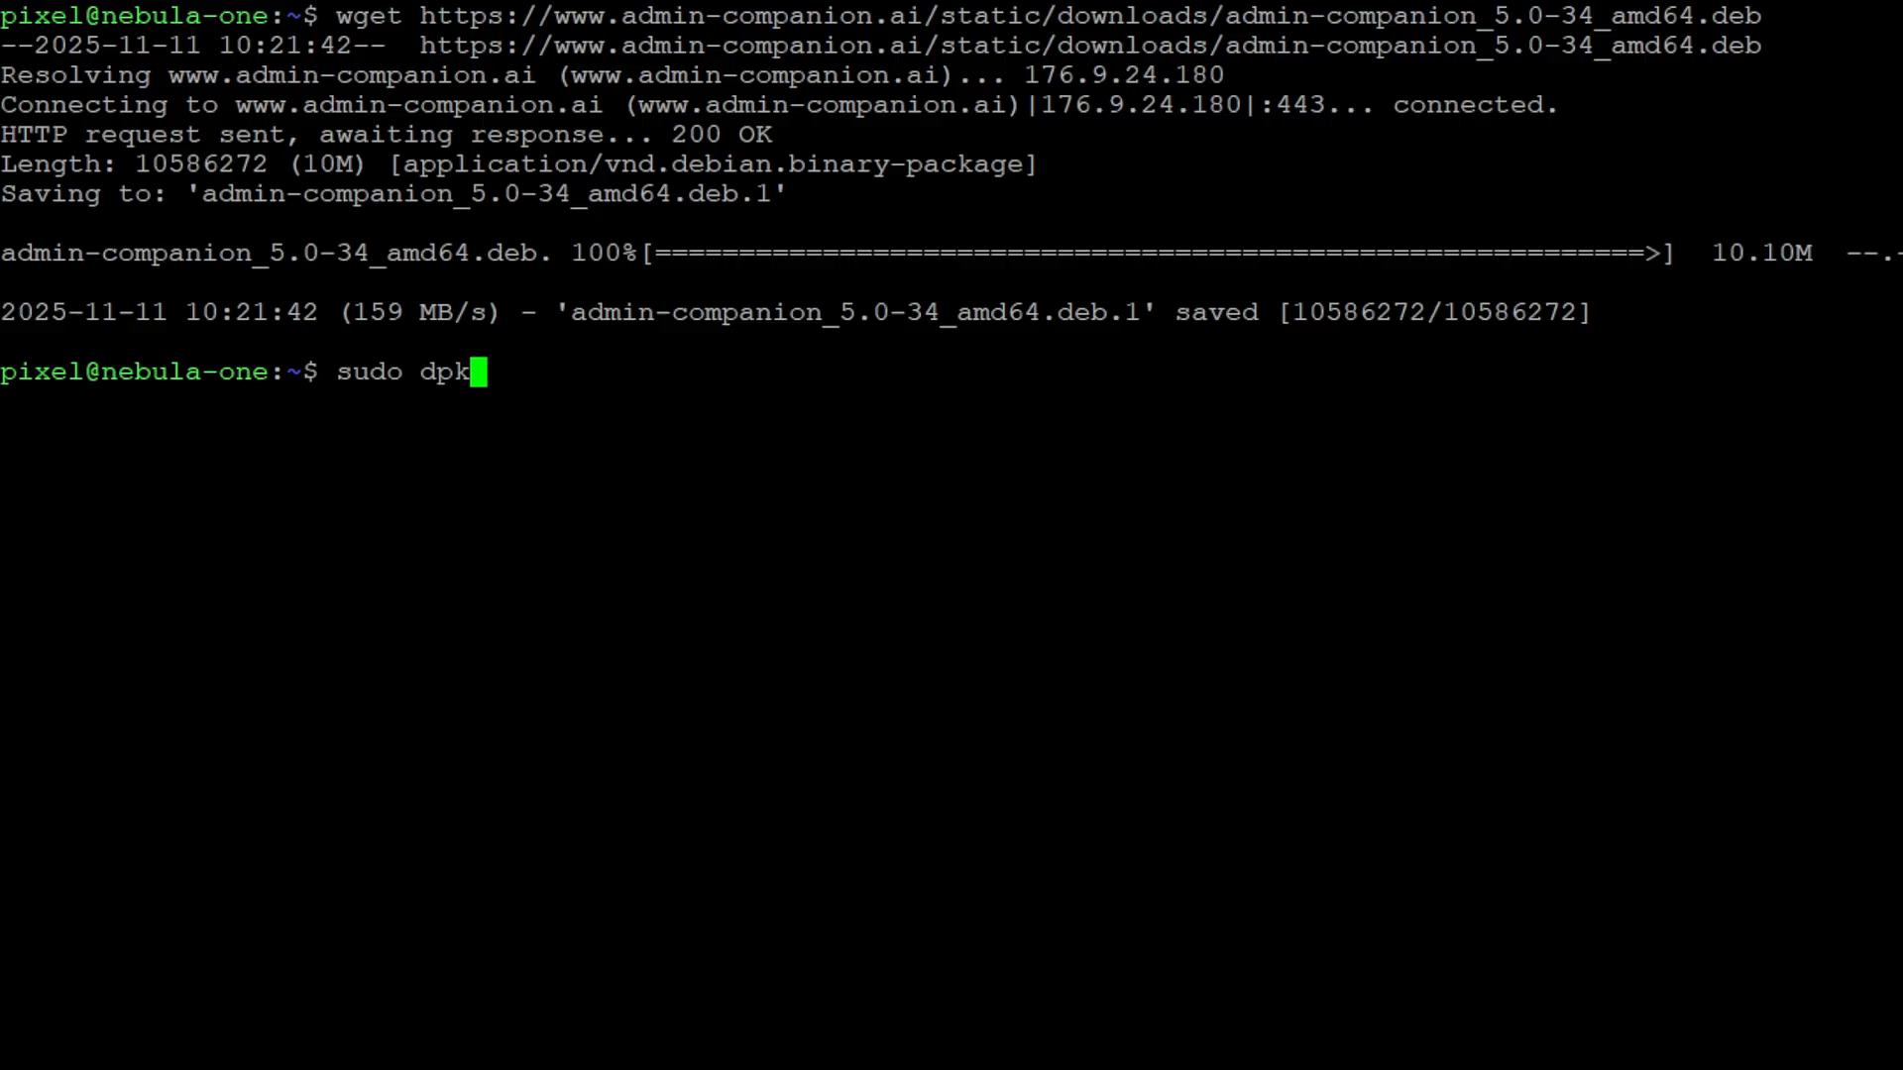
pyautogui.write('g -i admin-companion_5.0-34_amd64.deb')
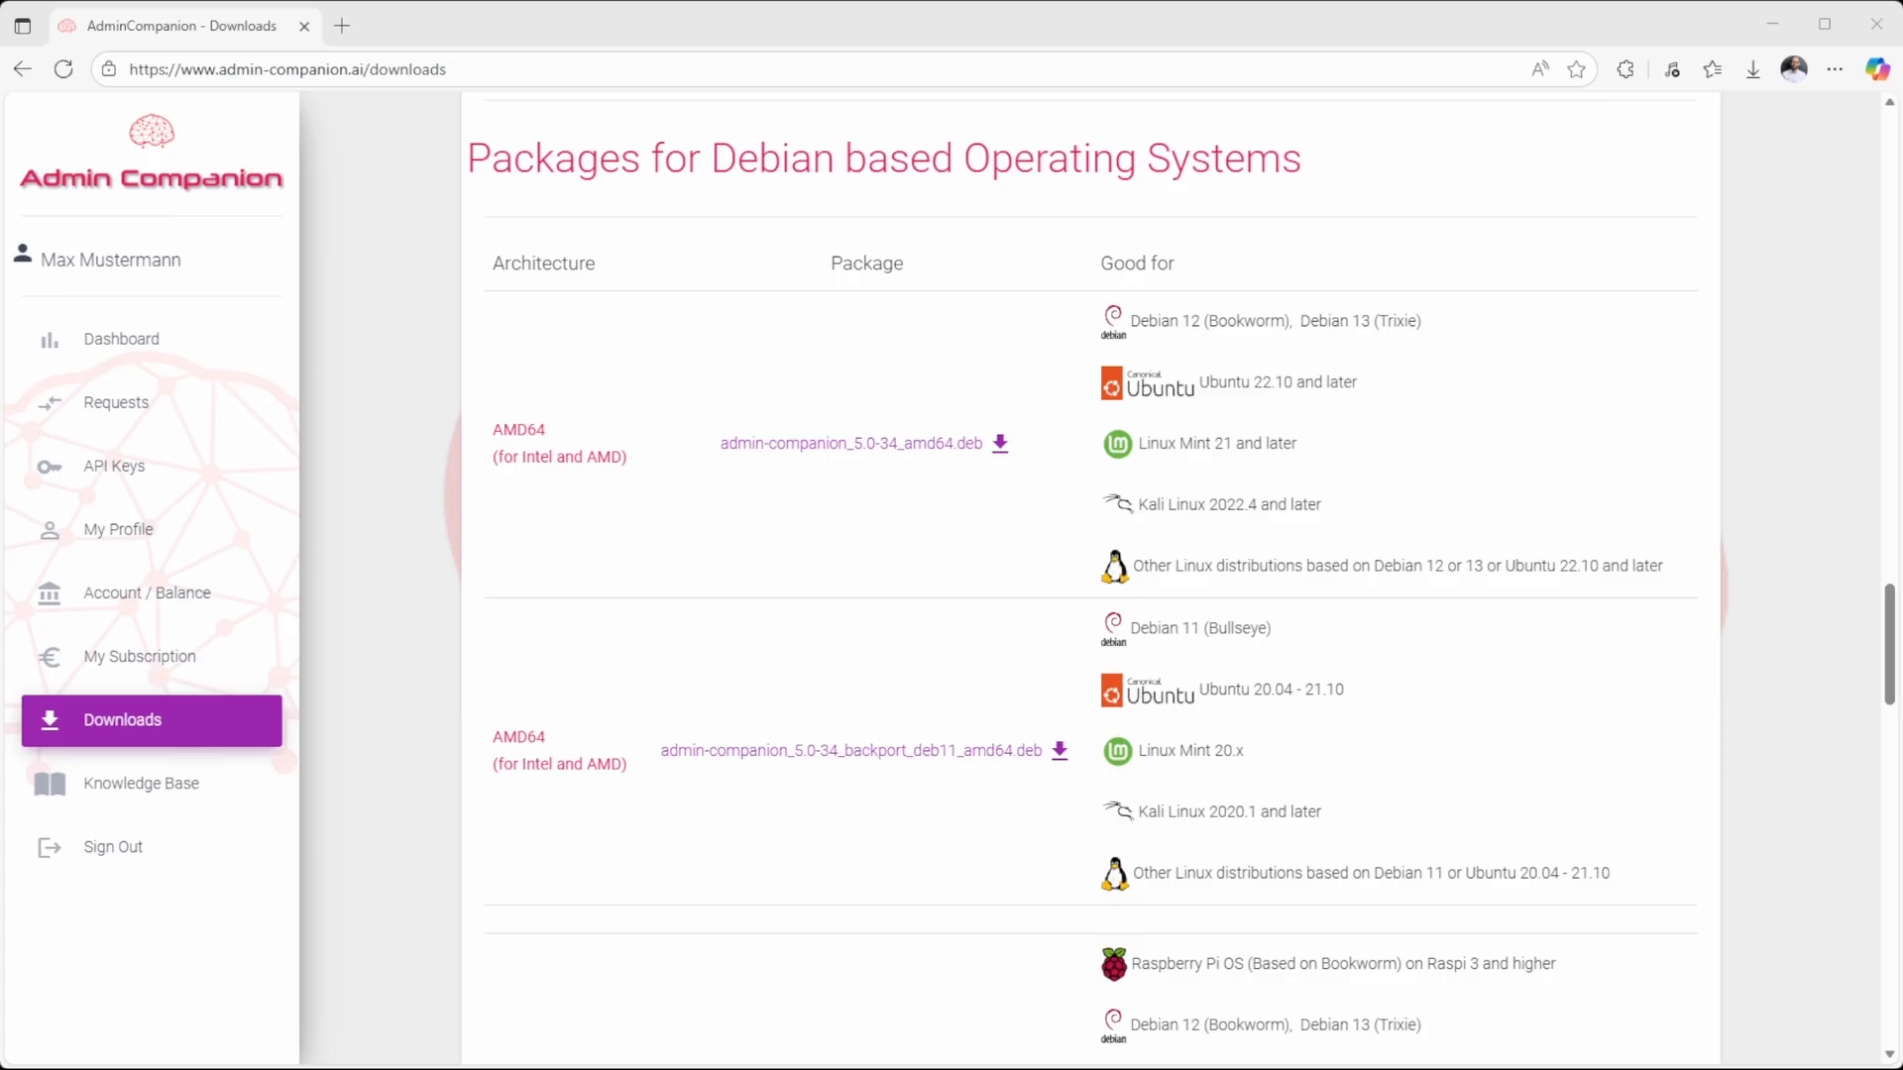
pyautogui.moveTo(113, 466)
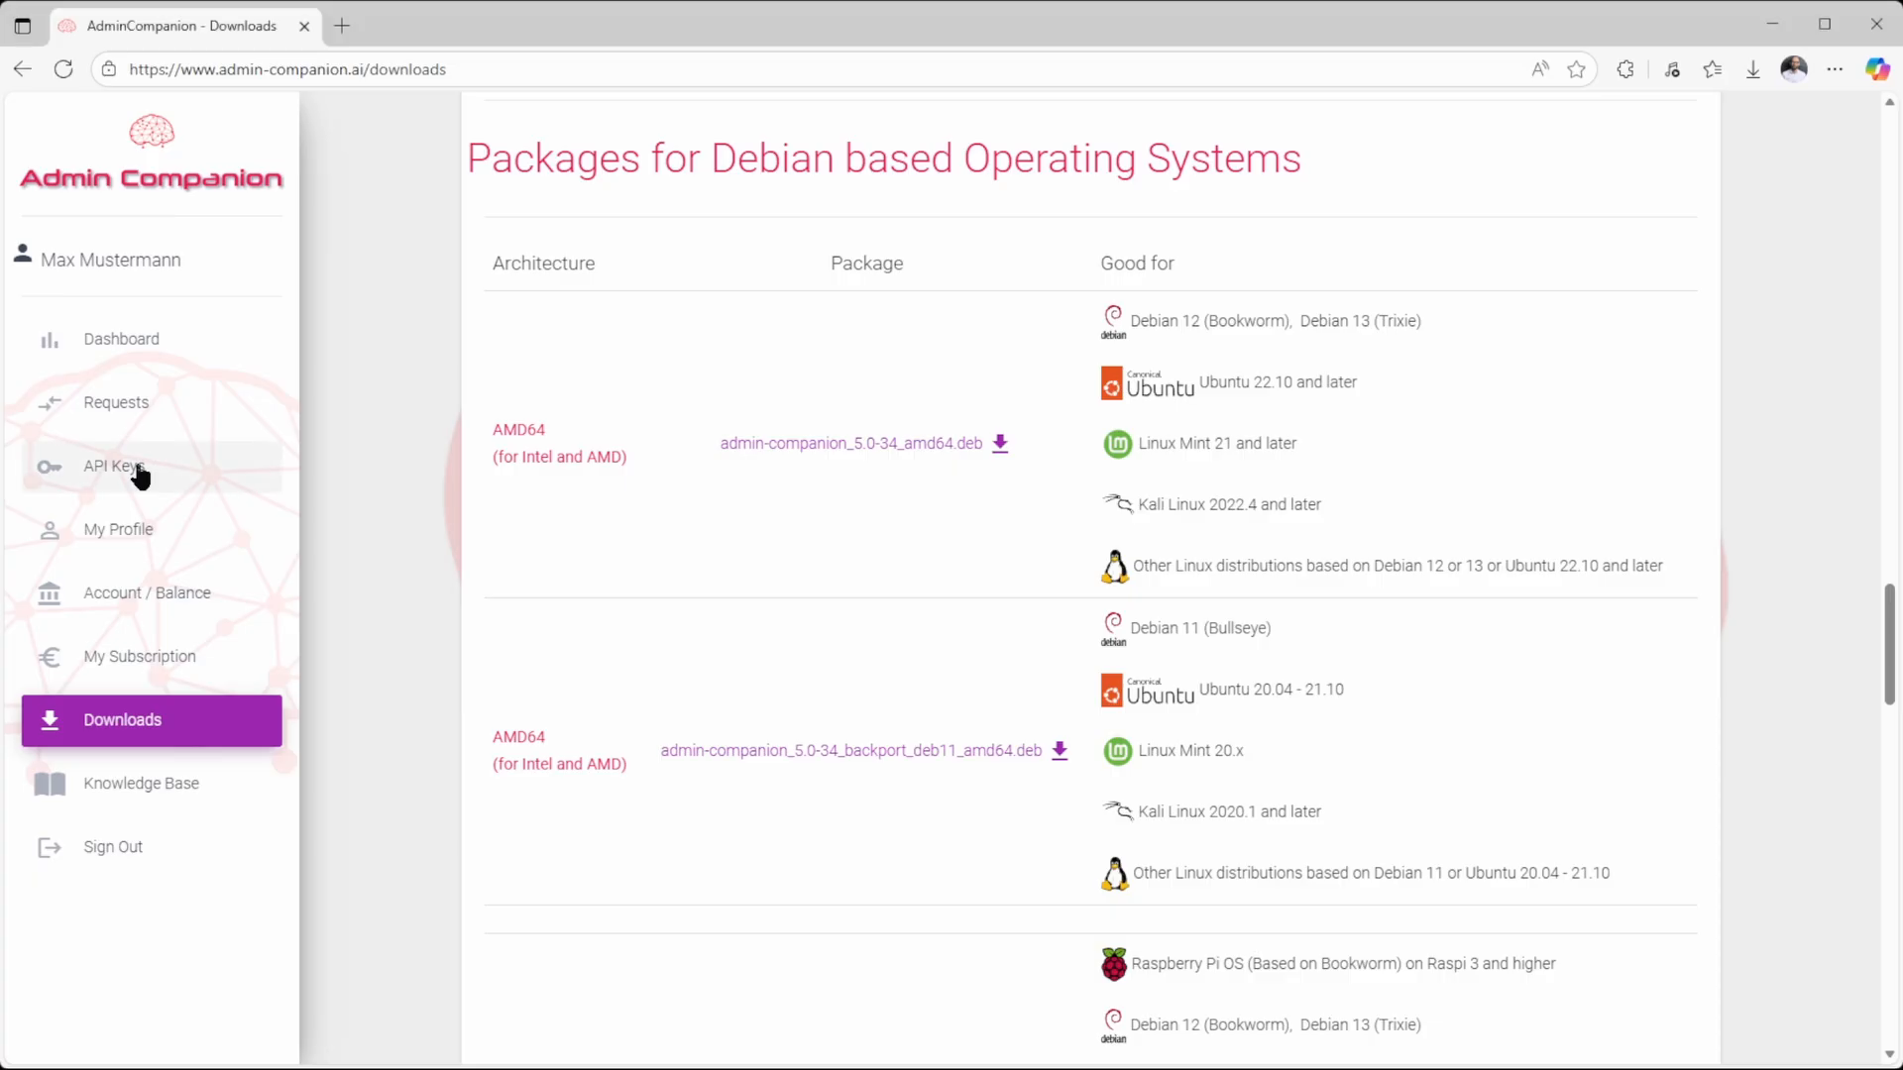
# Step: Go to API Keys and start creating a new key
pyautogui.click(113, 466)
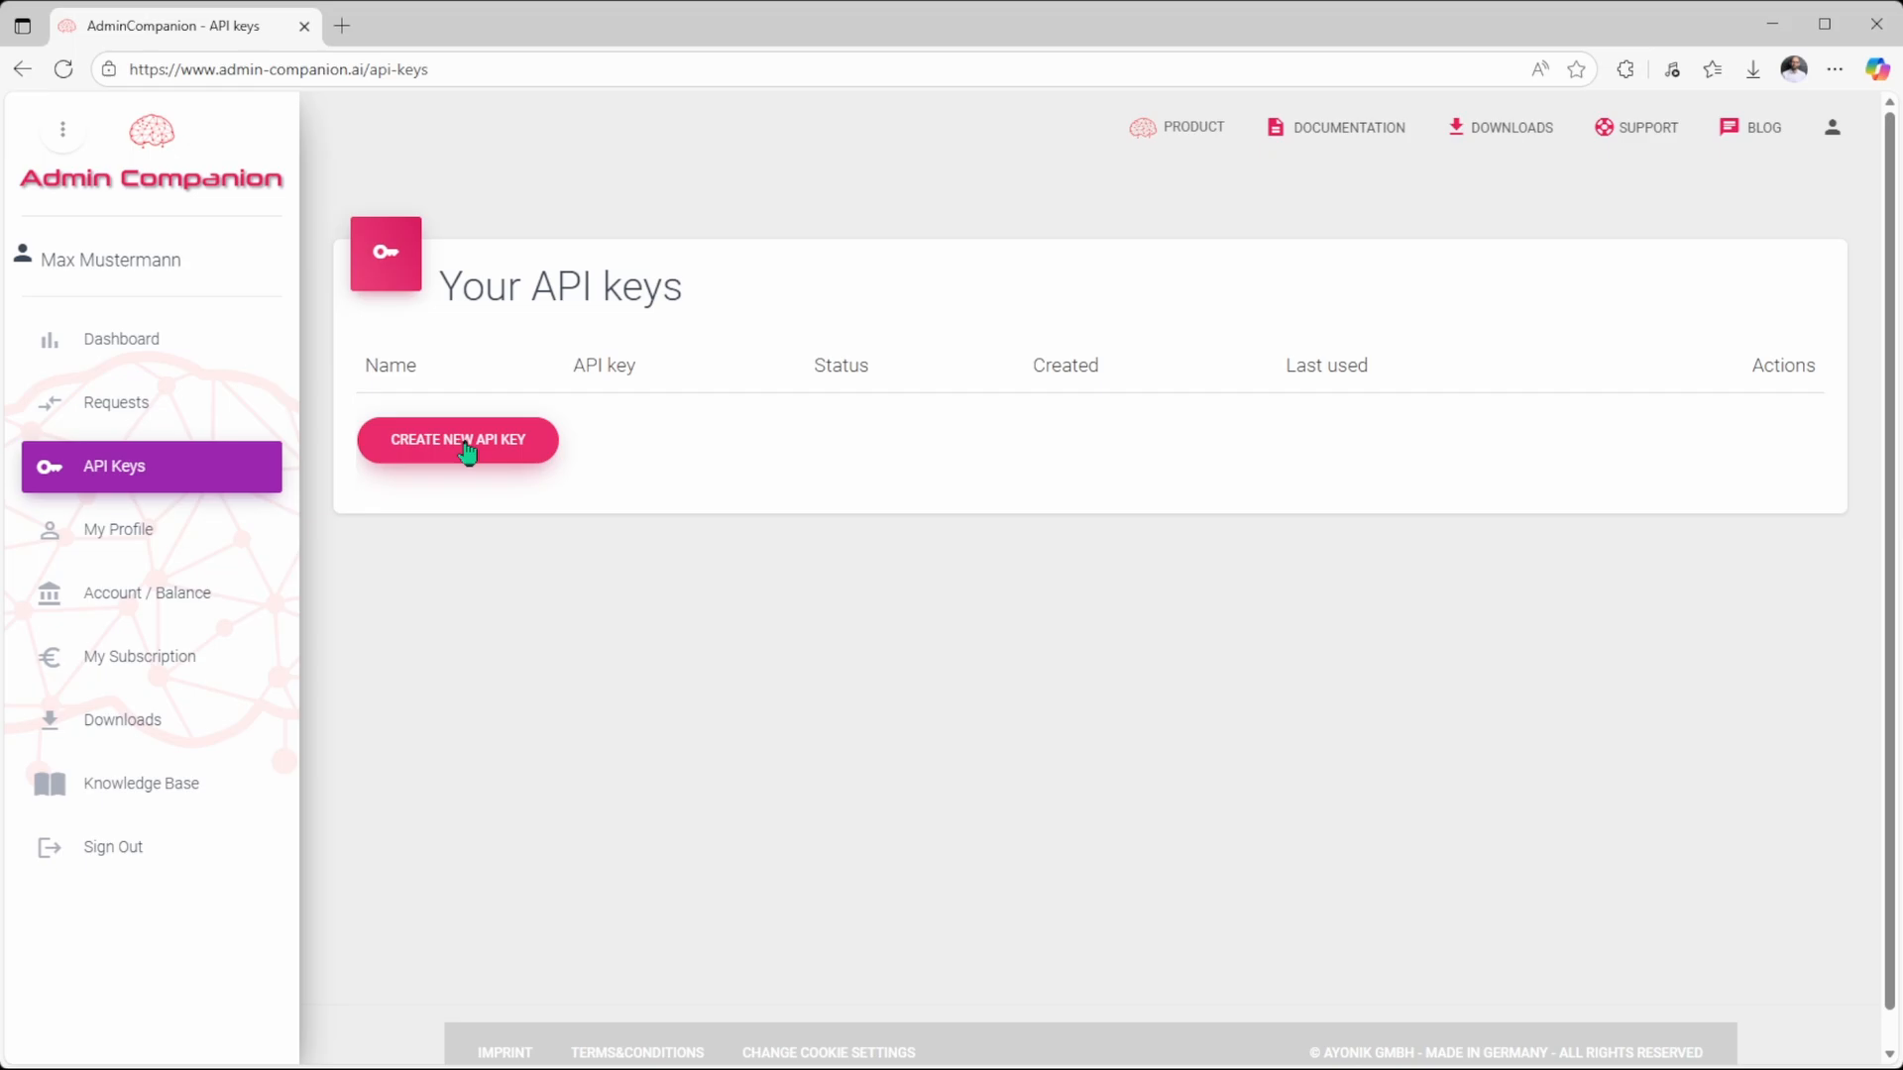
pyautogui.click(458, 439)
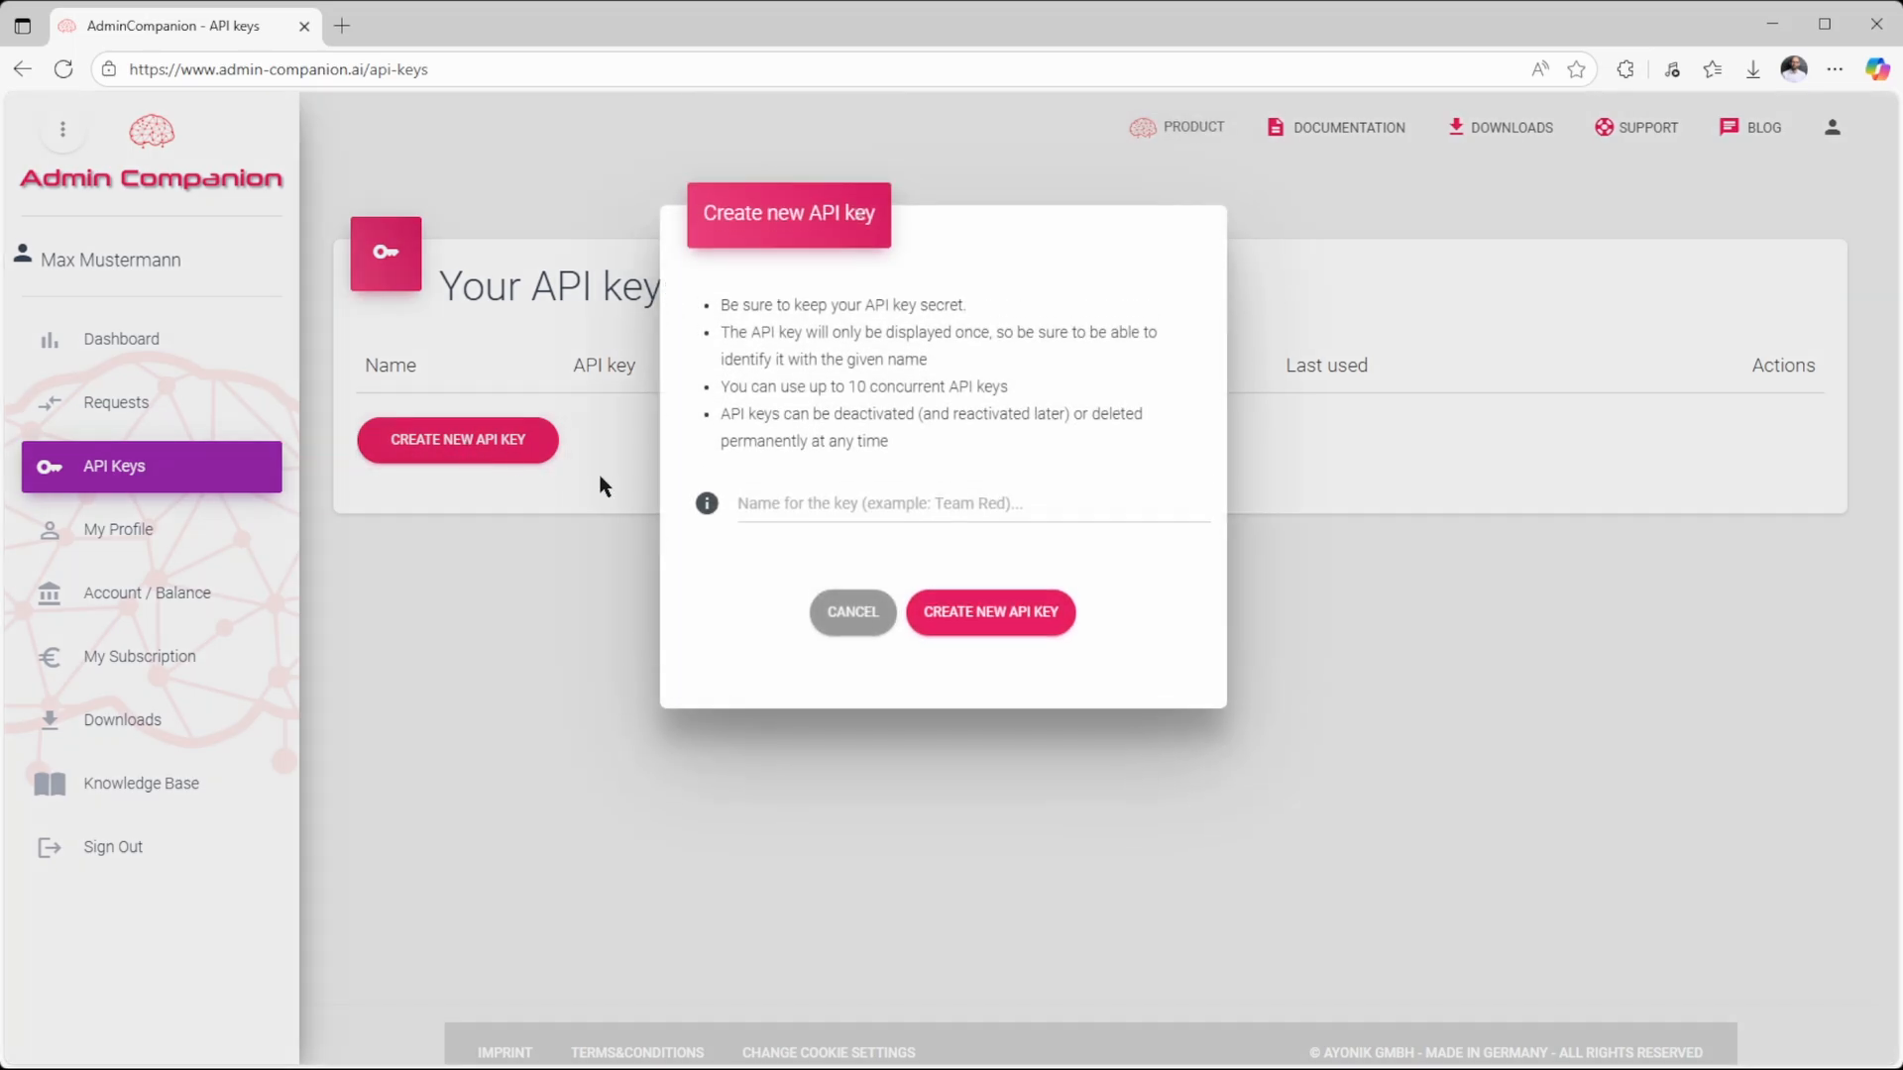
# Step: Create API key 'My key #1' and confirm its value is copied
pyautogui.write('My key #1')
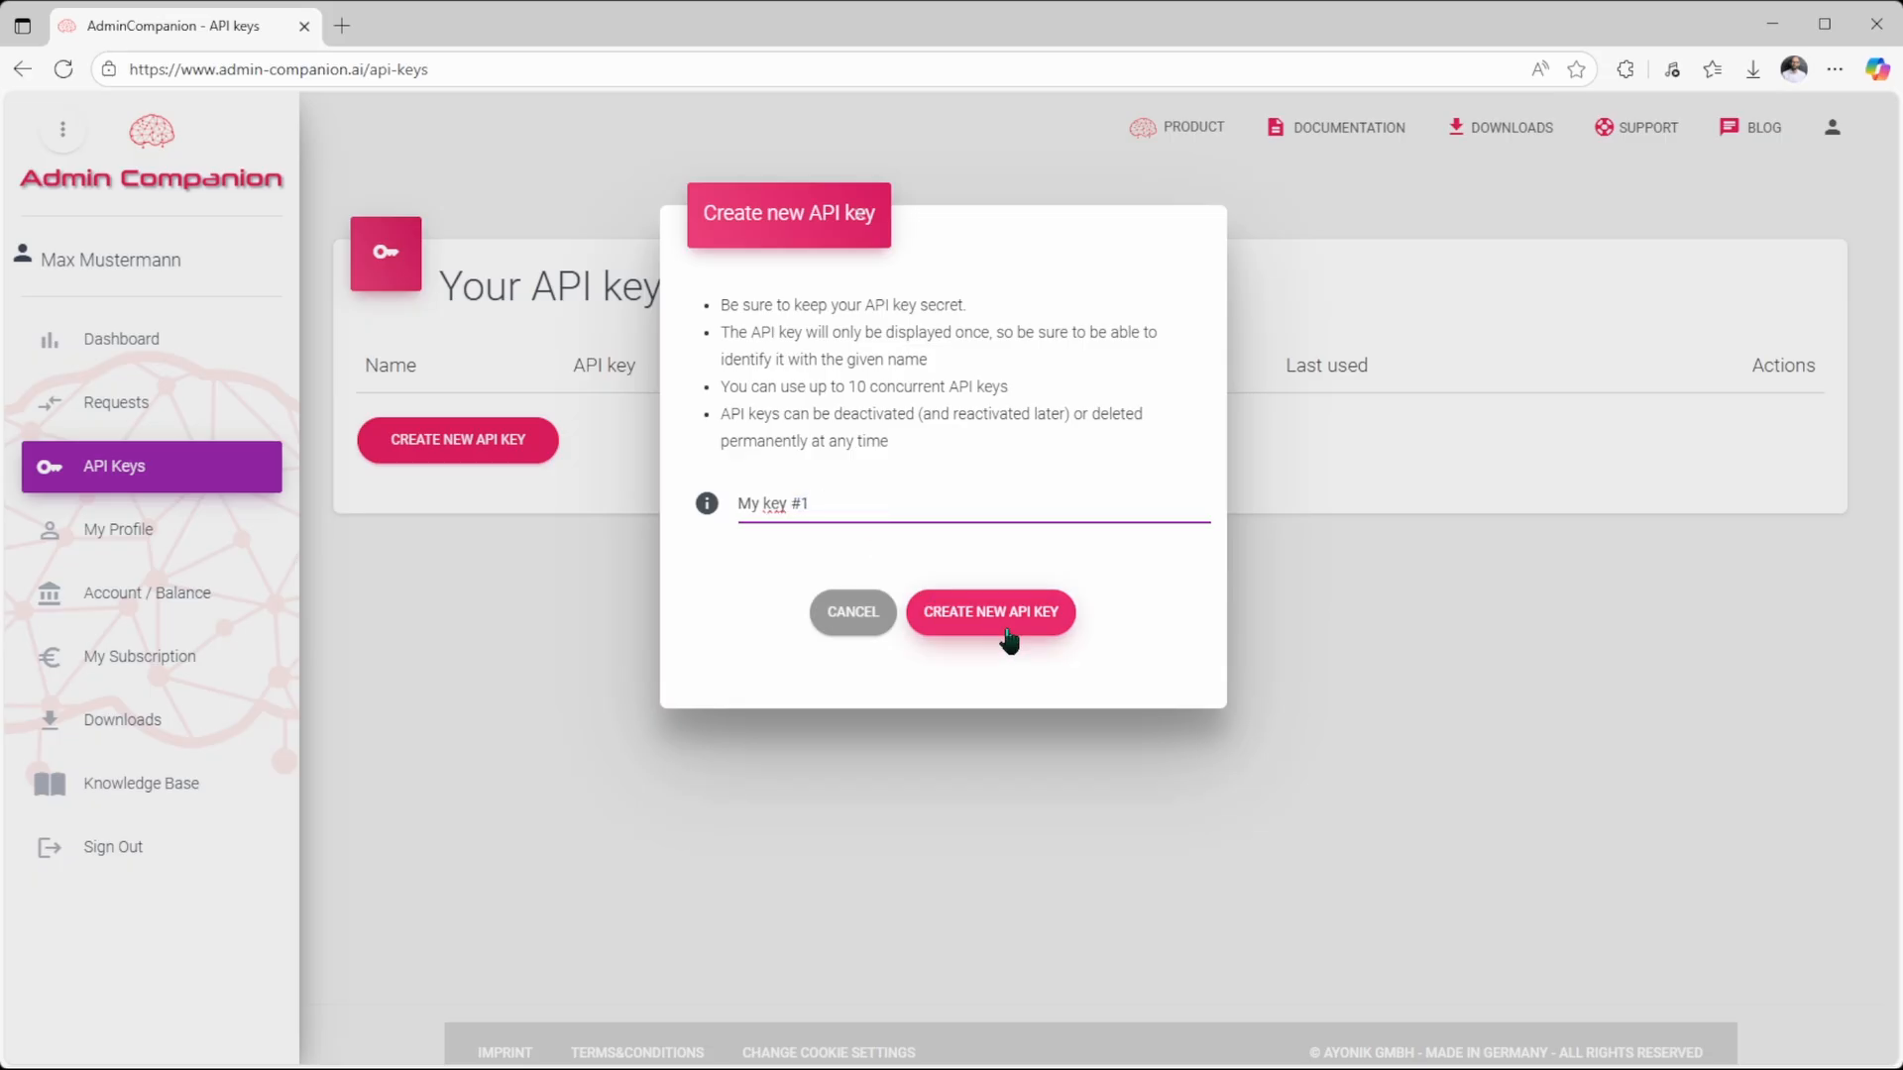
pyautogui.click(989, 612)
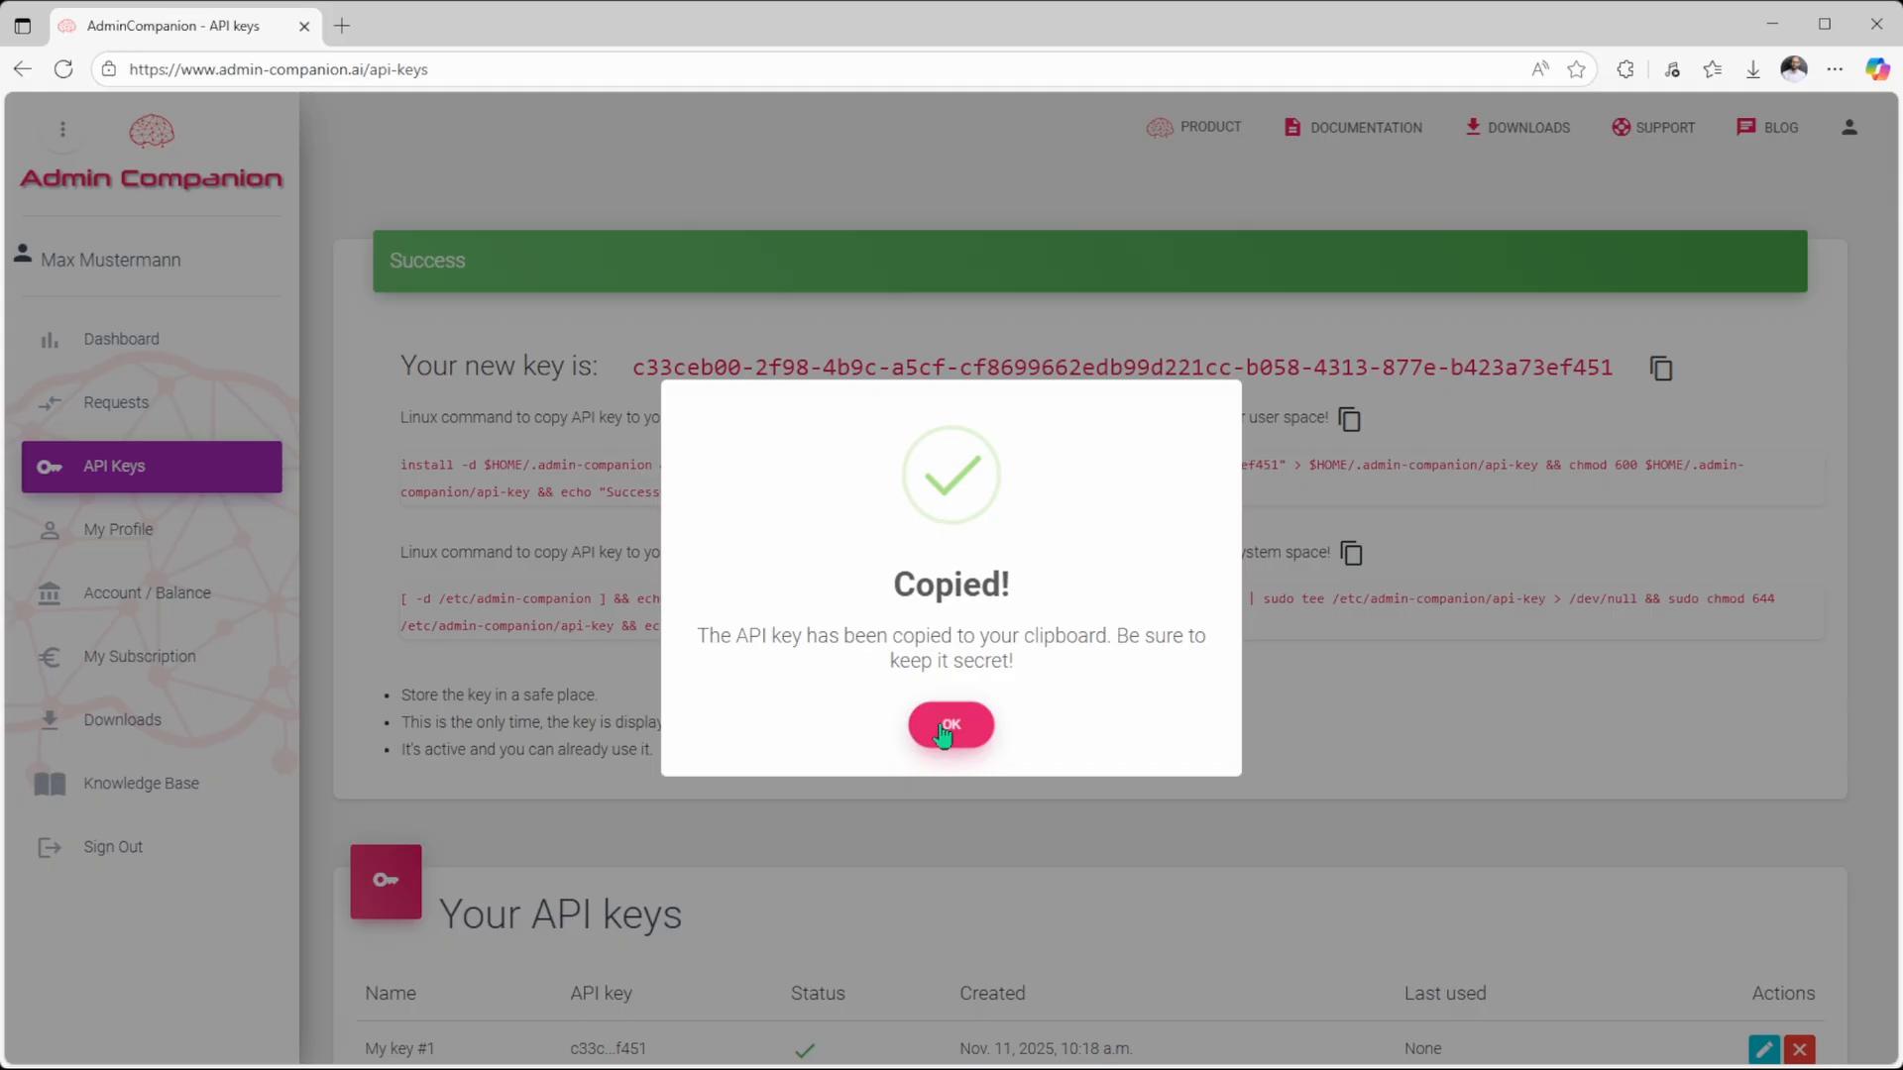
pyautogui.click(951, 724)
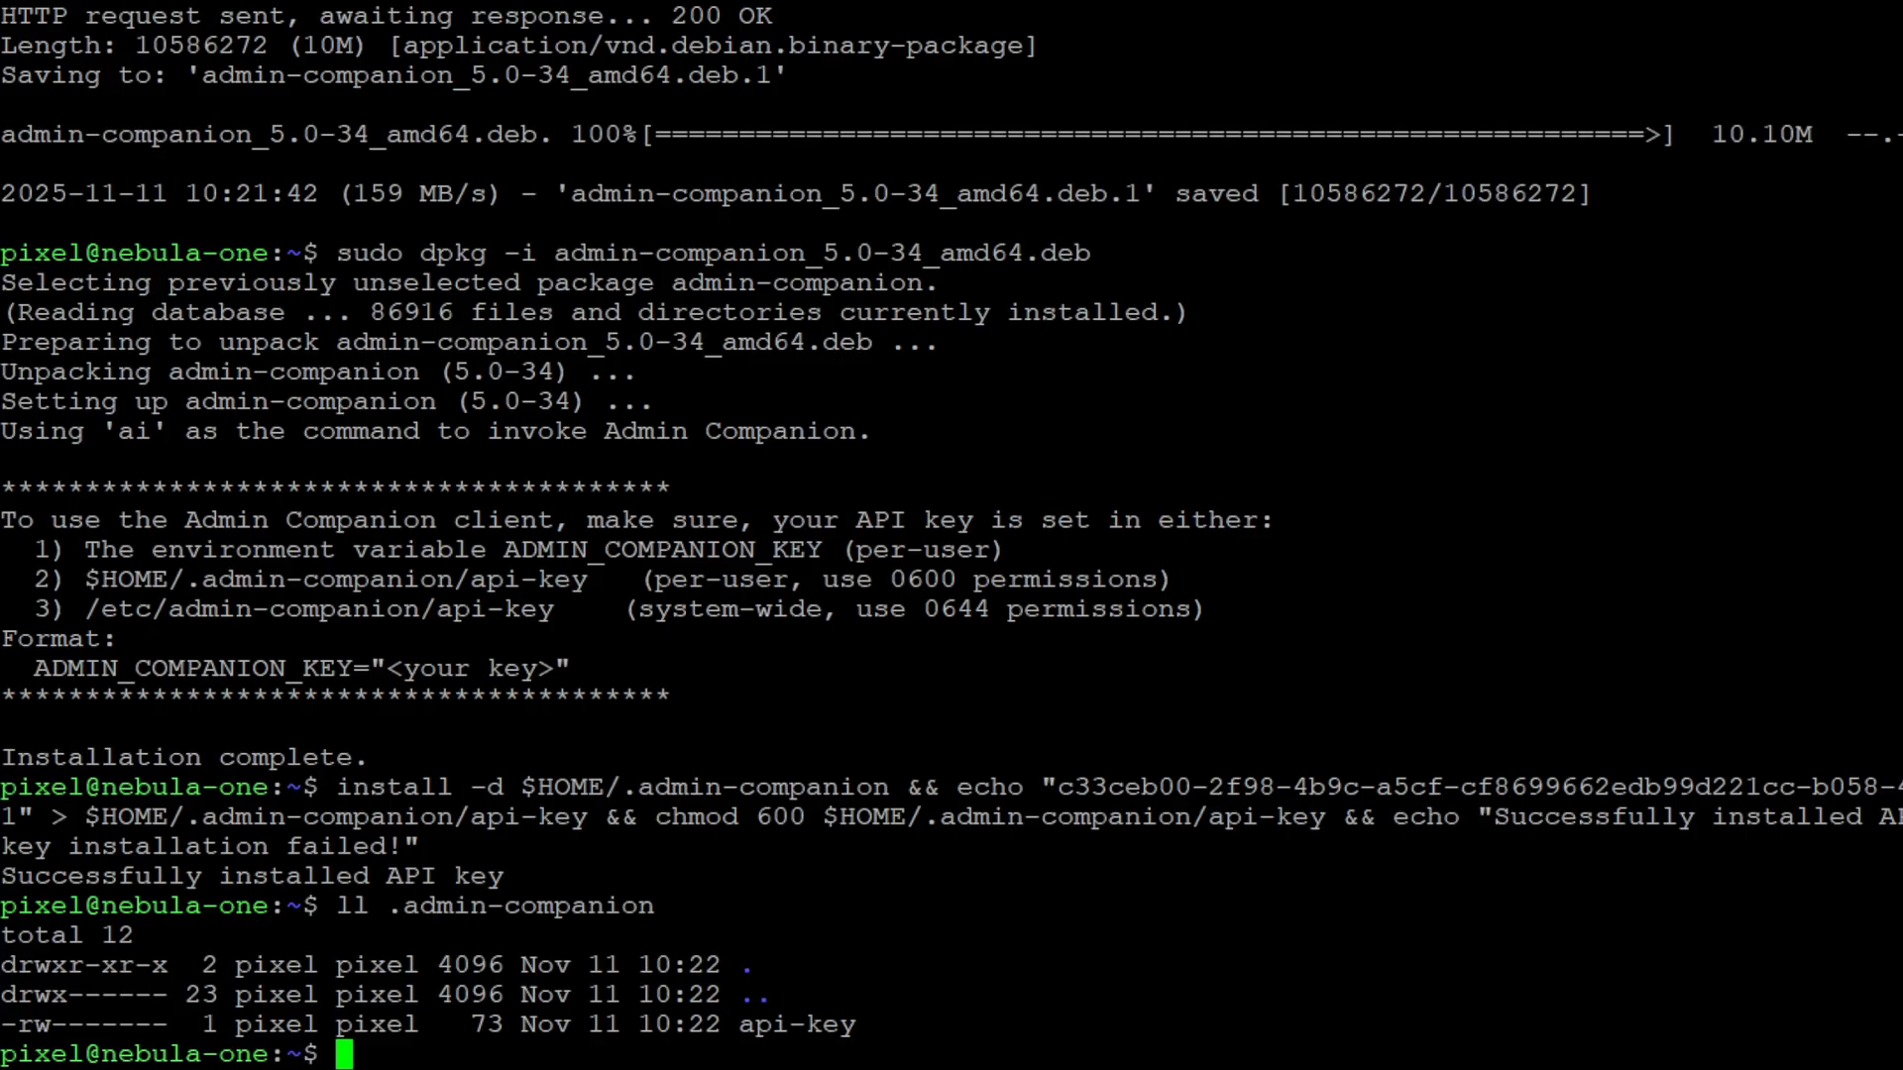
# Step: Ask Admin Companion the test question ai "Are you there?" in Terminal
pyautogui.write('ai')
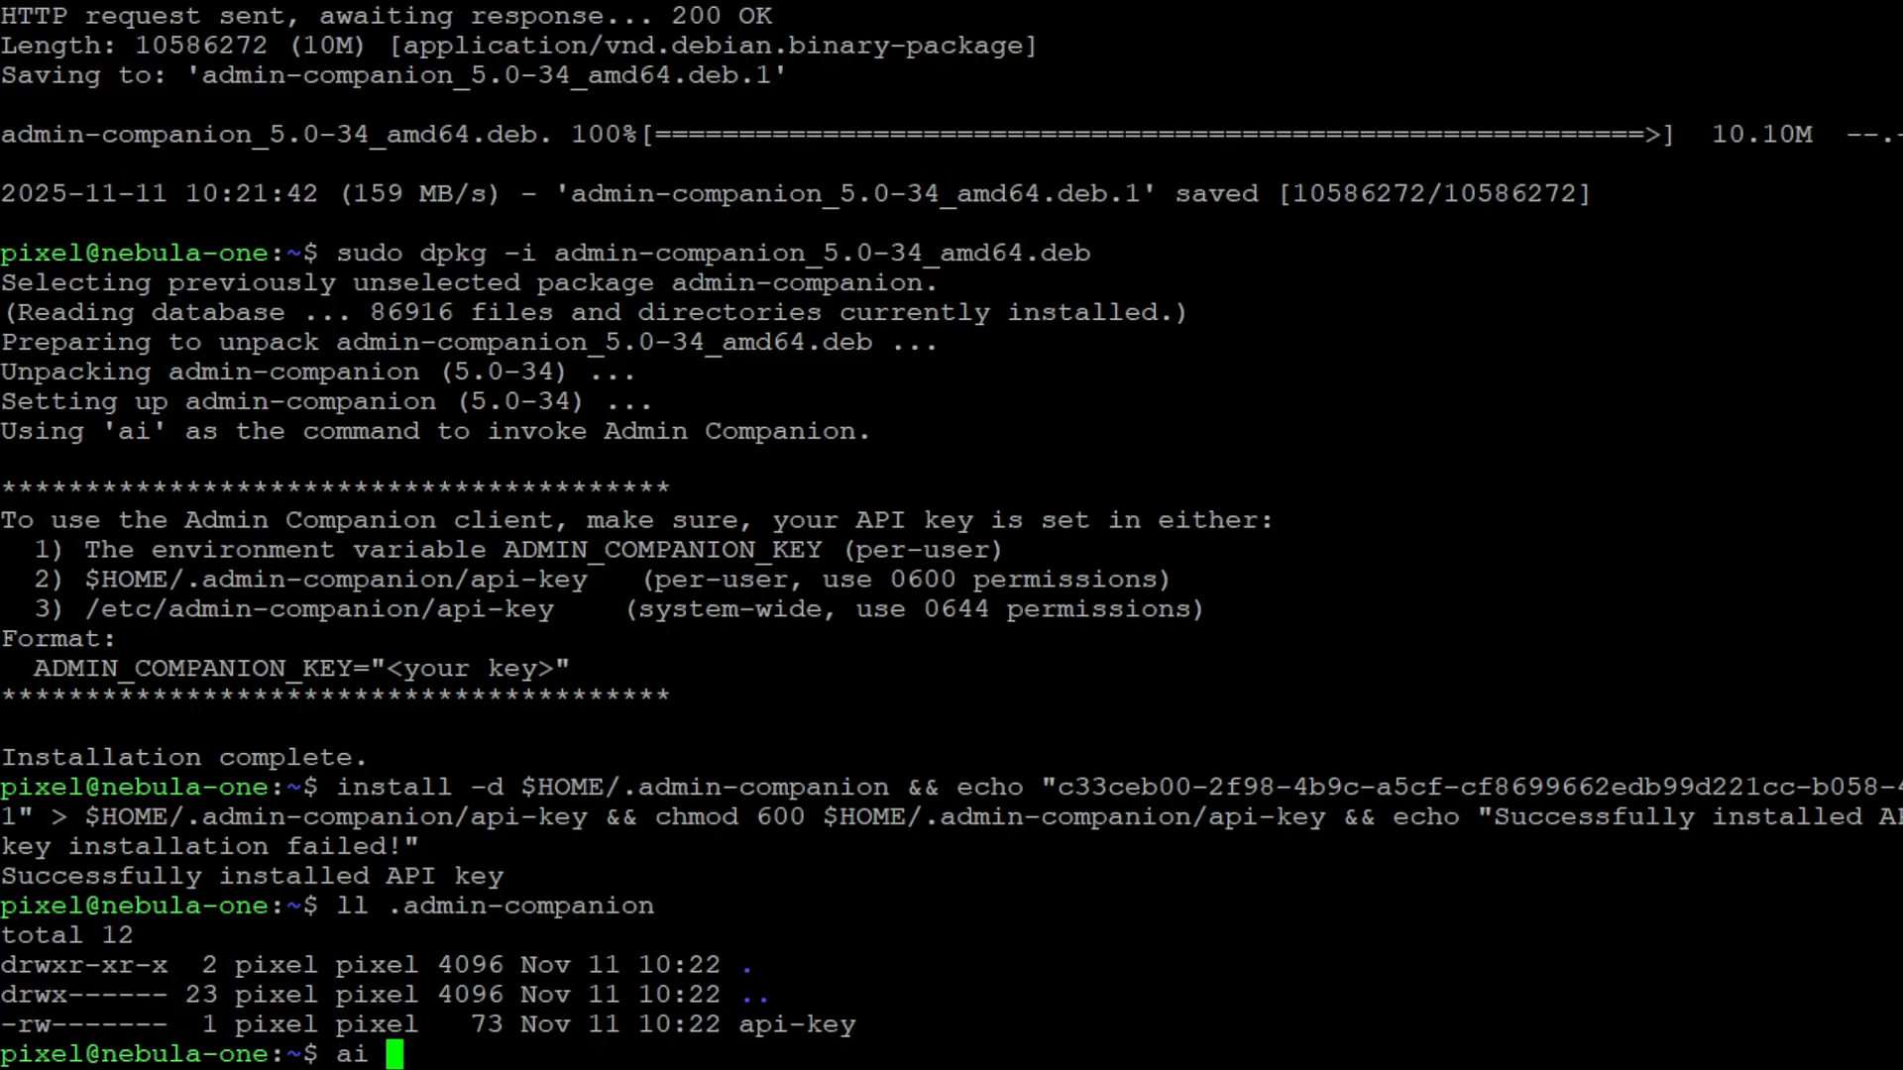
pyautogui.write('"Are you')
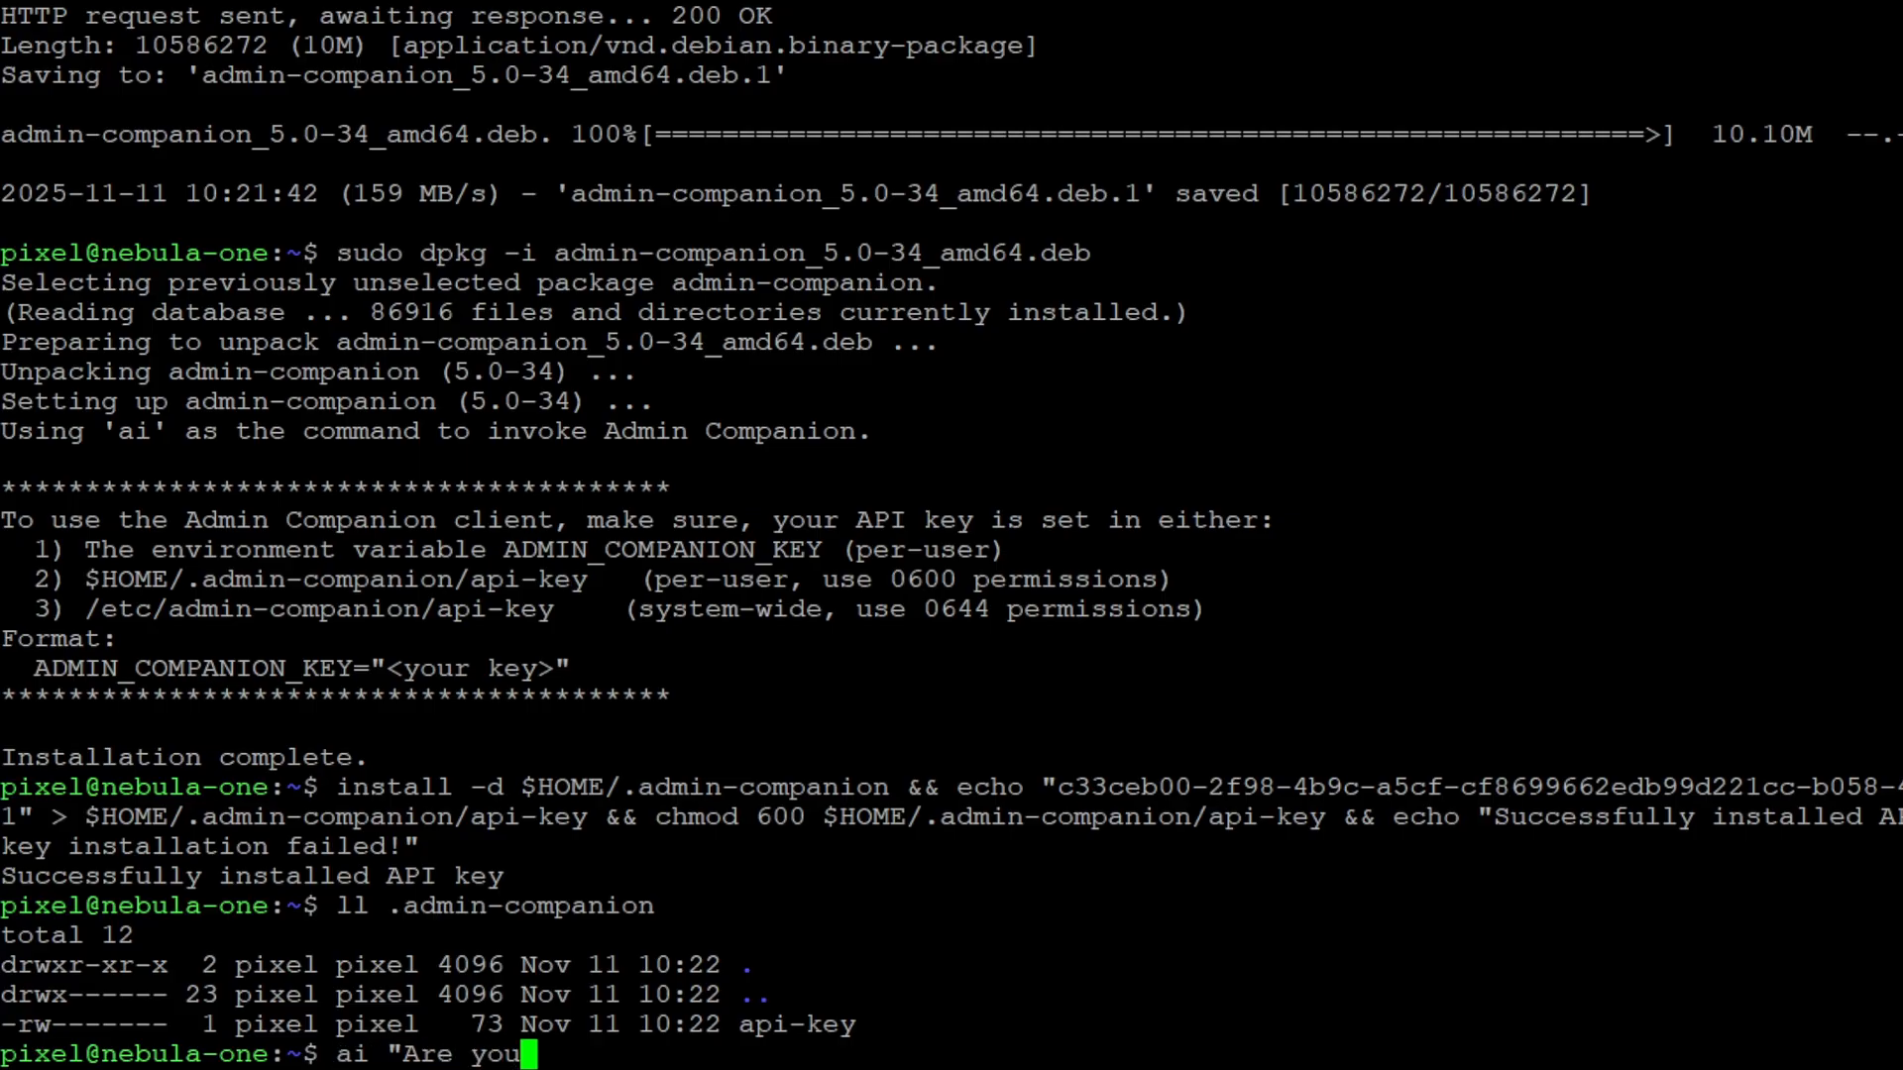
pyautogui.write('there?"')
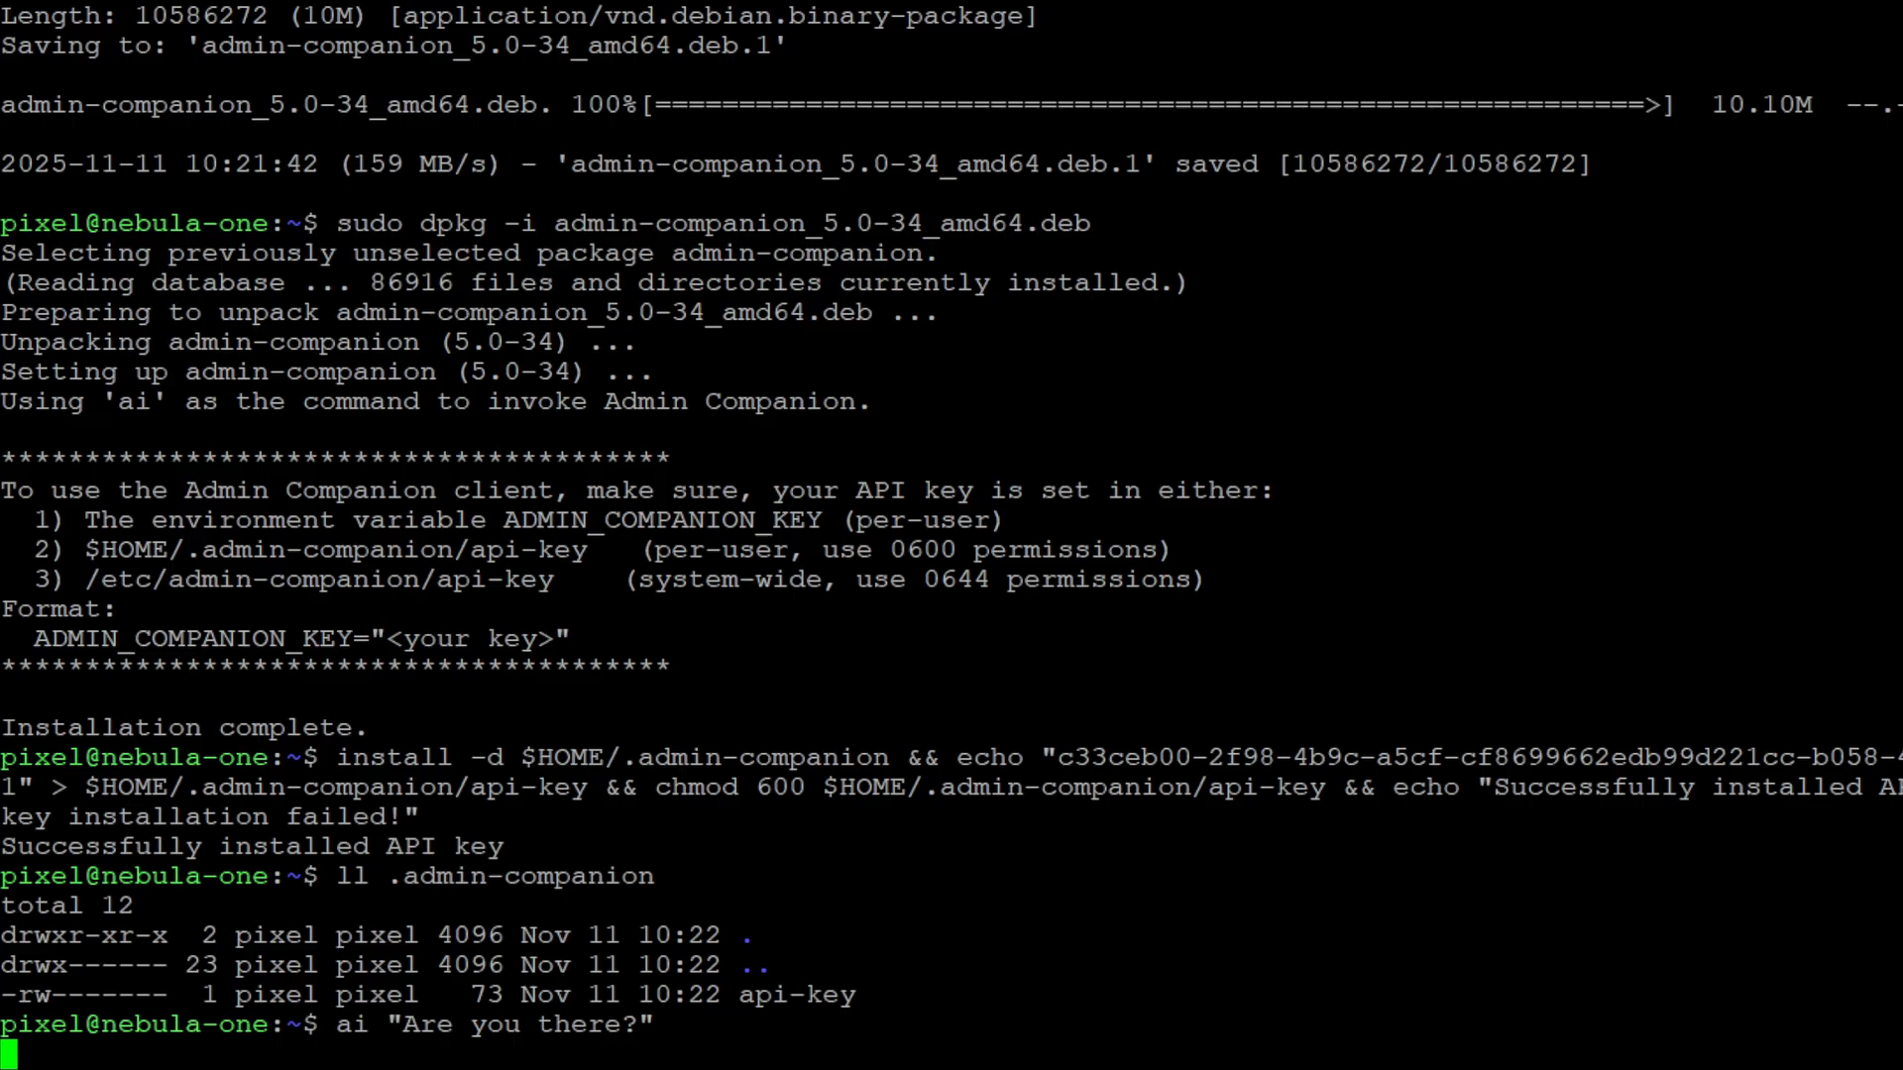